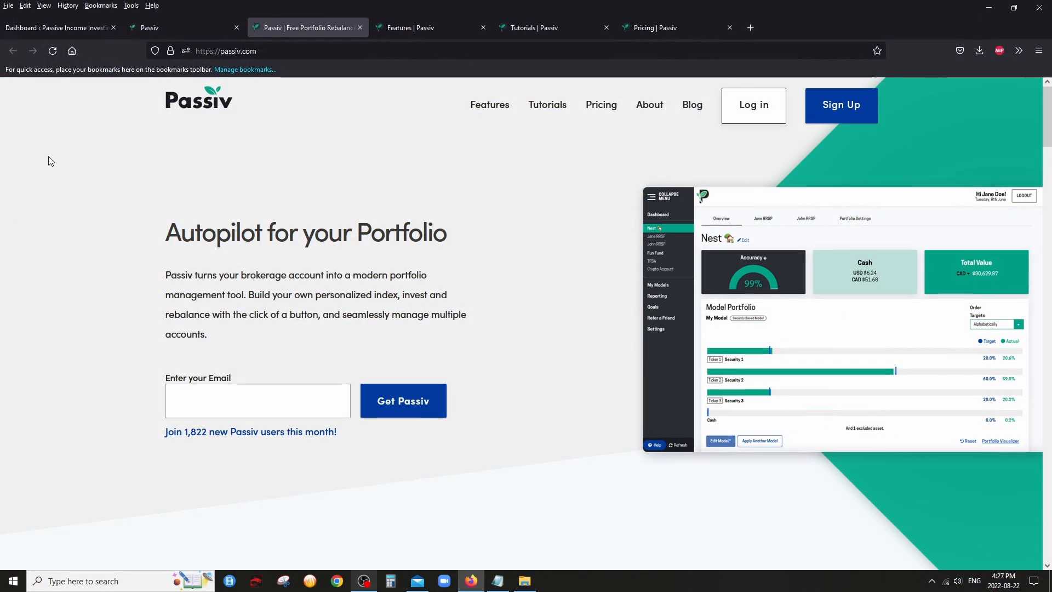
{"action": "mouse_move", "coordinate": [64, 306]}
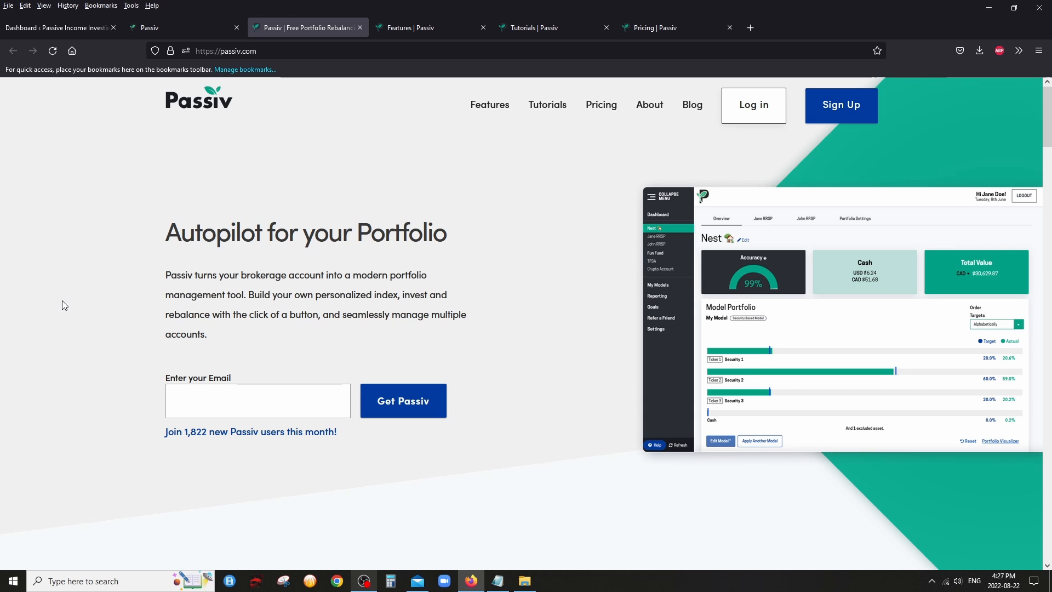
{"action": "mouse_move", "coordinate": [47, 265]}
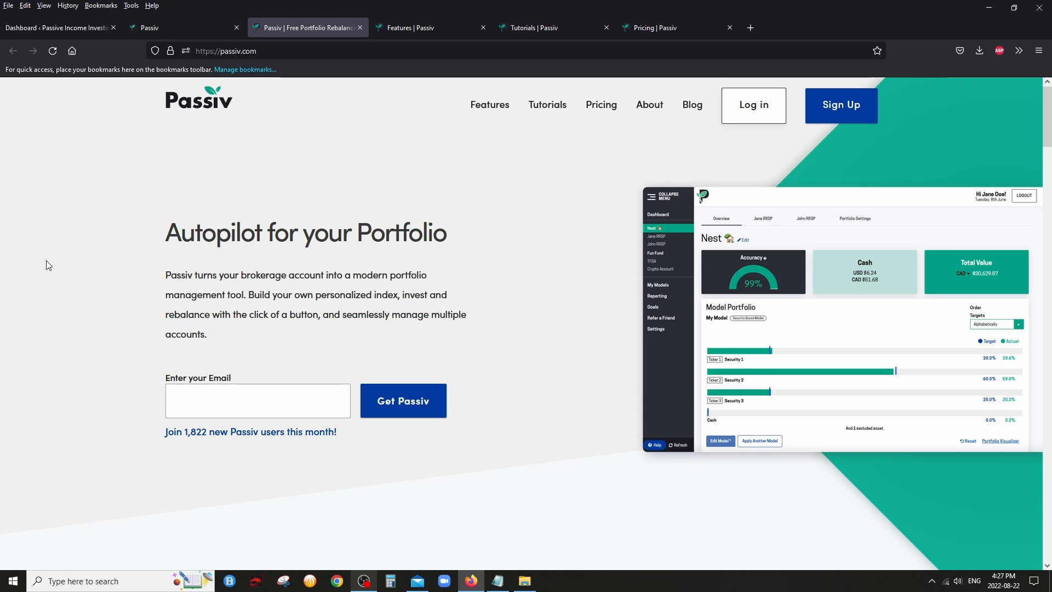
{"action": "mouse_move", "coordinate": [77, 298]}
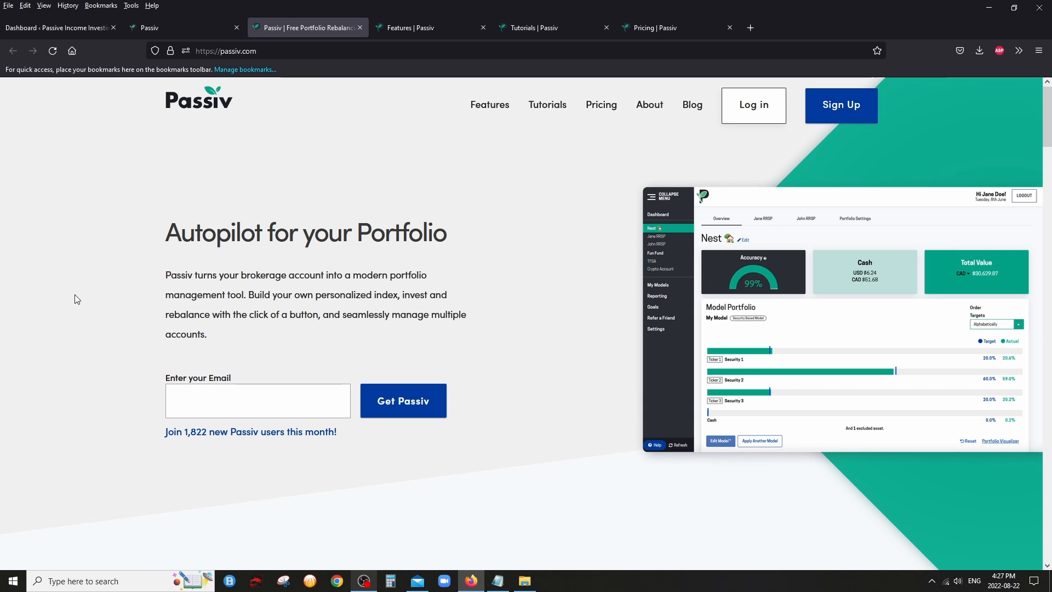
Finish scrolling the current page and switch to Passiv's Features page
{"action": "scroll", "scroll_direction": "down", "scroll_amount": 3}
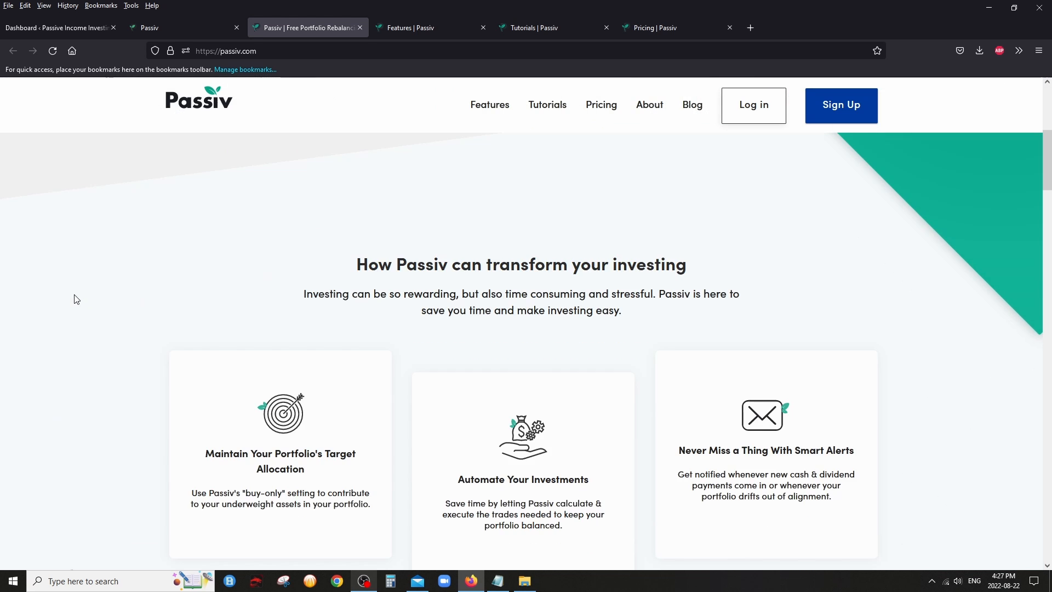
{"action": "scroll", "scroll_direction": "down", "scroll_amount": 3}
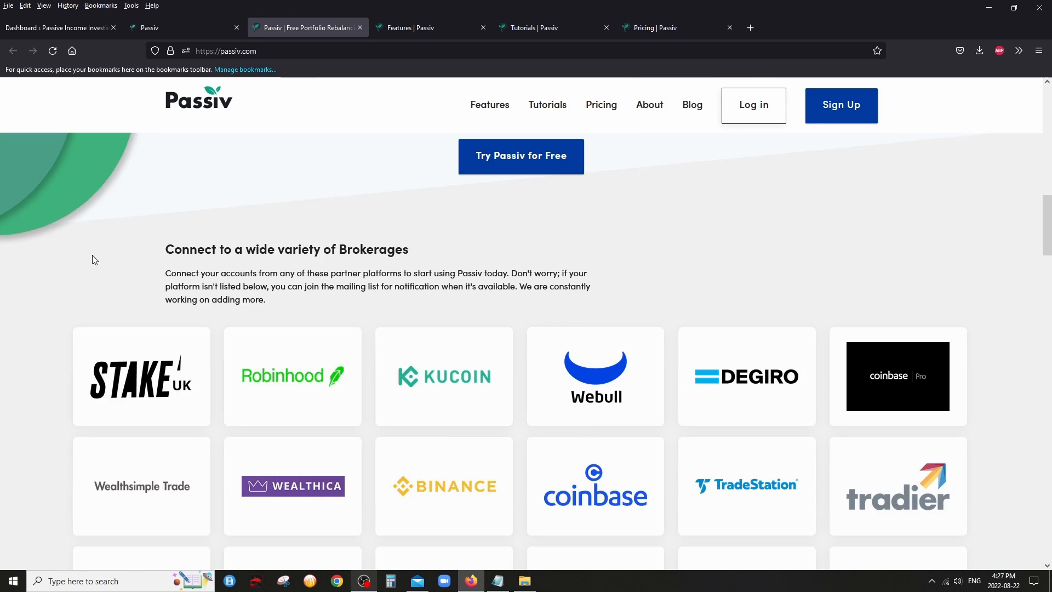
{"action": "scroll", "scroll_direction": "down", "scroll_amount": 3}
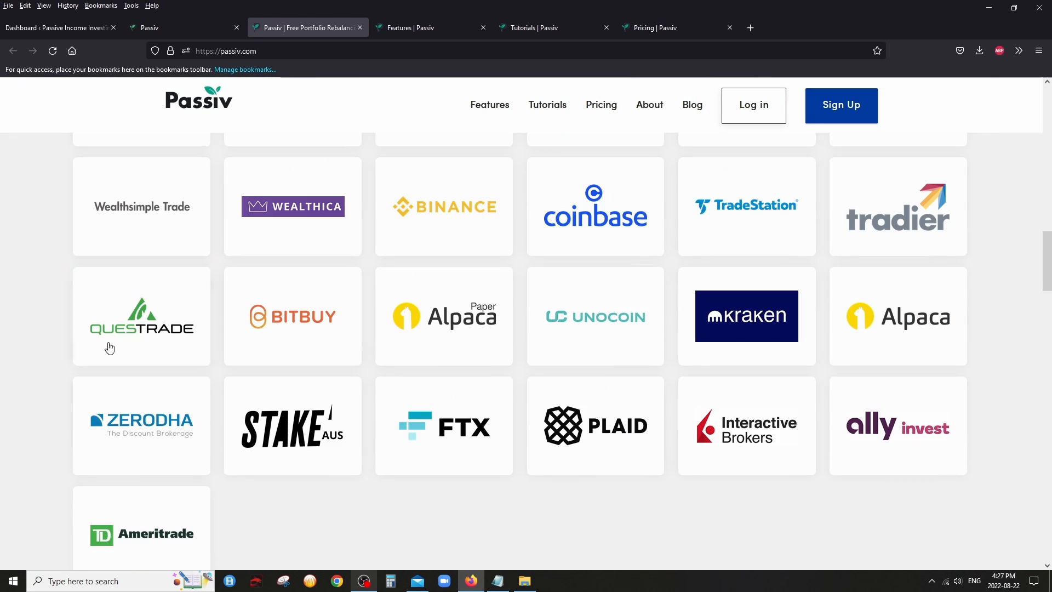
{"action": "scroll", "scroll_direction": "down", "scroll_amount": 3}
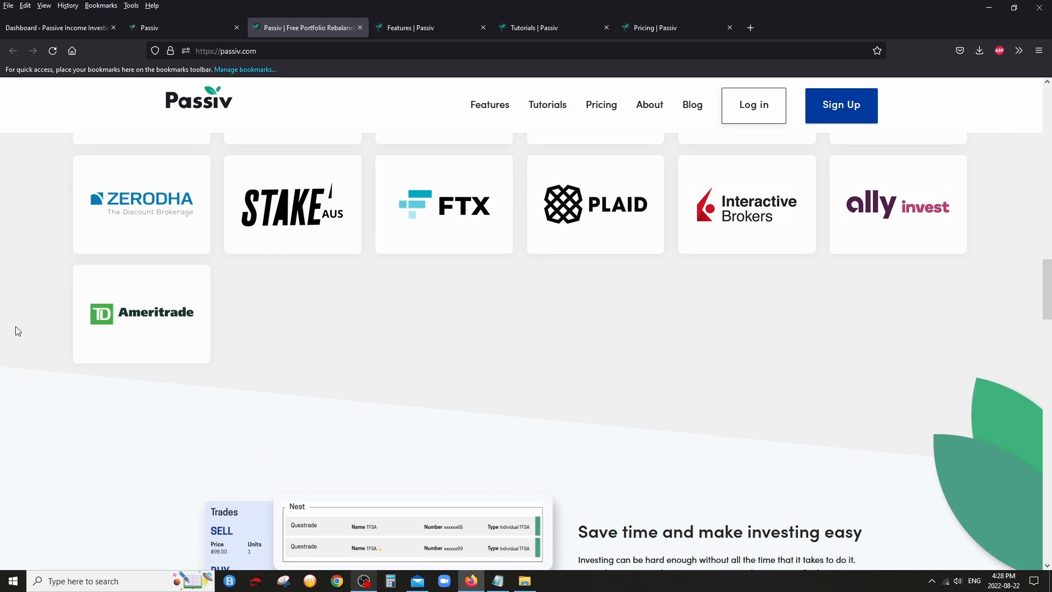
{"action": "scroll", "scroll_direction": "up", "scroll_amount": 3}
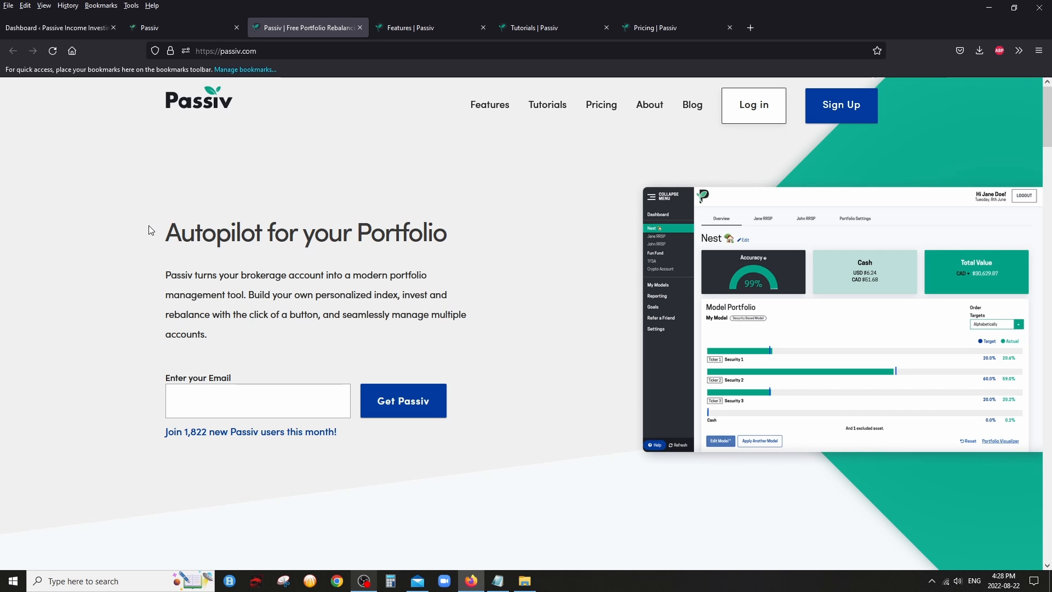
{"action": "left_click", "coordinate": [421, 27]}
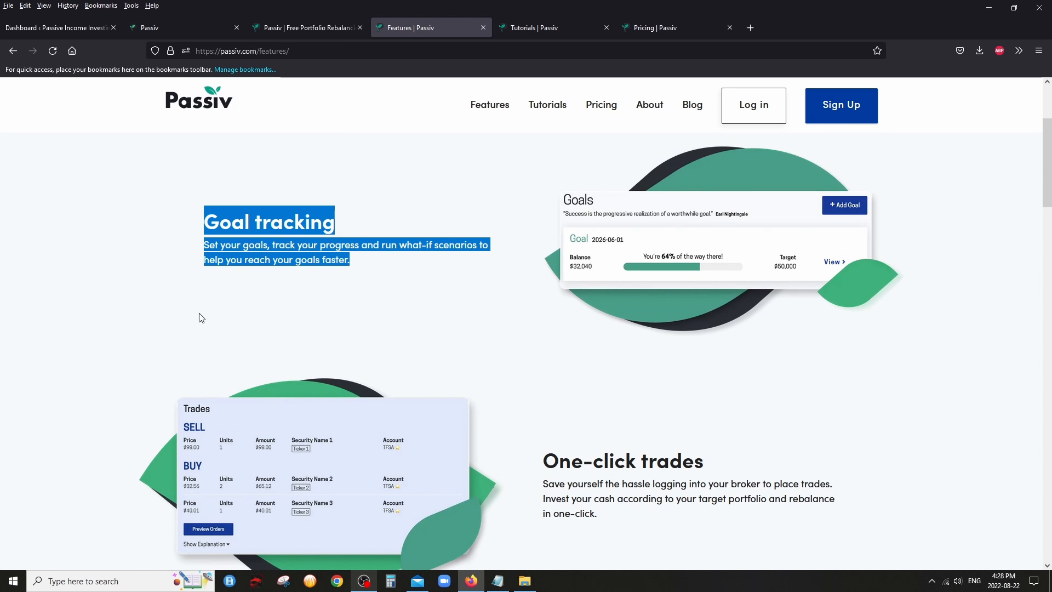
Read through the feature sections, highlighting Account consolidation and performance reporting descriptions
{"action": "scroll", "scroll_direction": "down", "scroll_amount": 3}
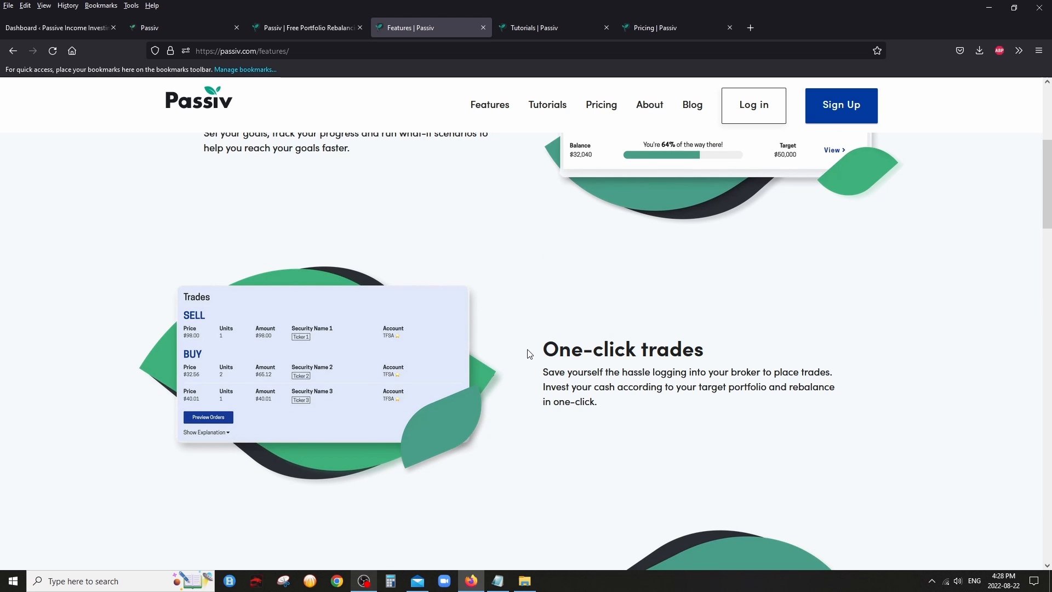
{"action": "mouse_move", "coordinate": [434, 253]}
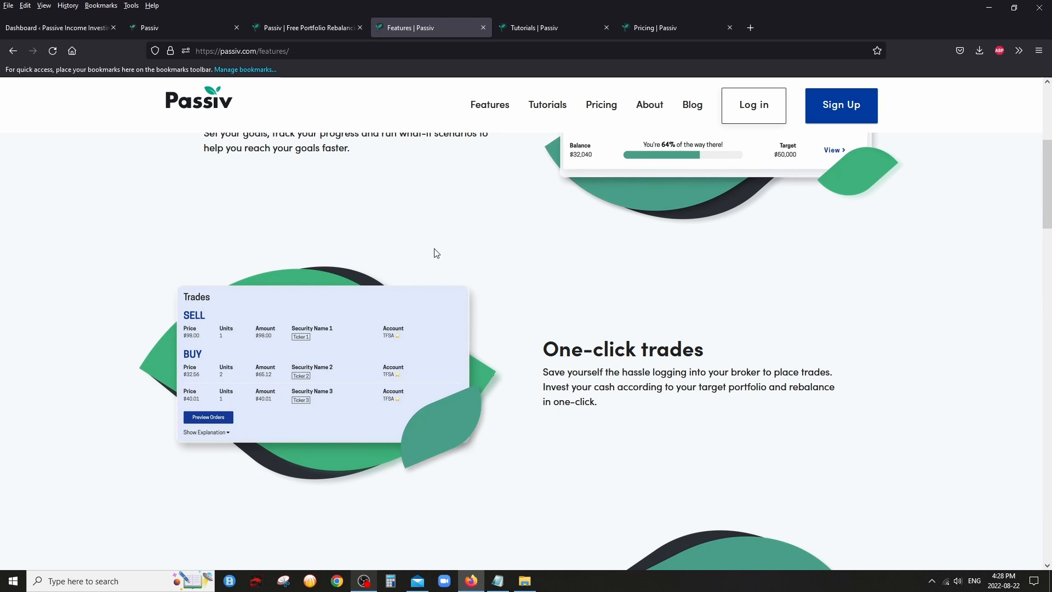
{"action": "mouse_move", "coordinate": [328, 485]}
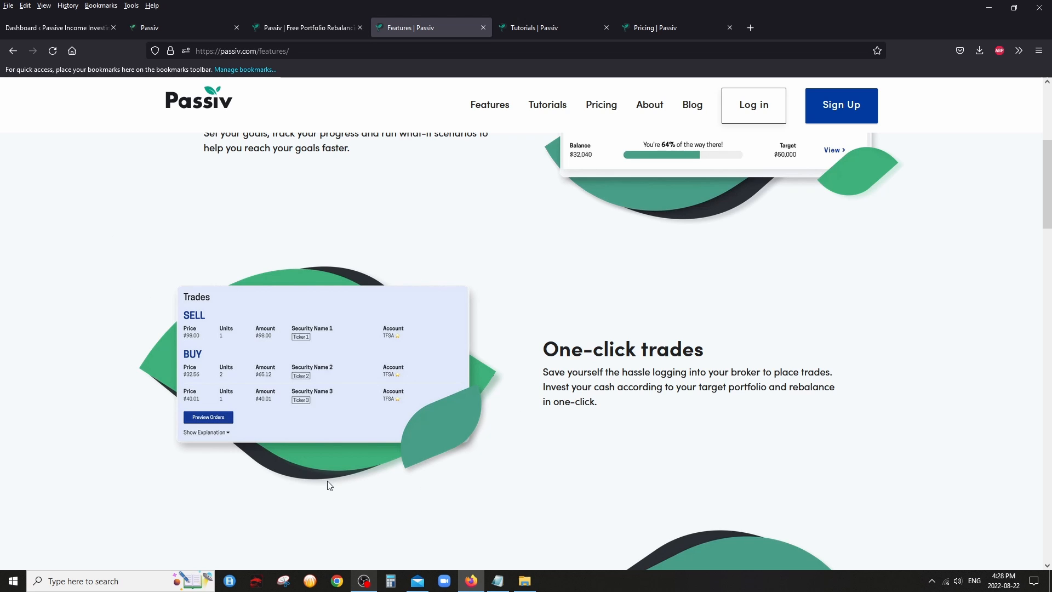
{"action": "mouse_move", "coordinate": [80, 385]}
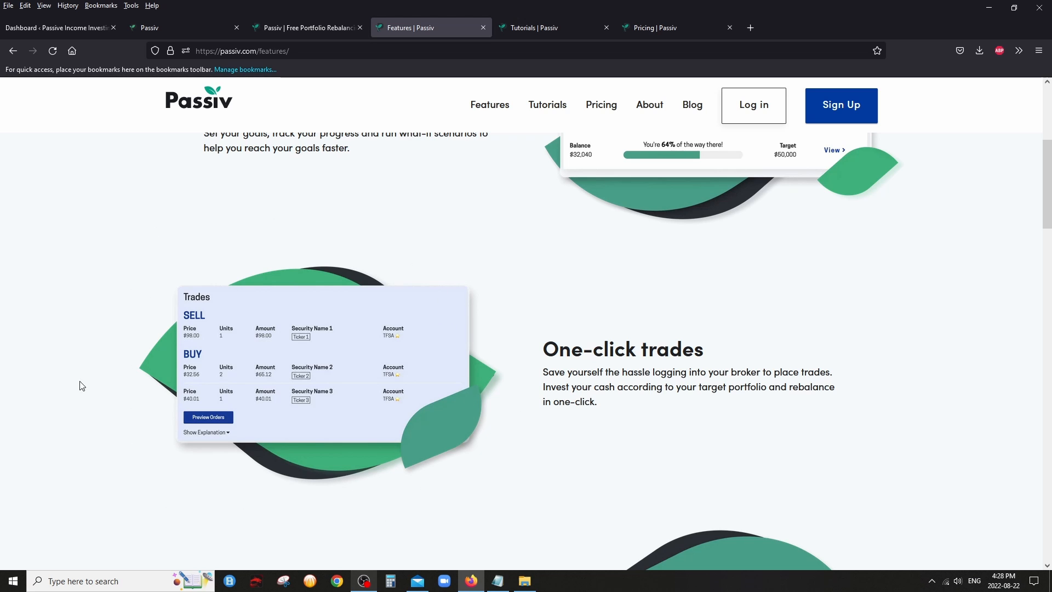
{"action": "mouse_move", "coordinate": [211, 423]}
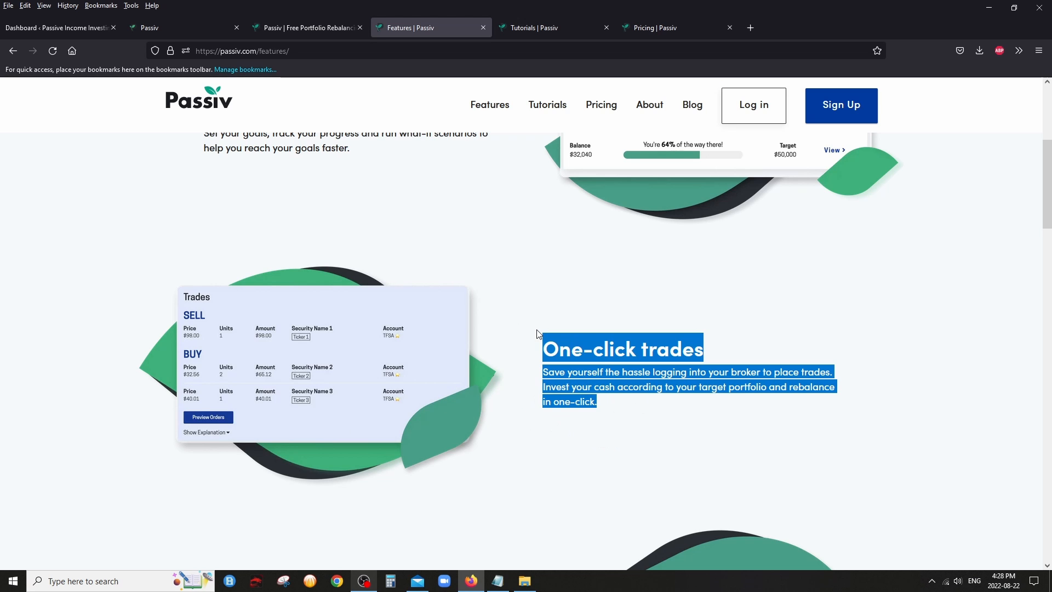
{"action": "mouse_move", "coordinate": [518, 352]}
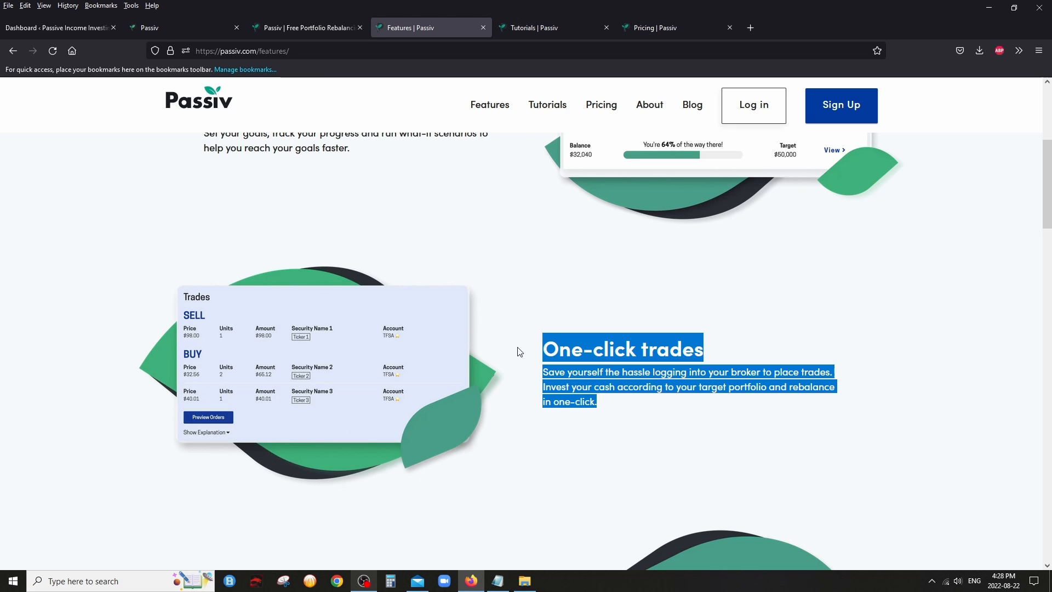
{"action": "scroll", "scroll_direction": "down", "scroll_amount": 3}
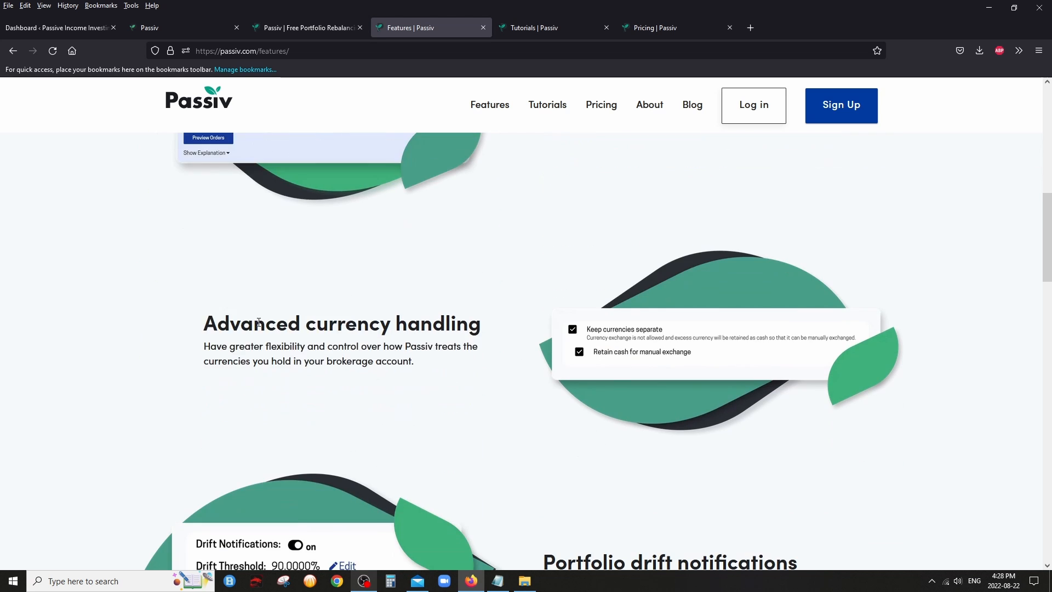
{"action": "mouse_move", "coordinate": [449, 364]}
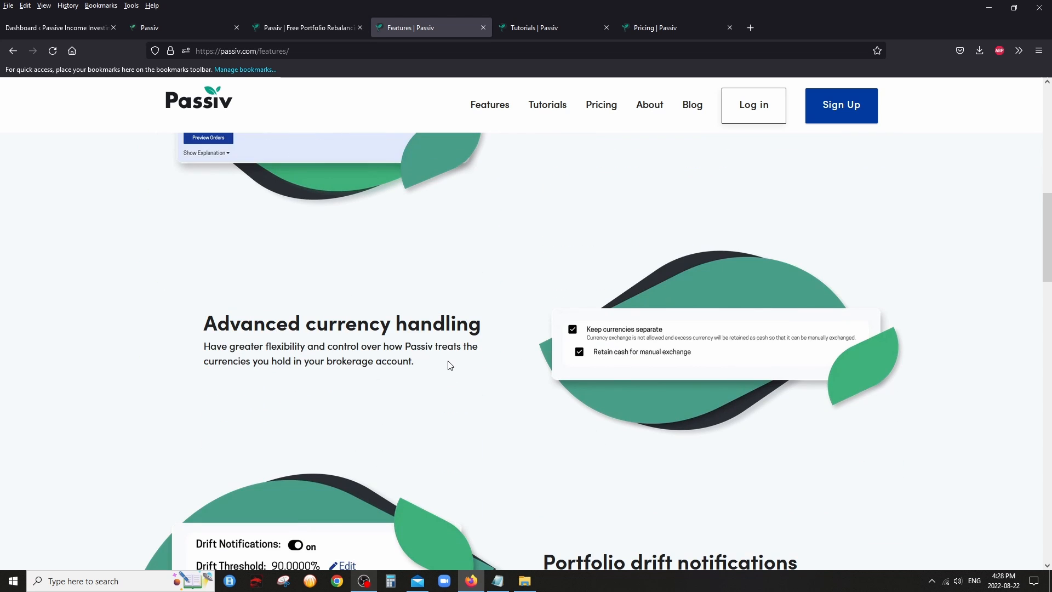
{"action": "mouse_move", "coordinate": [446, 366]}
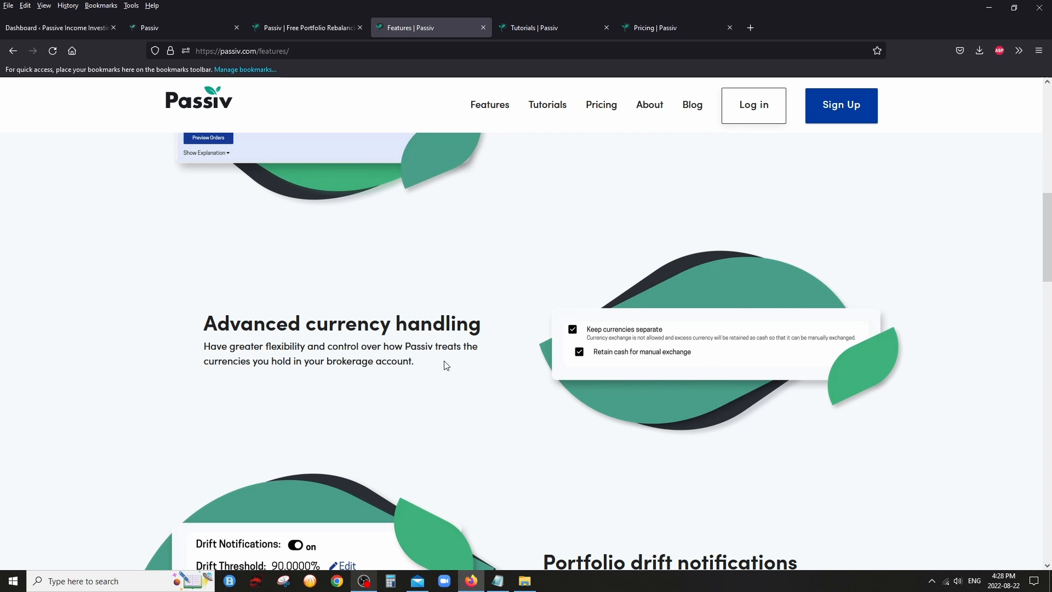
{"action": "scroll", "scroll_direction": "down", "scroll_amount": 3}
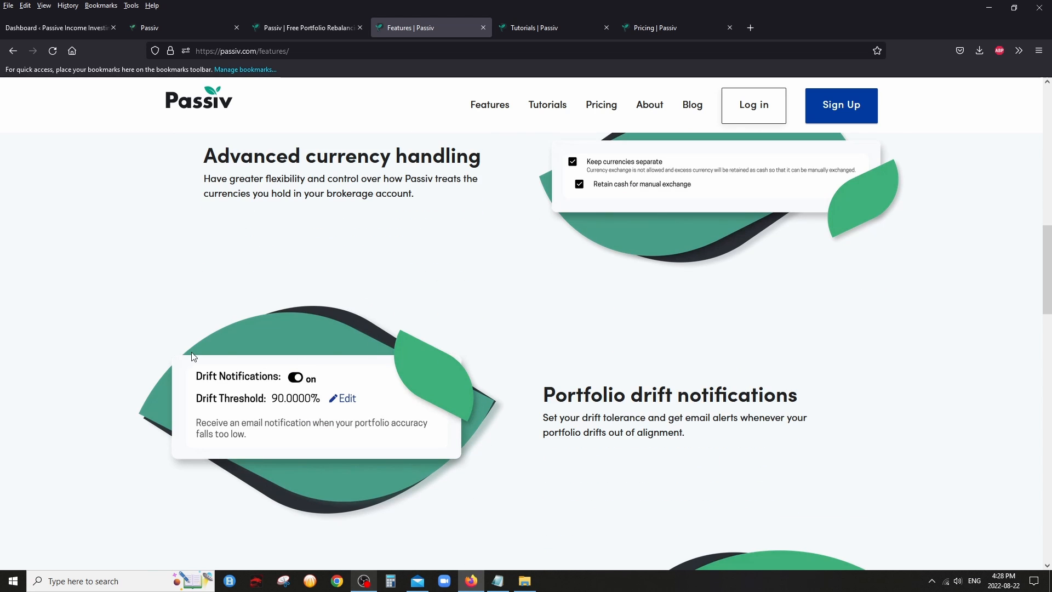
{"action": "scroll", "scroll_direction": "down", "scroll_amount": 3}
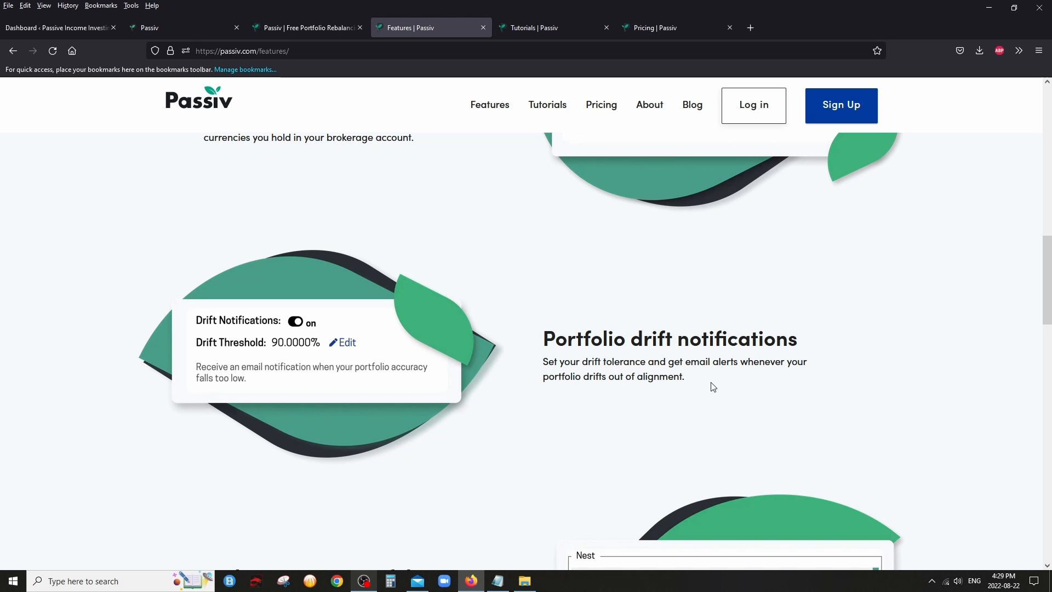
{"action": "scroll", "scroll_direction": "down", "scroll_amount": 3}
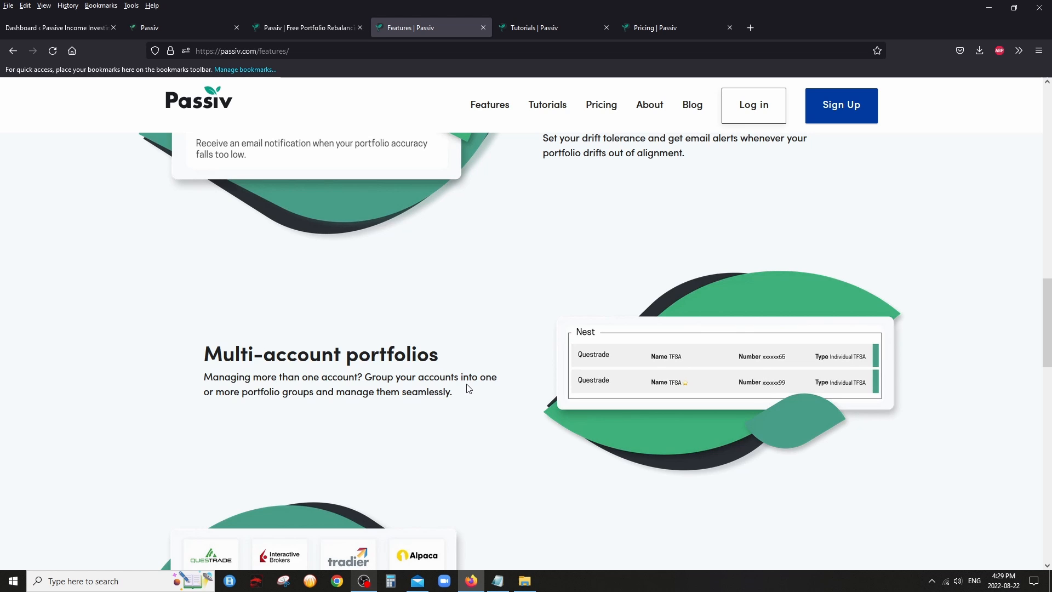
{"action": "scroll", "scroll_direction": "down", "scroll_amount": 3}
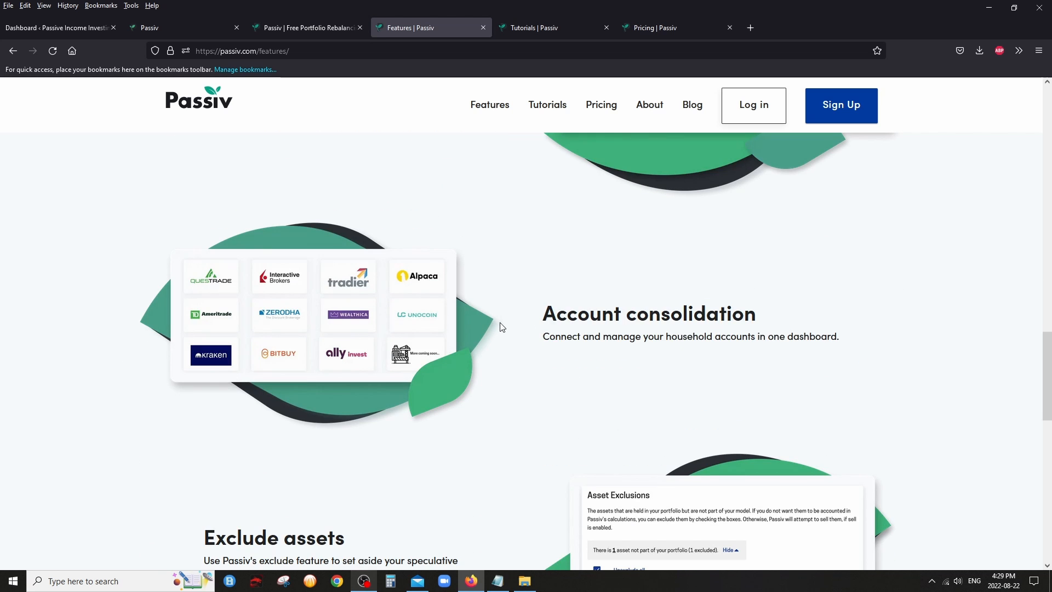
{"action": "left_click_drag", "start_coordinate": [544, 313], "coordinate": [837, 337]}
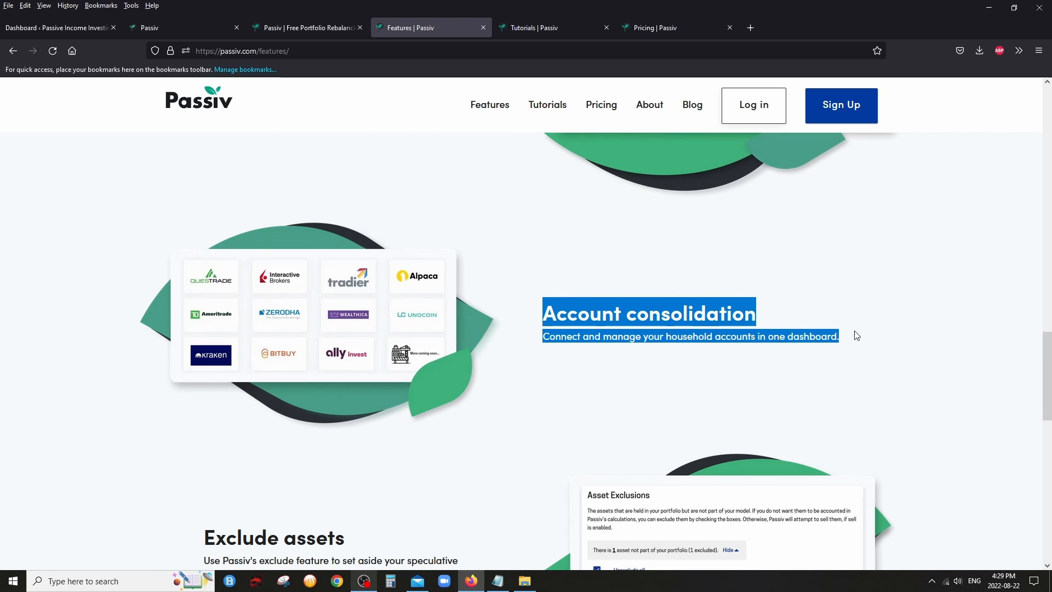
{"action": "scroll", "scroll_direction": "down", "scroll_amount": 3}
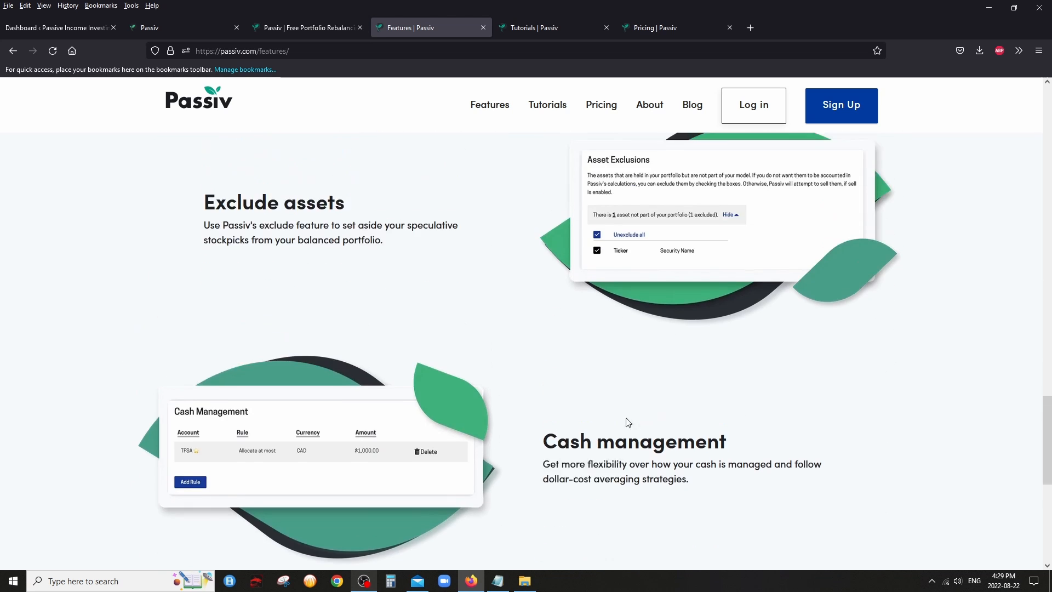
{"action": "scroll", "scroll_direction": "down", "scroll_amount": 3}
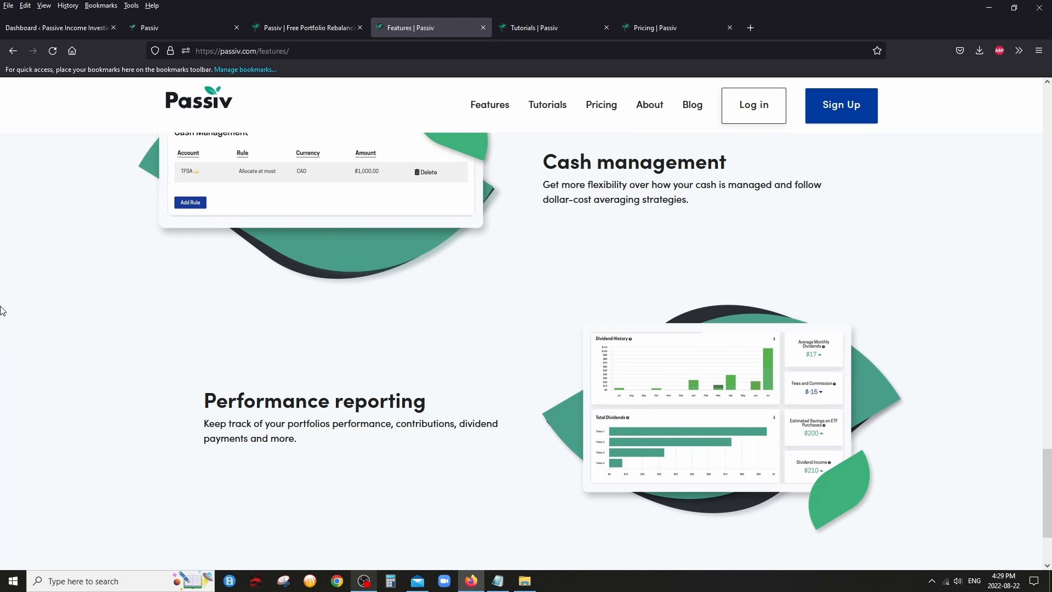
{"action": "left_click_drag", "start_coordinate": [204, 389], "coordinate": [297, 446]}
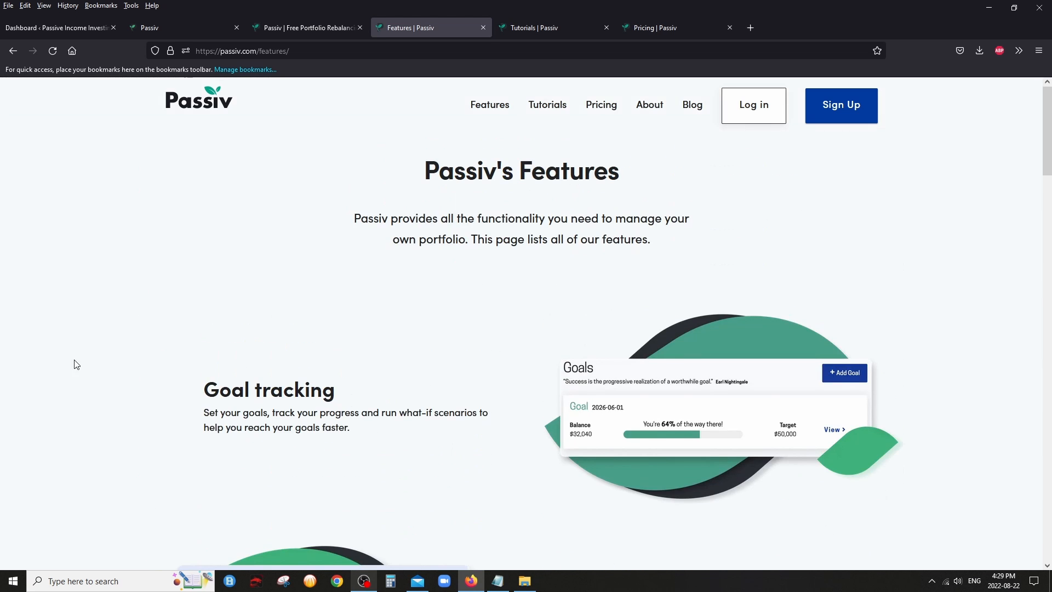
{"action": "mouse_move", "coordinate": [705, 247]}
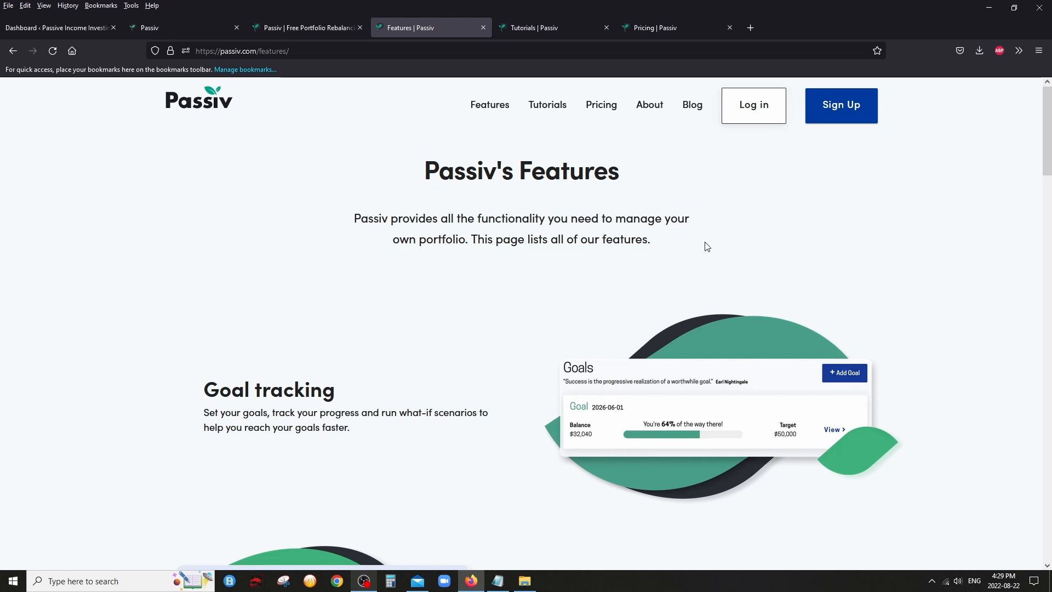
Switch to the Tutorials page and scroll through the Basic tutorial articles
{"action": "left_click", "coordinate": [551, 28]}
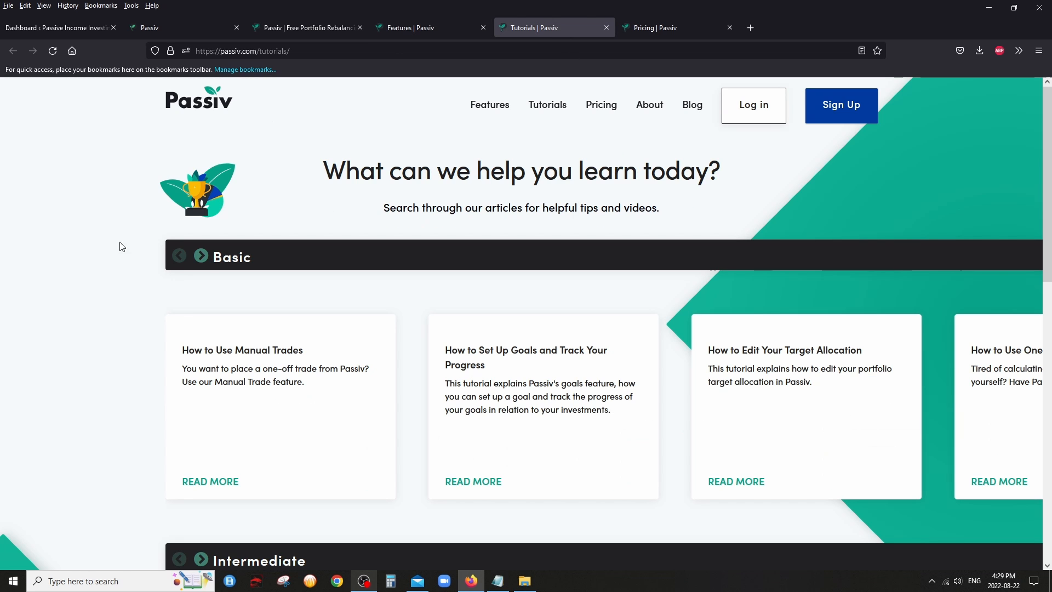
{"action": "mouse_move", "coordinate": [457, 186]}
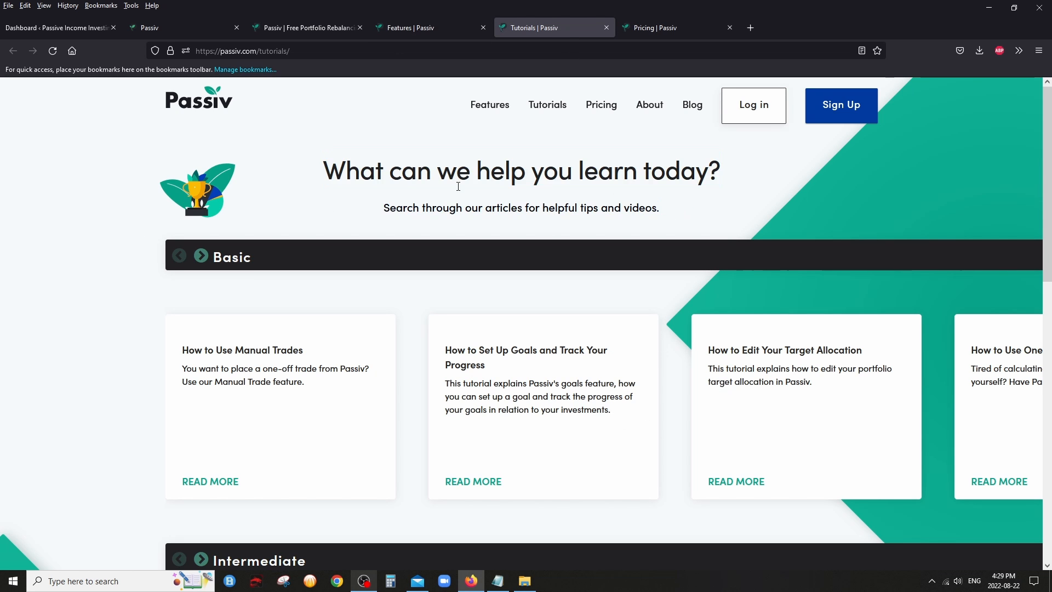
{"action": "mouse_move", "coordinate": [67, 347]}
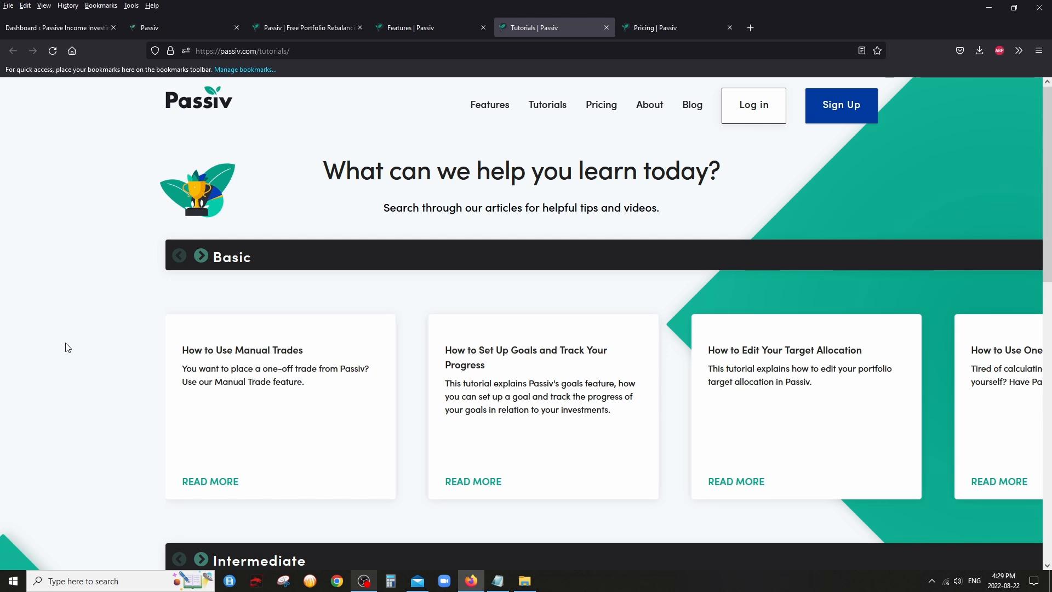
{"action": "scroll", "scroll_direction": "down", "scroll_amount": 3}
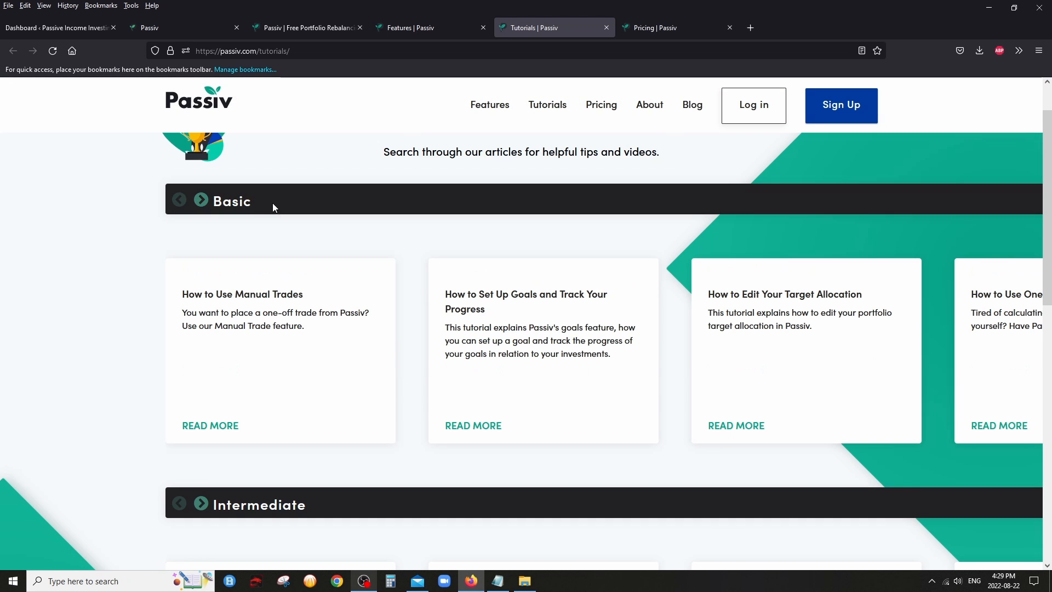
{"action": "scroll", "scroll_direction": "down", "scroll_amount": 3}
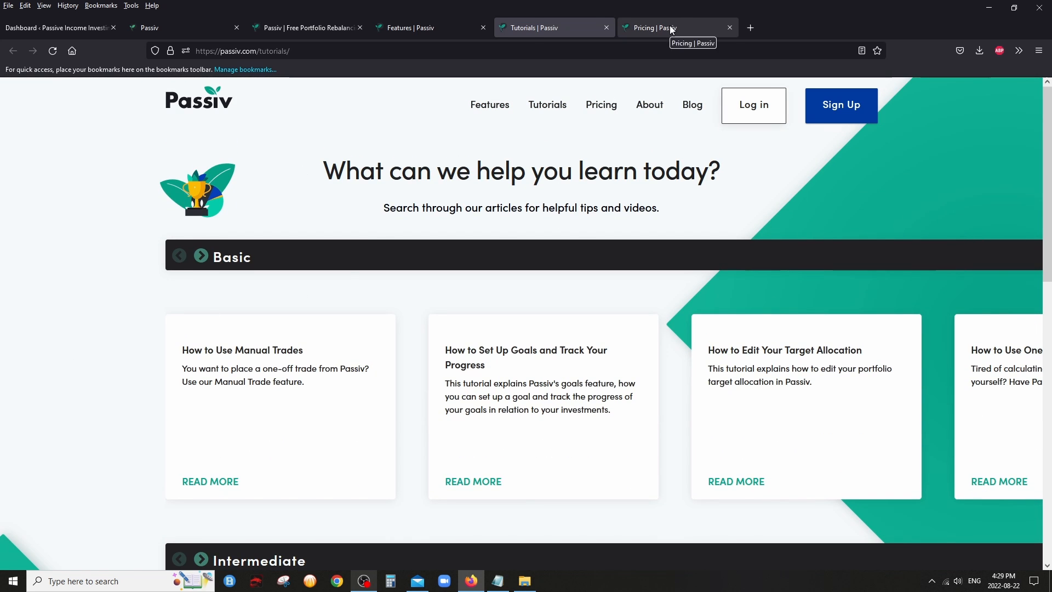
View the Pricing page and highlight the Community plan features and the Elite-only features to compare them
{"action": "left_click", "coordinate": [671, 27]}
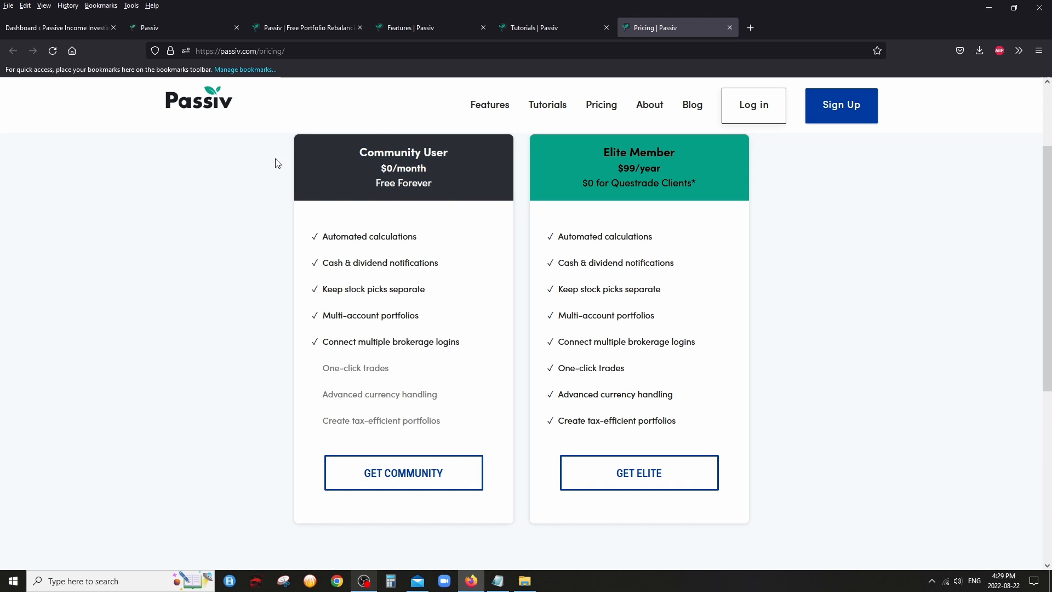
{"action": "left_click_drag", "start_coordinate": [322, 237], "coordinate": [460, 342]}
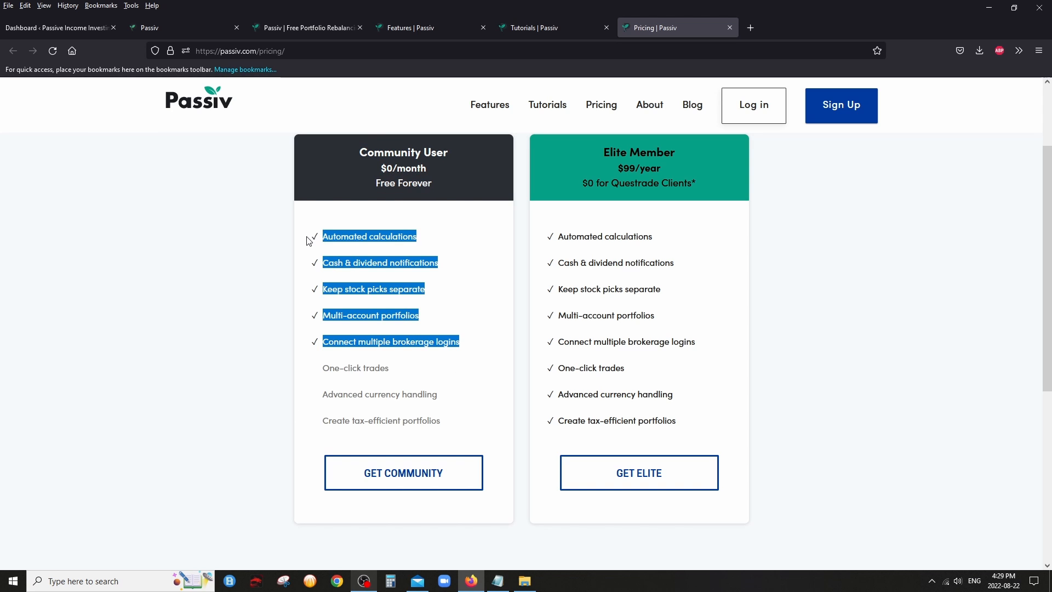
{"action": "left_click", "coordinate": [530, 366]}
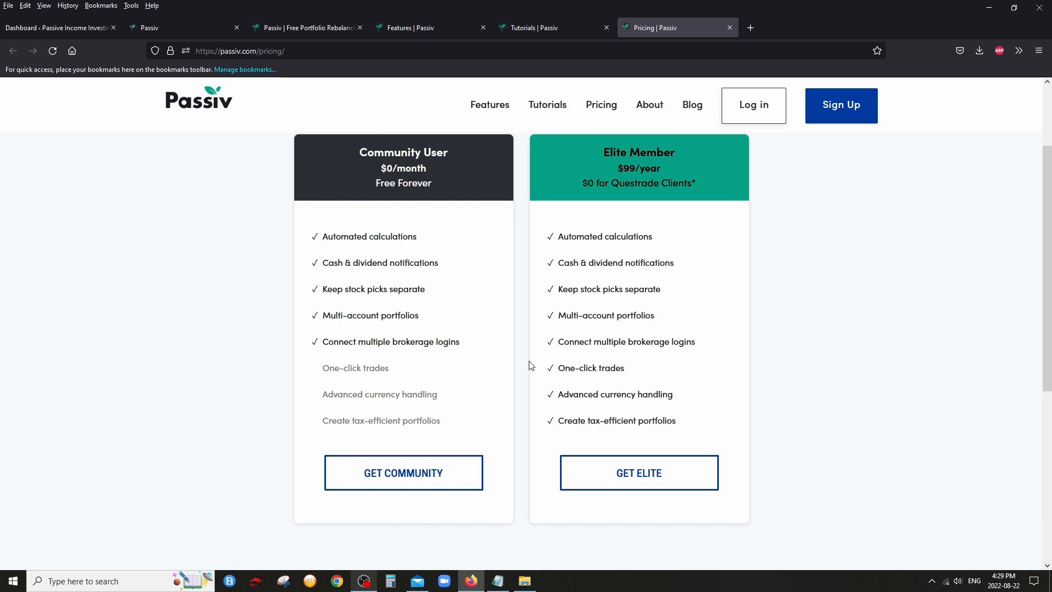
{"action": "left_click_drag", "start_coordinate": [558, 368], "coordinate": [675, 420]}
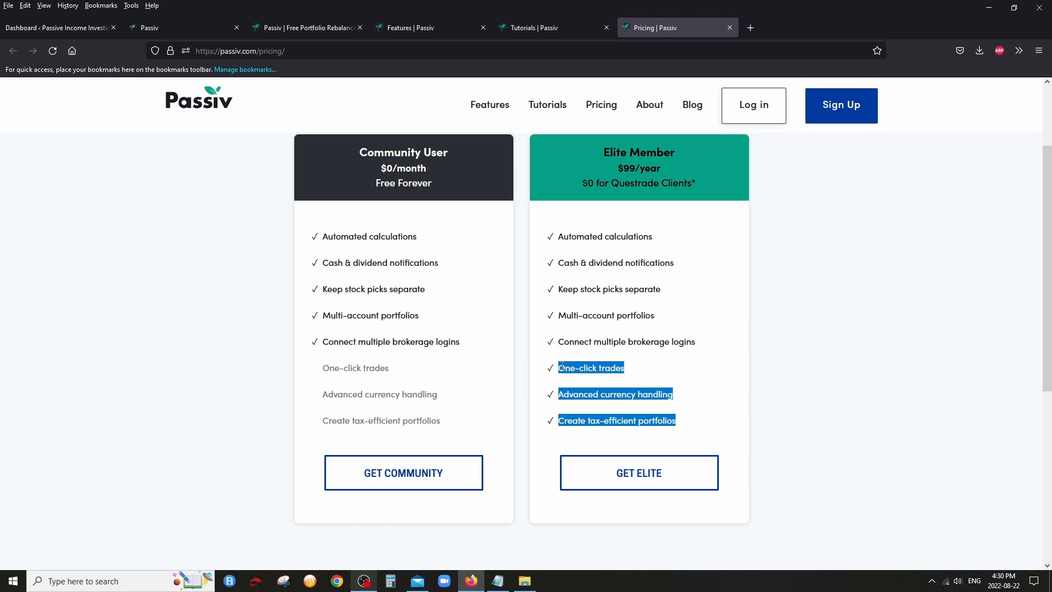
{"action": "left_click", "coordinate": [589, 368]}
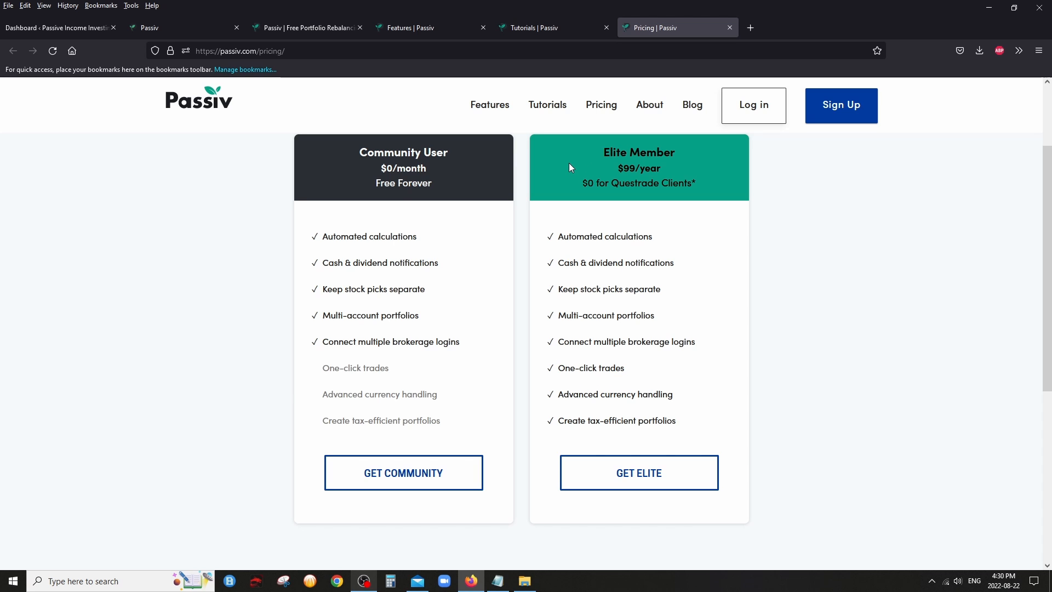
{"action": "mouse_move", "coordinate": [598, 135]}
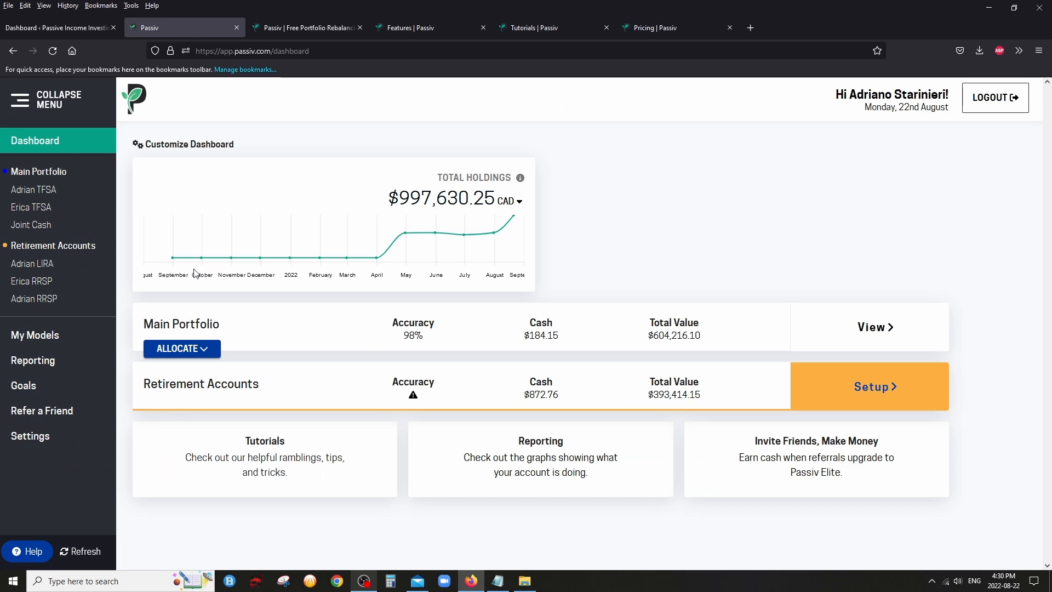
{"action": "mouse_move", "coordinate": [727, 190]}
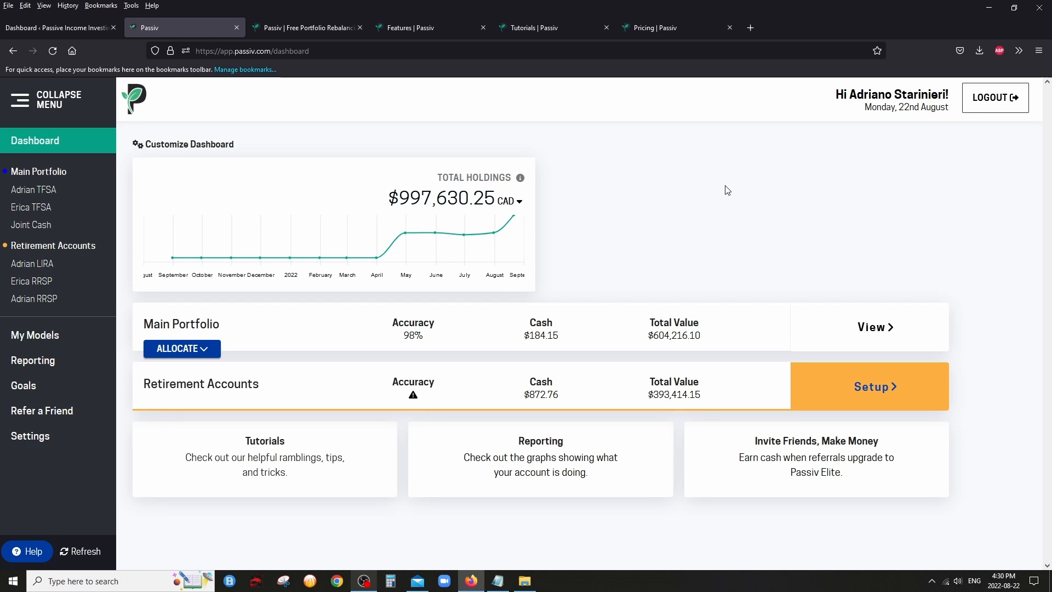
{"action": "mouse_move", "coordinate": [557, 169]}
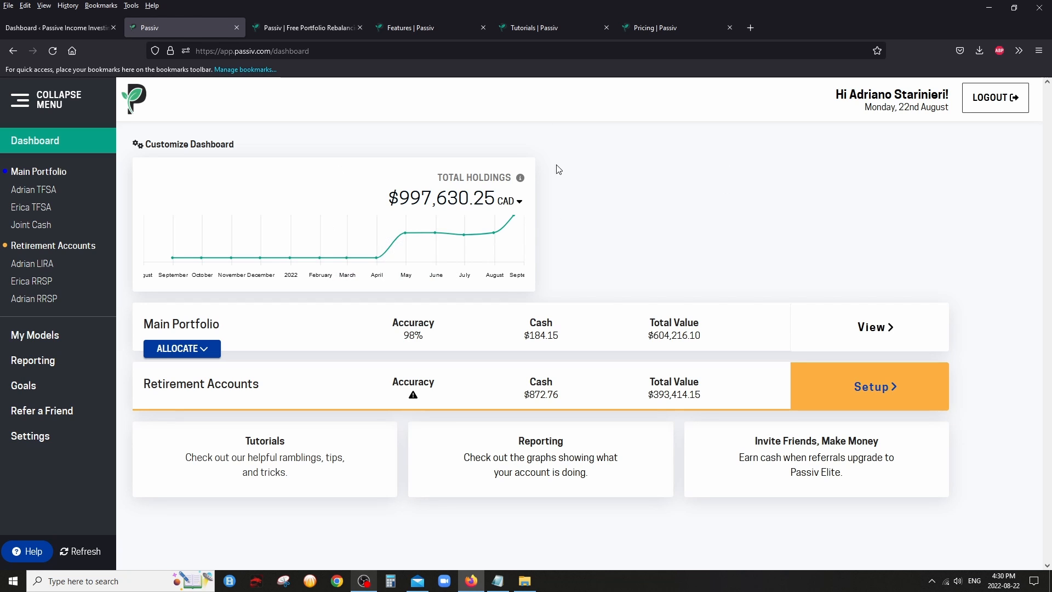
{"action": "mouse_move", "coordinate": [193, 145]}
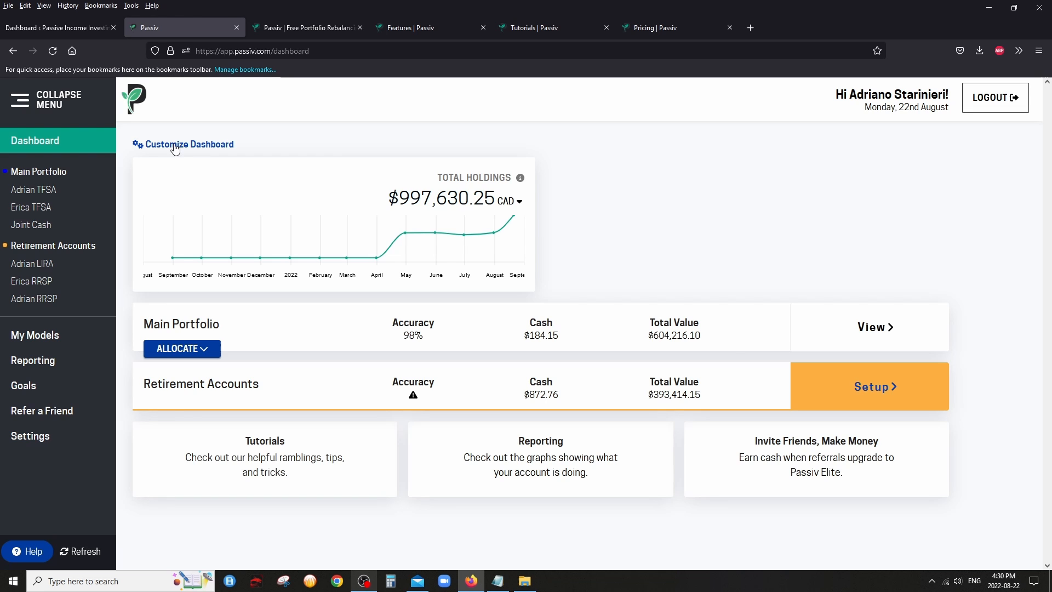
Show the Customize Dashboard toggles on the portfolio dashboard, then close them again
{"action": "left_click", "coordinate": [189, 145]}
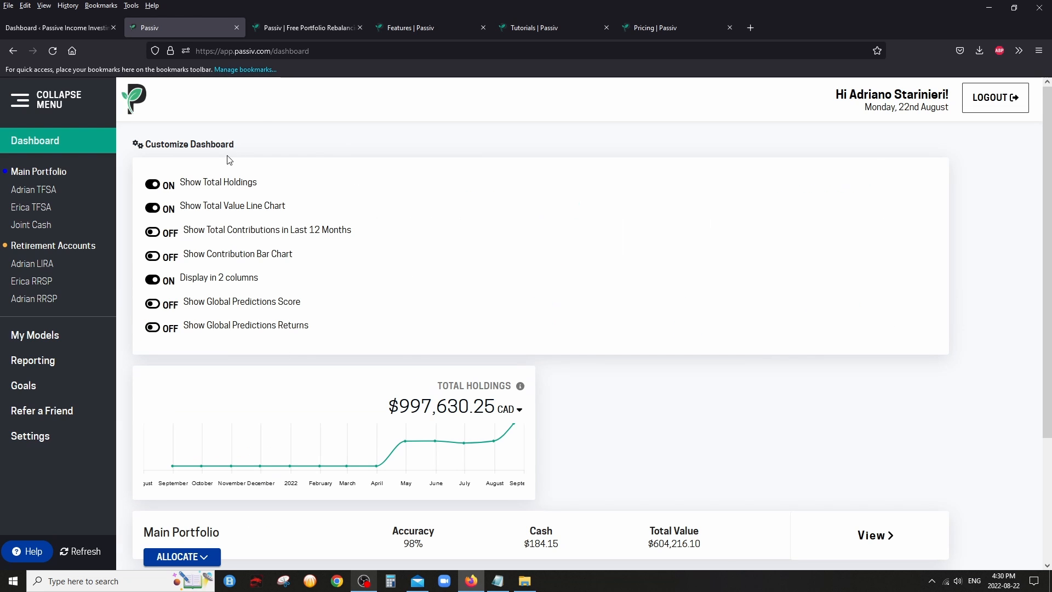
{"action": "mouse_move", "coordinate": [50, 146]}
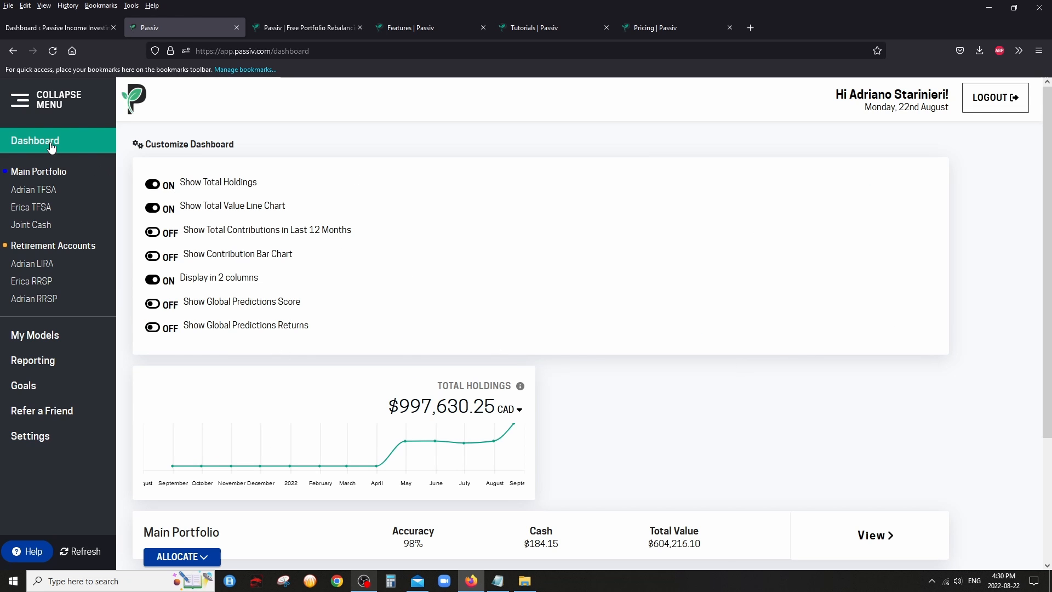
{"action": "scroll", "scroll_direction": "down", "scroll_amount": 3}
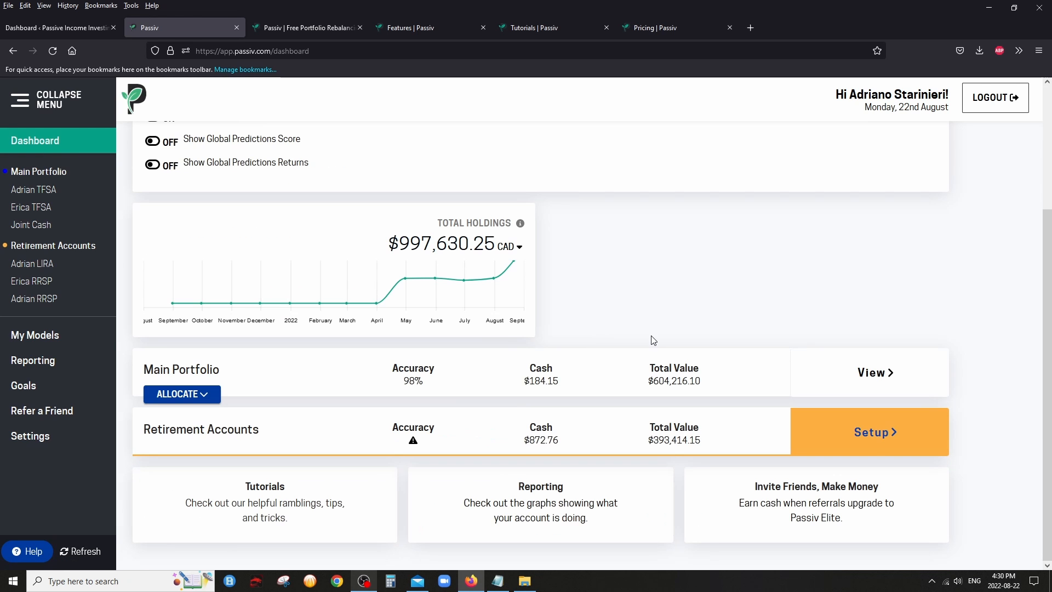
{"action": "mouse_move", "coordinate": [525, 259]}
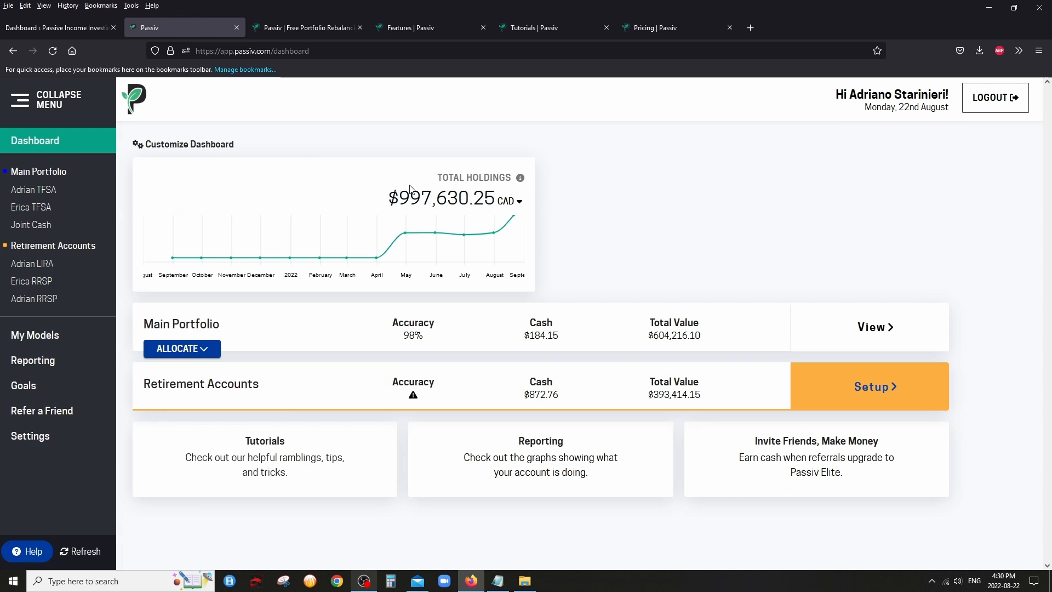
{"action": "mouse_move", "coordinate": [409, 175]}
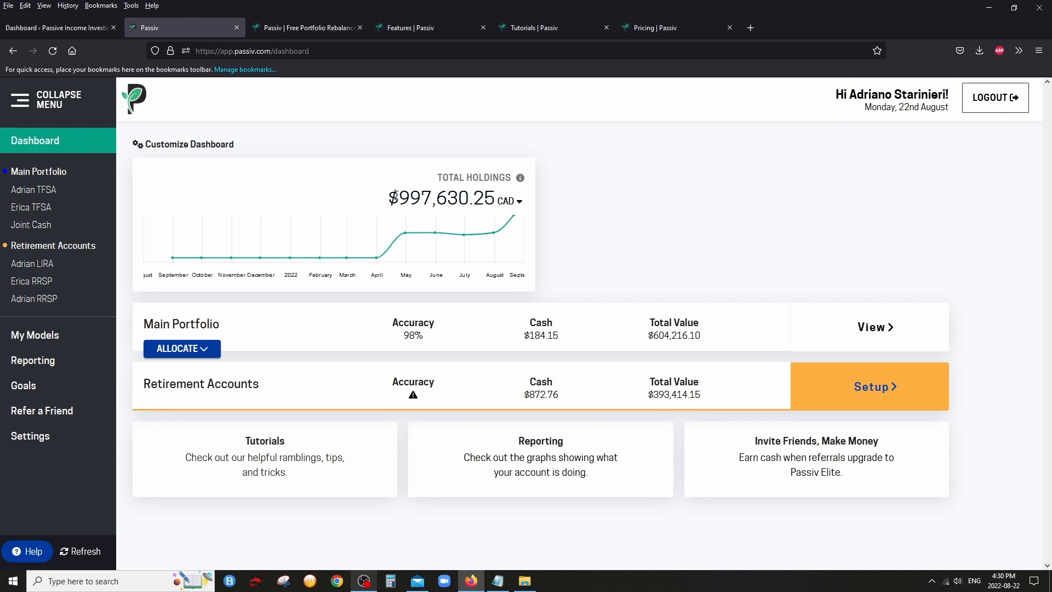
{"action": "double_click", "coordinate": [446, 199]}
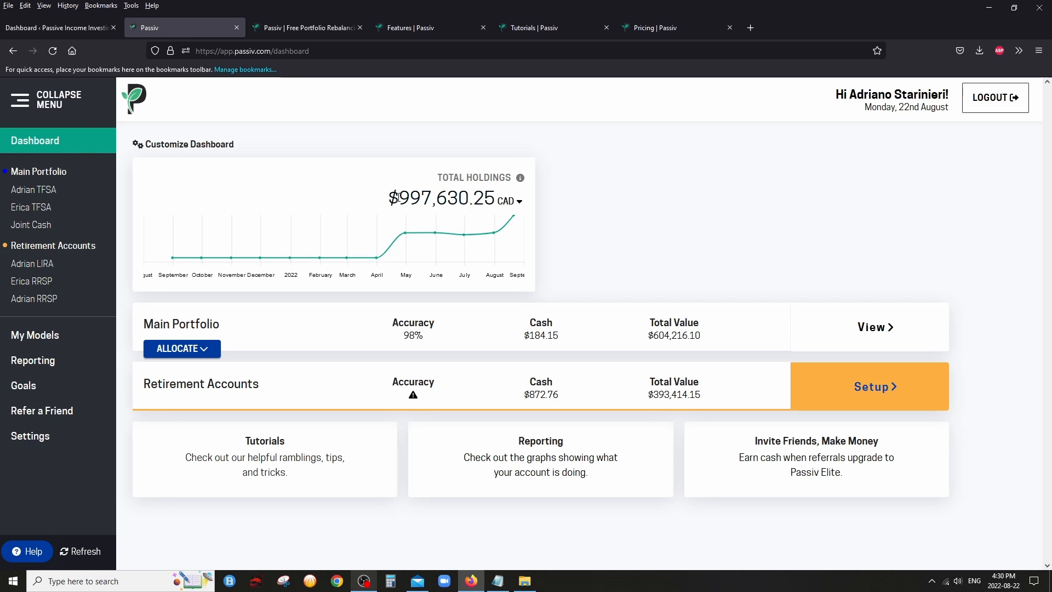
{"action": "double_click", "coordinate": [435, 197]}
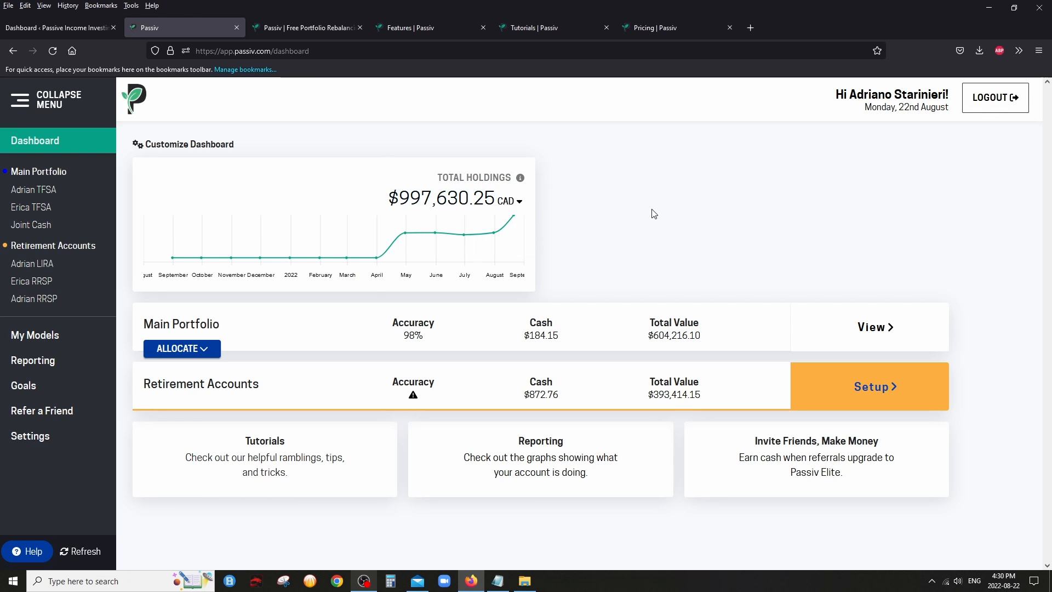
{"action": "mouse_move", "coordinate": [536, 276]}
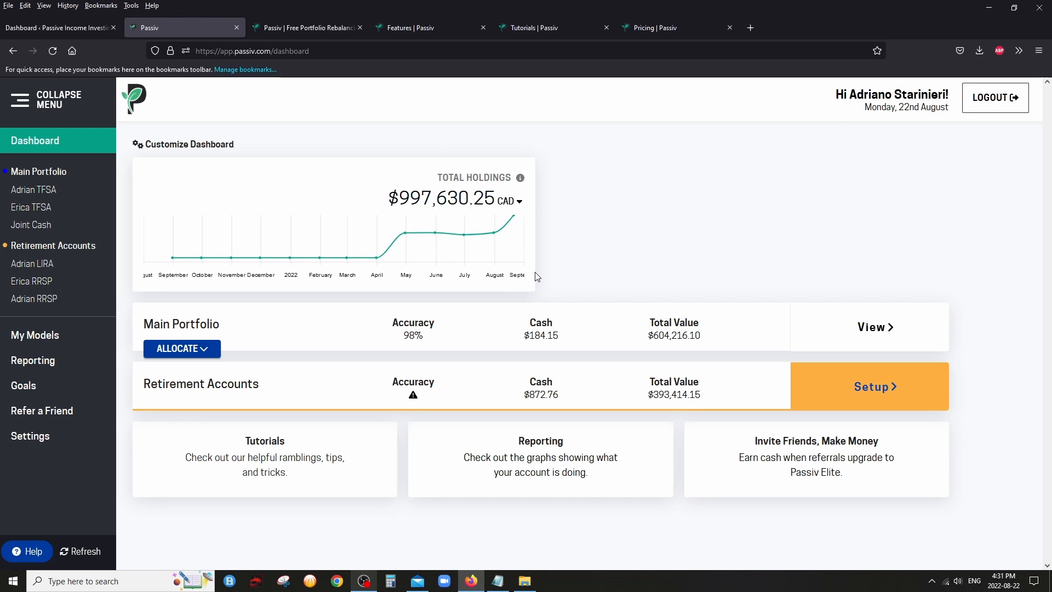
View the Settings Profile page with credentials, Dark Mode and Privacy Mode options
{"action": "left_click", "coordinate": [30, 435]}
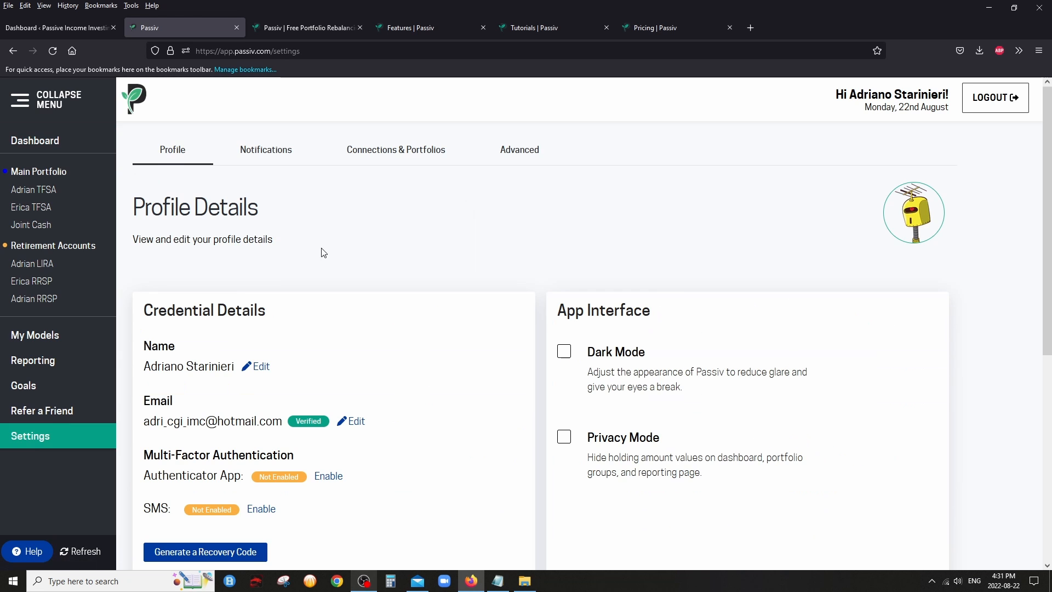
{"action": "scroll", "scroll_direction": "down", "scroll_amount": 3}
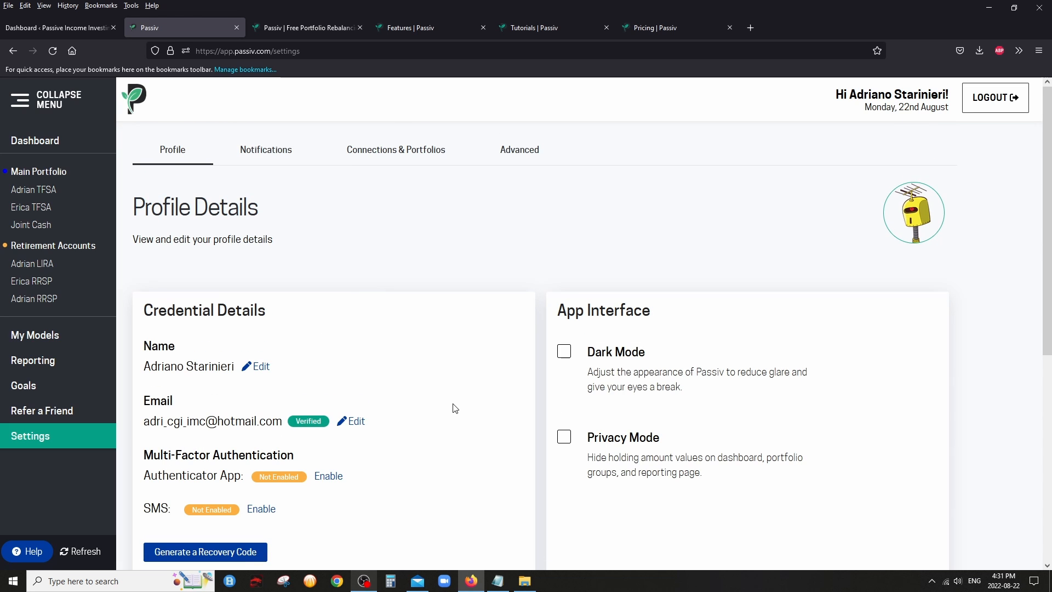
{"action": "scroll", "scroll_direction": "down", "scroll_amount": 3}
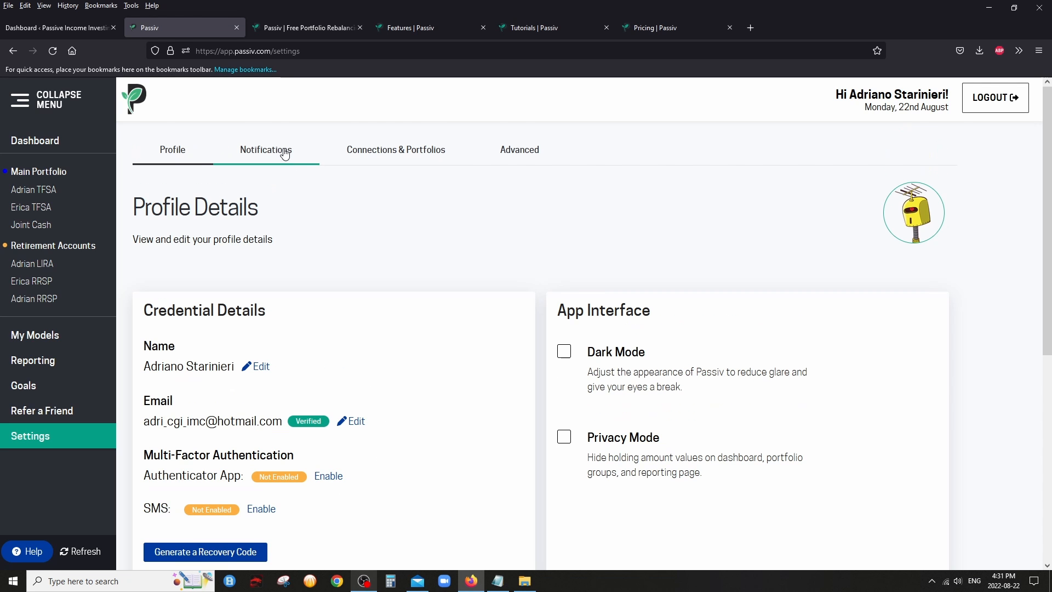
{"action": "left_click", "coordinate": [395, 150]}
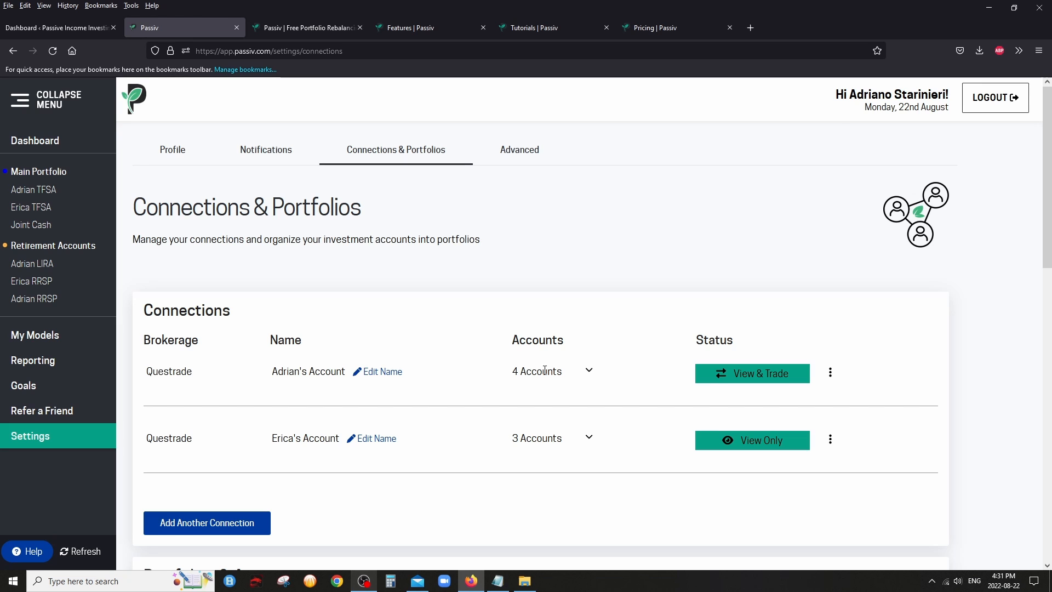
{"action": "mouse_move", "coordinate": [297, 396]}
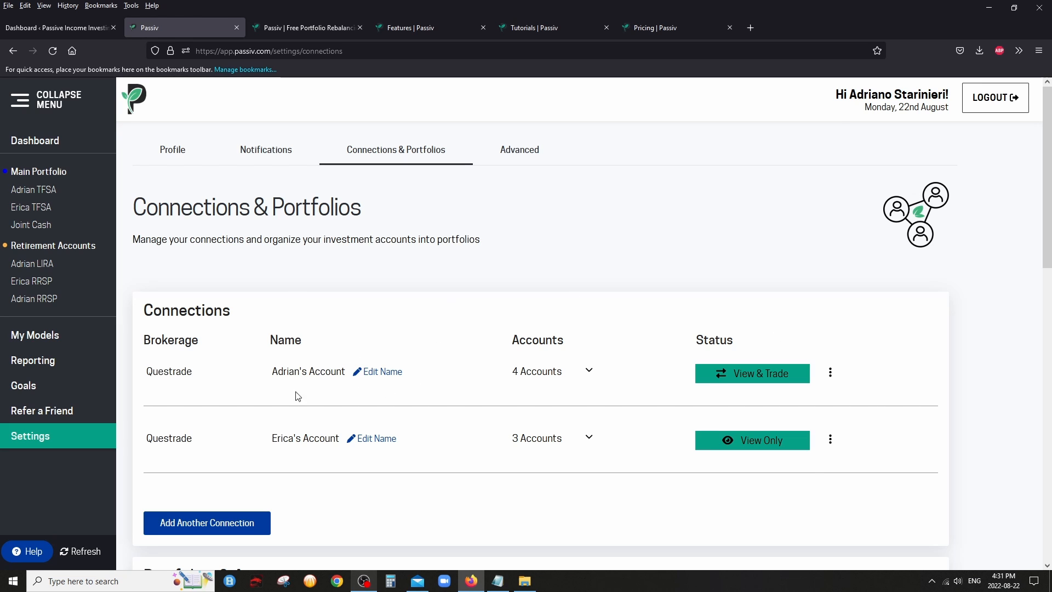
{"action": "double_click", "coordinate": [305, 438]}
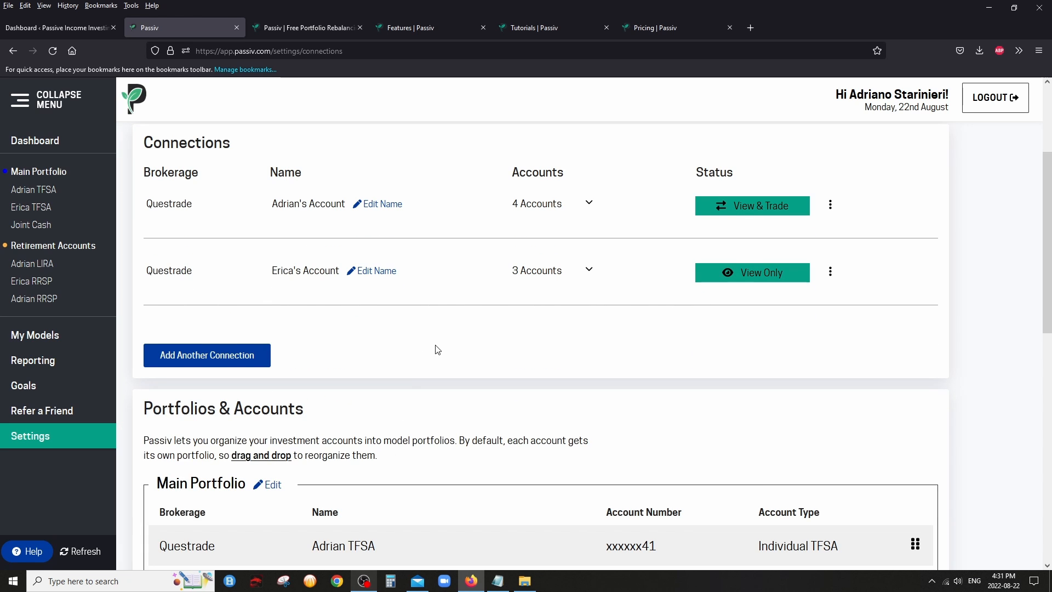
{"action": "scroll", "scroll_direction": "down", "scroll_amount": 3}
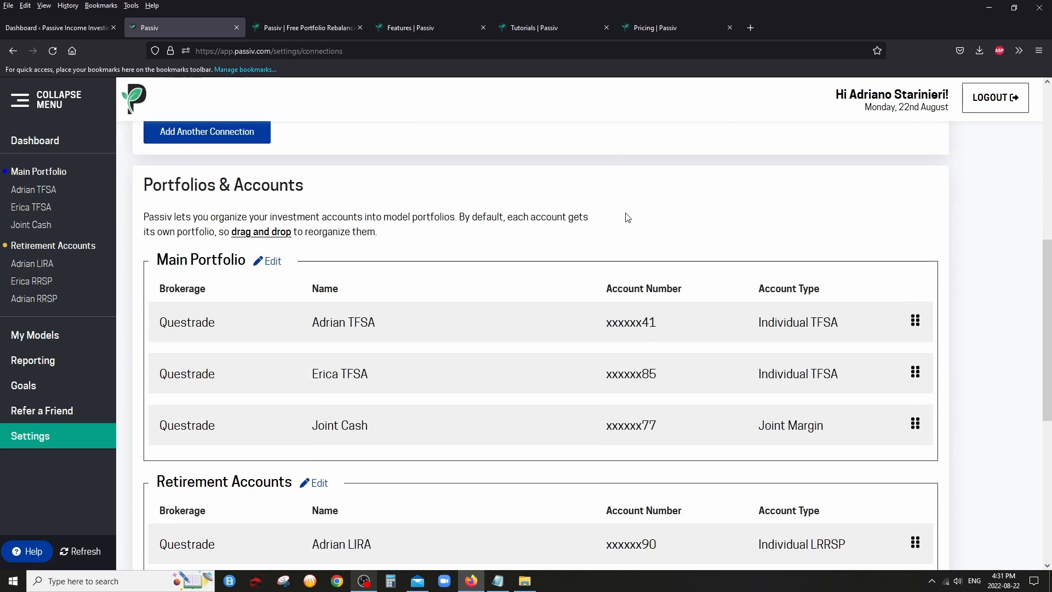
{"action": "scroll", "scroll_direction": "down", "scroll_amount": 3}
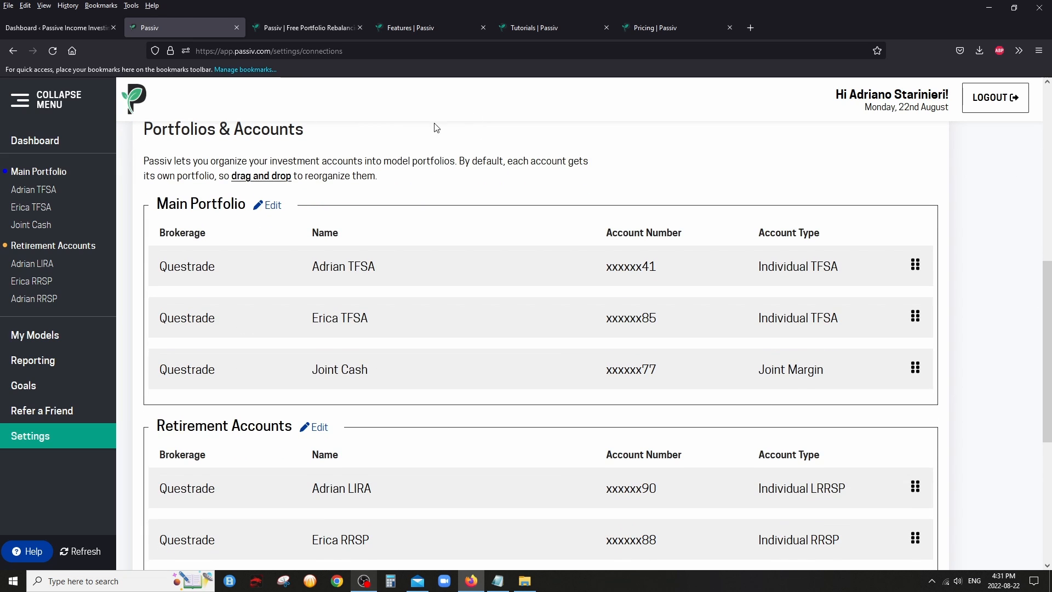
{"action": "mouse_move", "coordinate": [621, 154]}
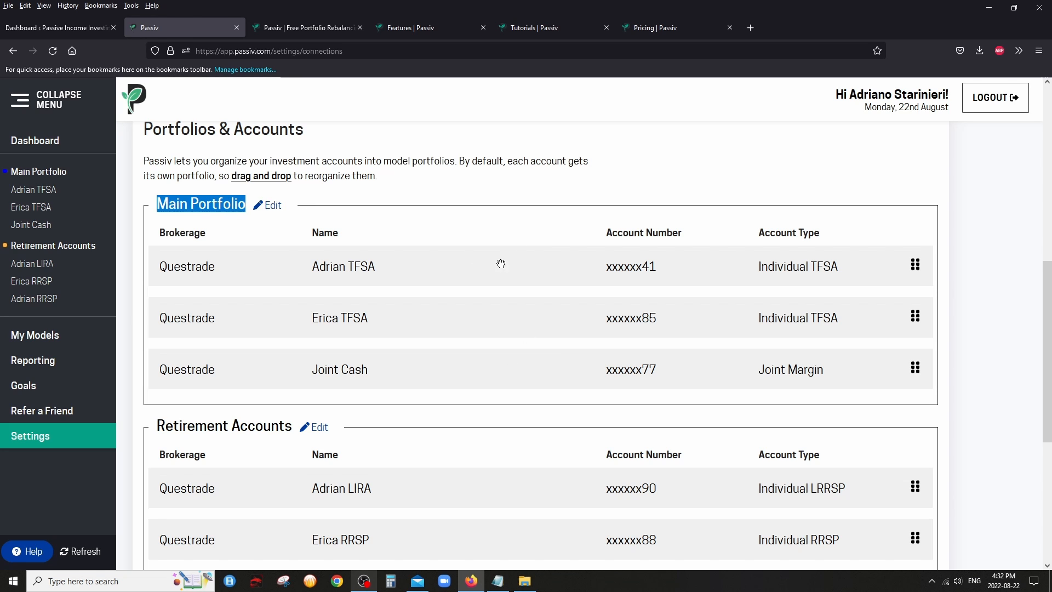
{"action": "mouse_move", "coordinate": [776, 311]}
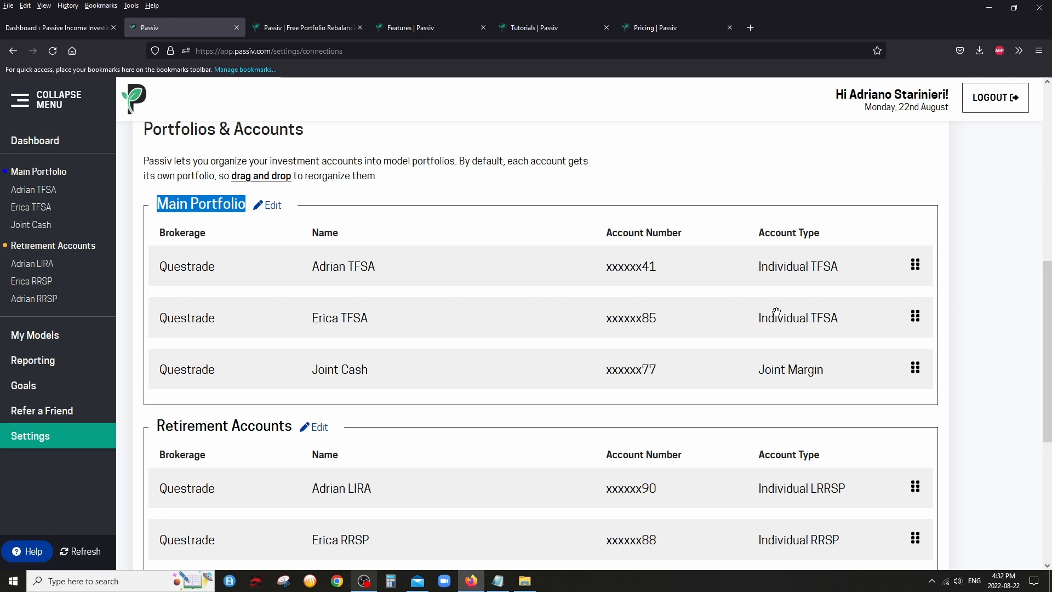
{"action": "mouse_move", "coordinate": [972, 257]}
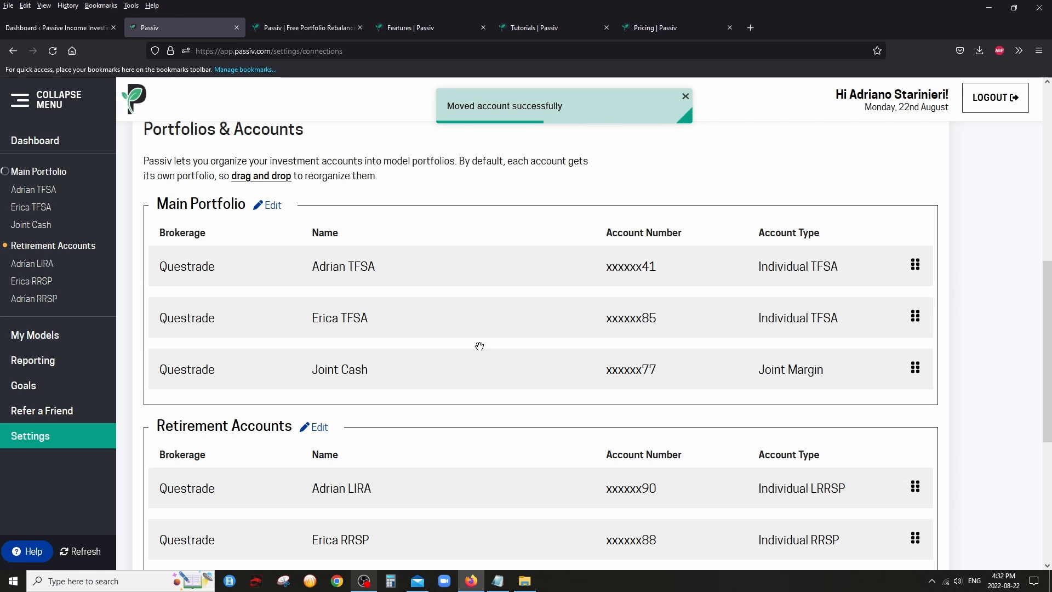
{"action": "double_click", "coordinate": [199, 204]}
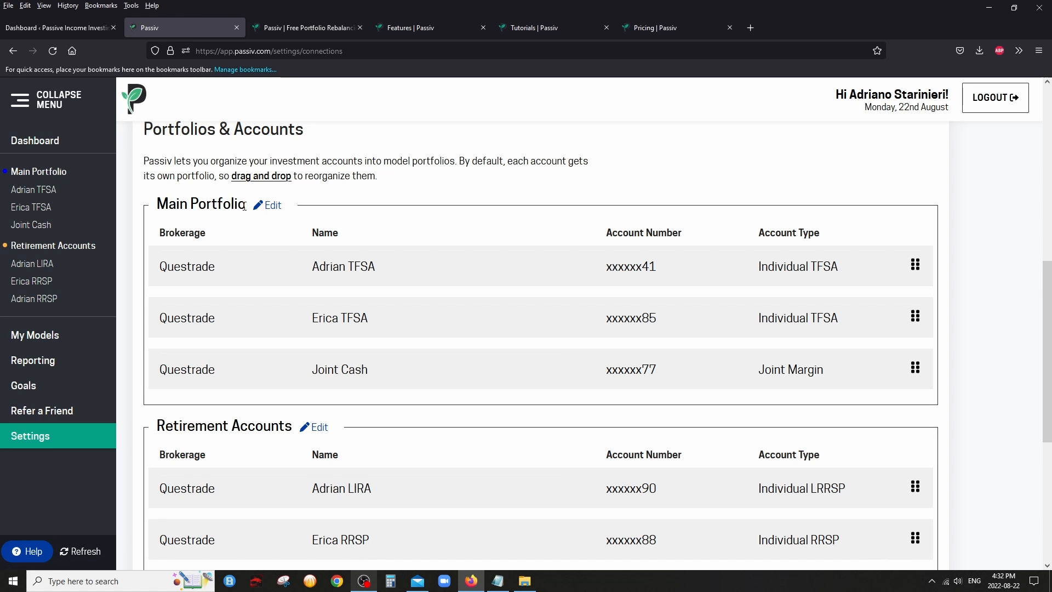
{"action": "scroll", "scroll_direction": "down", "scroll_amount": 3}
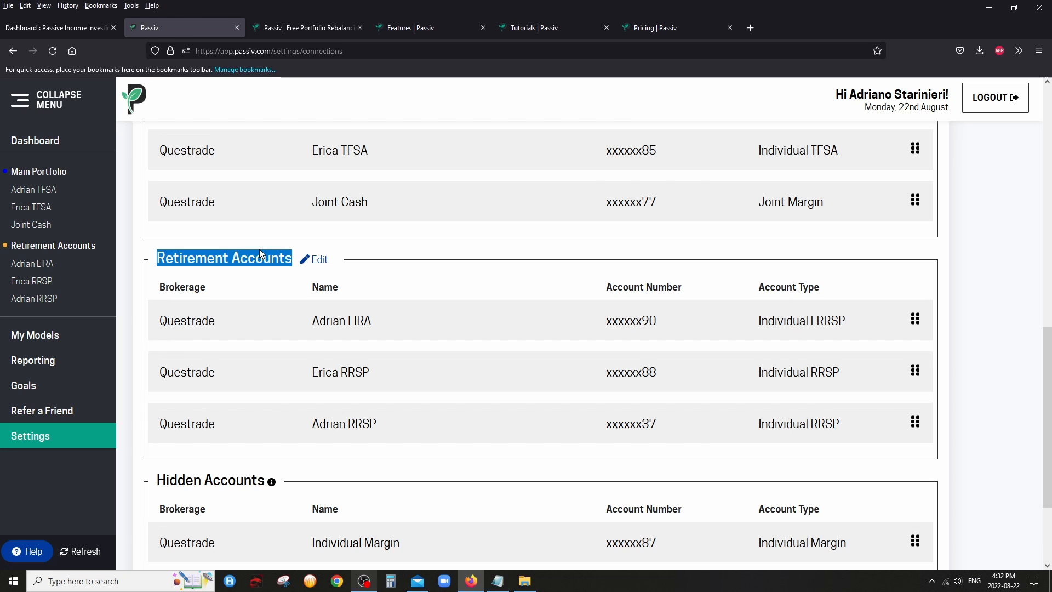
{"action": "mouse_move", "coordinate": [468, 354]}
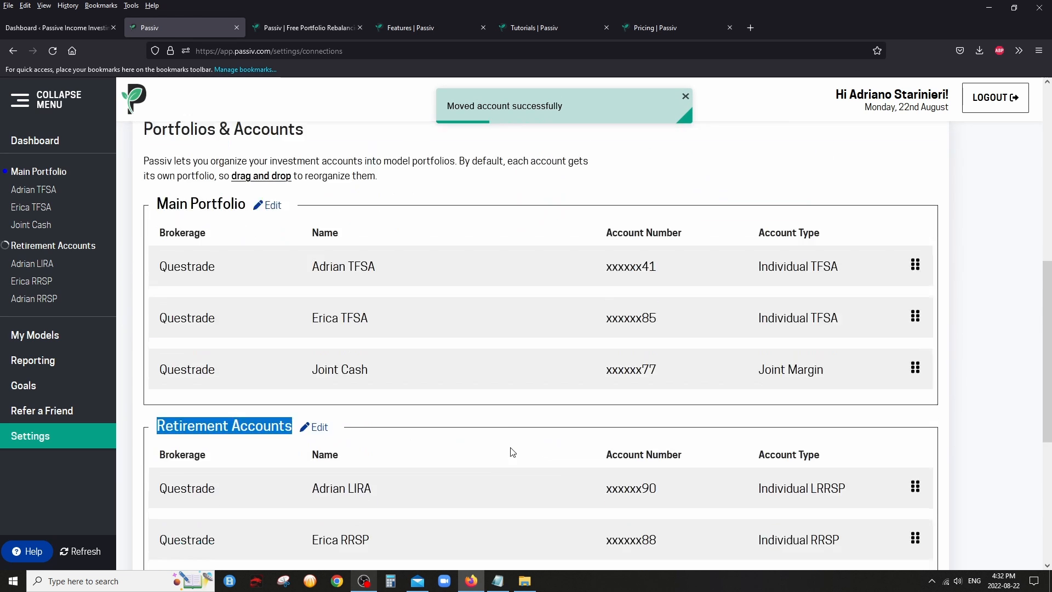
{"action": "scroll", "scroll_direction": "down", "scroll_amount": 3}
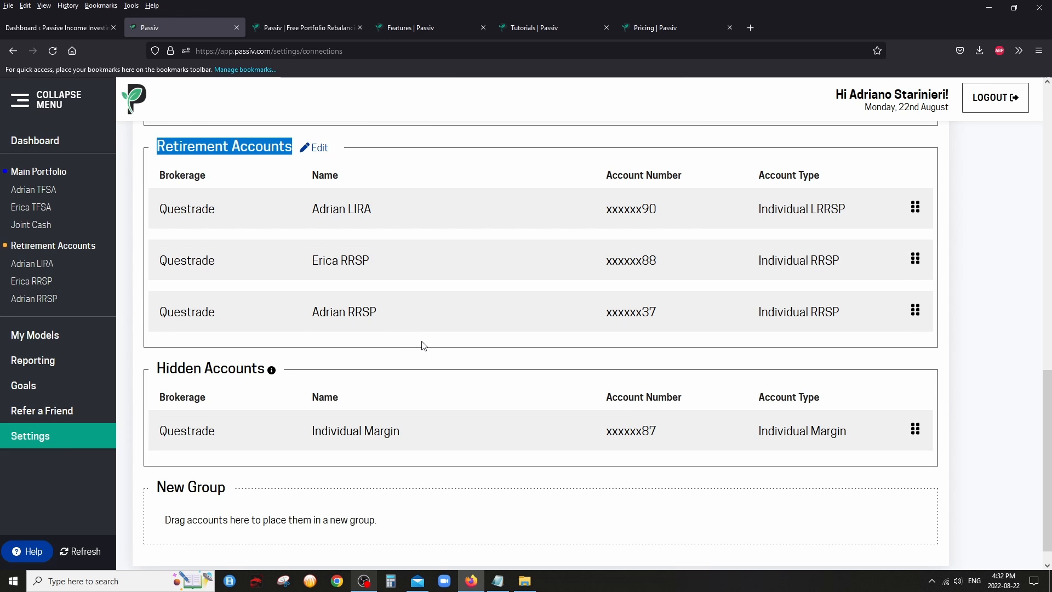
{"action": "scroll", "scroll_direction": "down", "scroll_amount": 3}
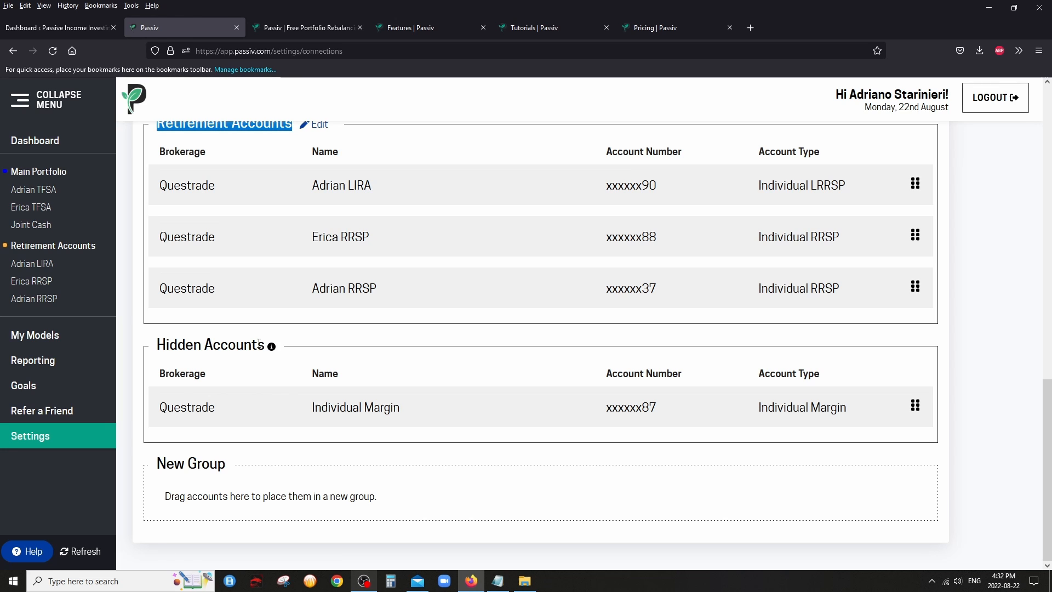
{"action": "mouse_move", "coordinate": [327, 405]}
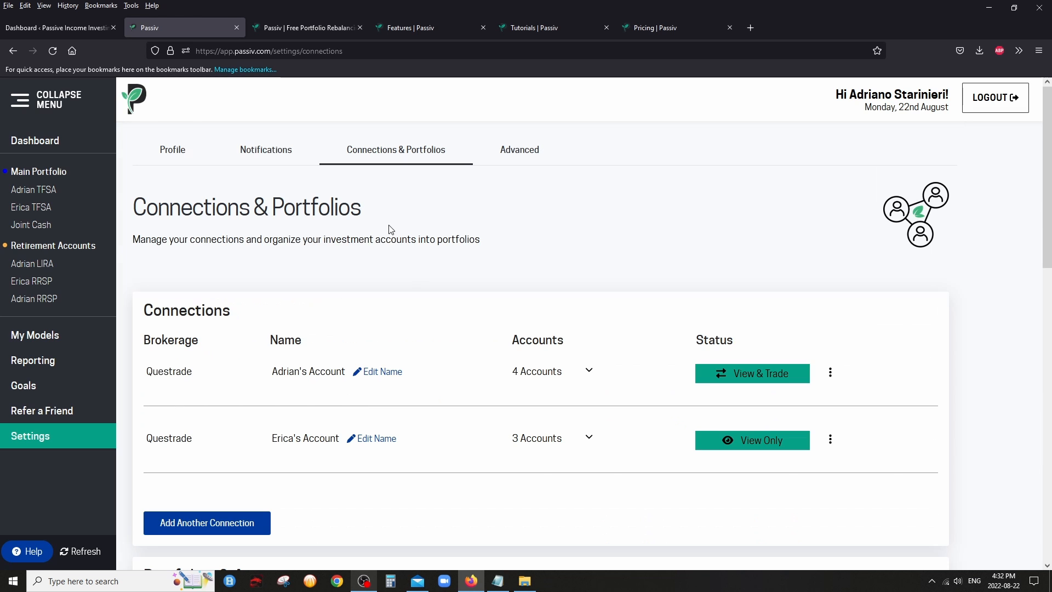
Return to the dashboard overview of total holdings and both portfolio groups
{"action": "left_click", "coordinate": [35, 140]}
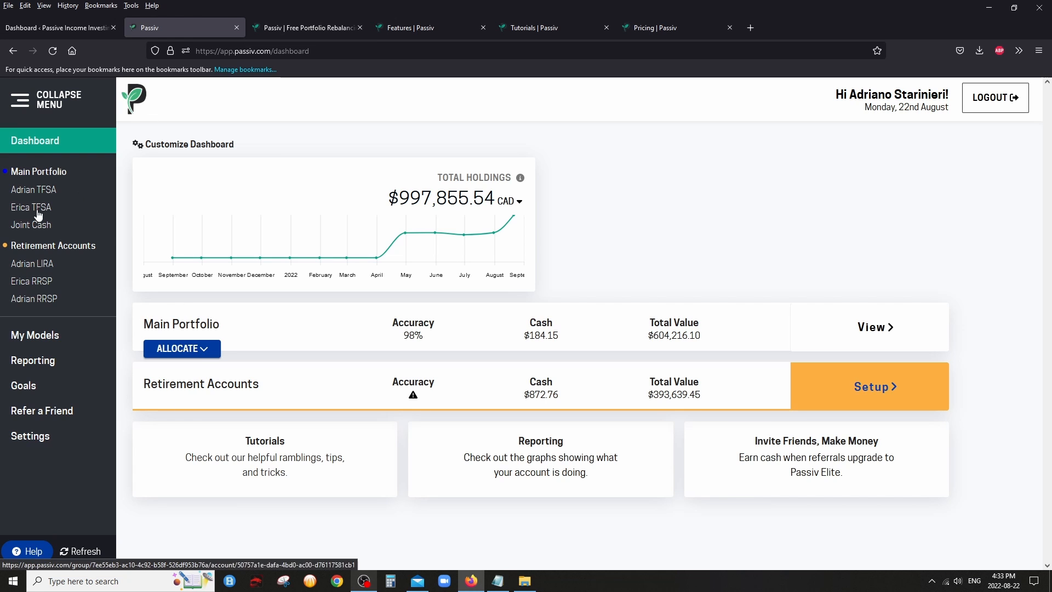
{"action": "mouse_move", "coordinate": [34, 172]}
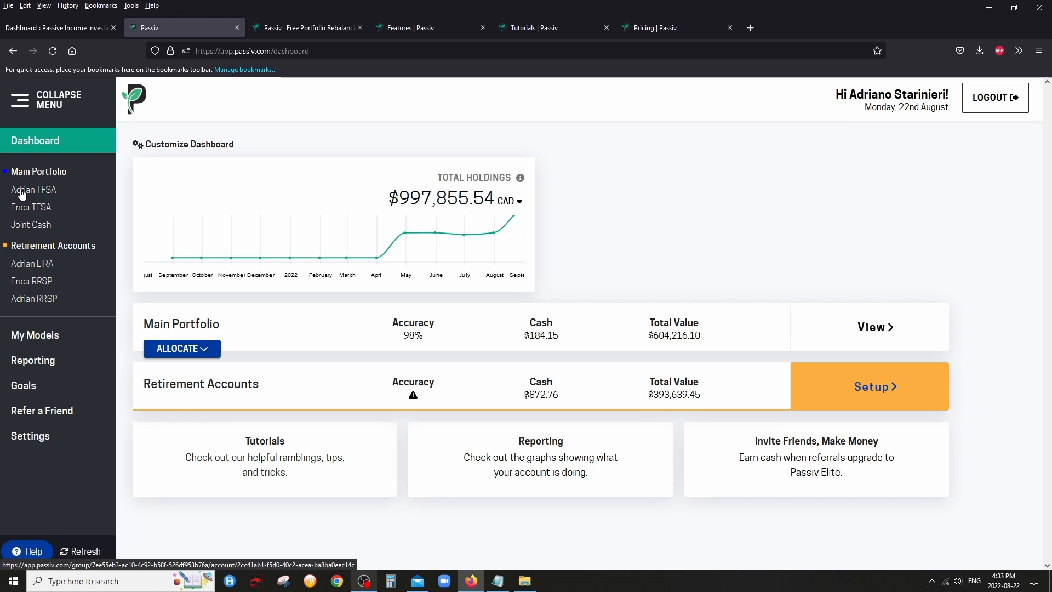
View Main Portfolio's 98% accuracy, pending ETHY.TO buy and model target-versus-actual bars
{"action": "left_click", "coordinate": [39, 172]}
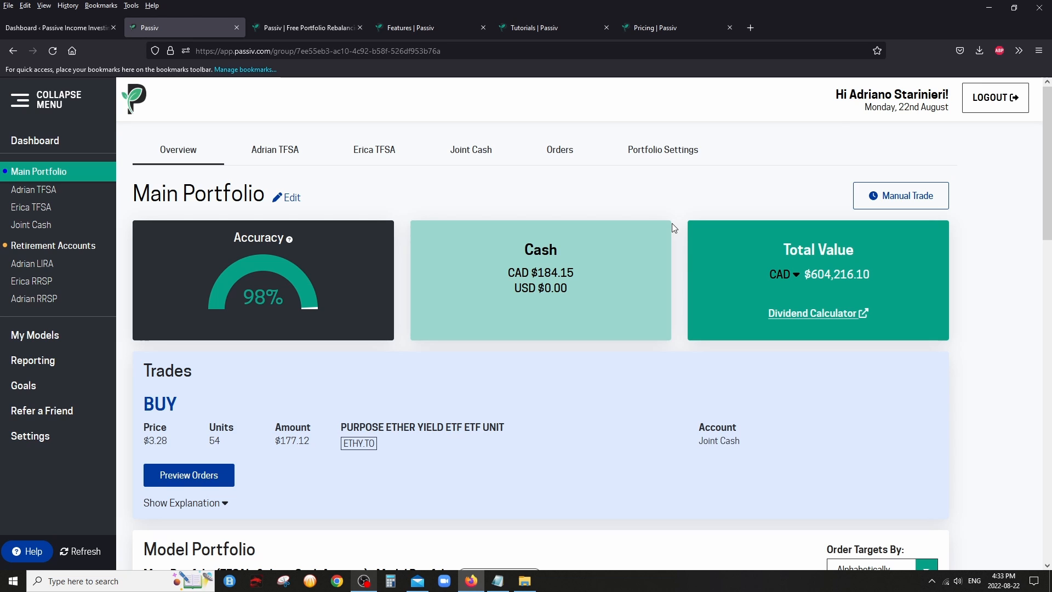
{"action": "mouse_move", "coordinate": [776, 250]}
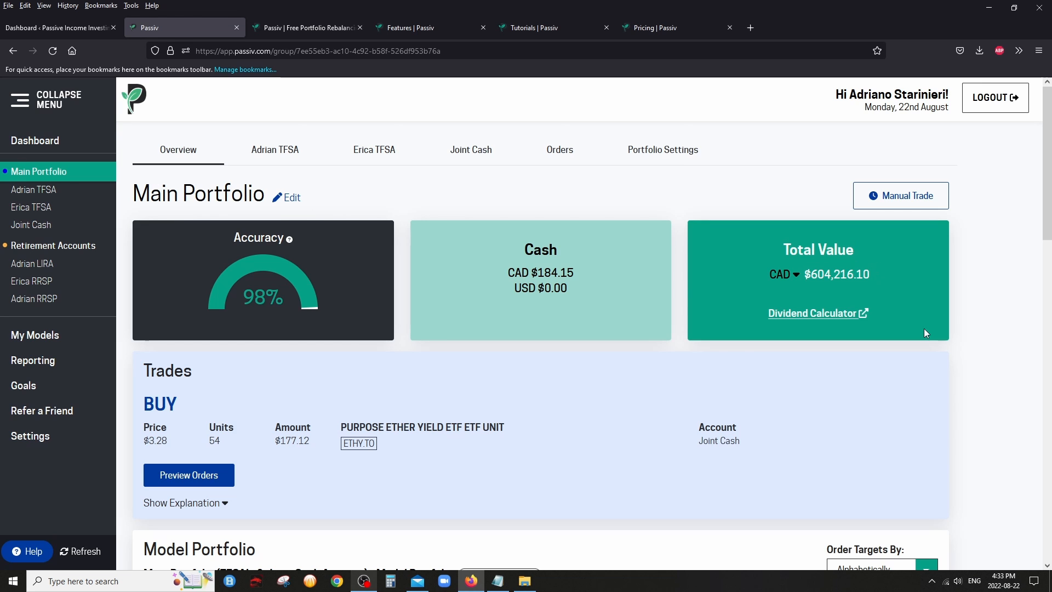
{"action": "scroll", "scroll_direction": "down", "scroll_amount": 3}
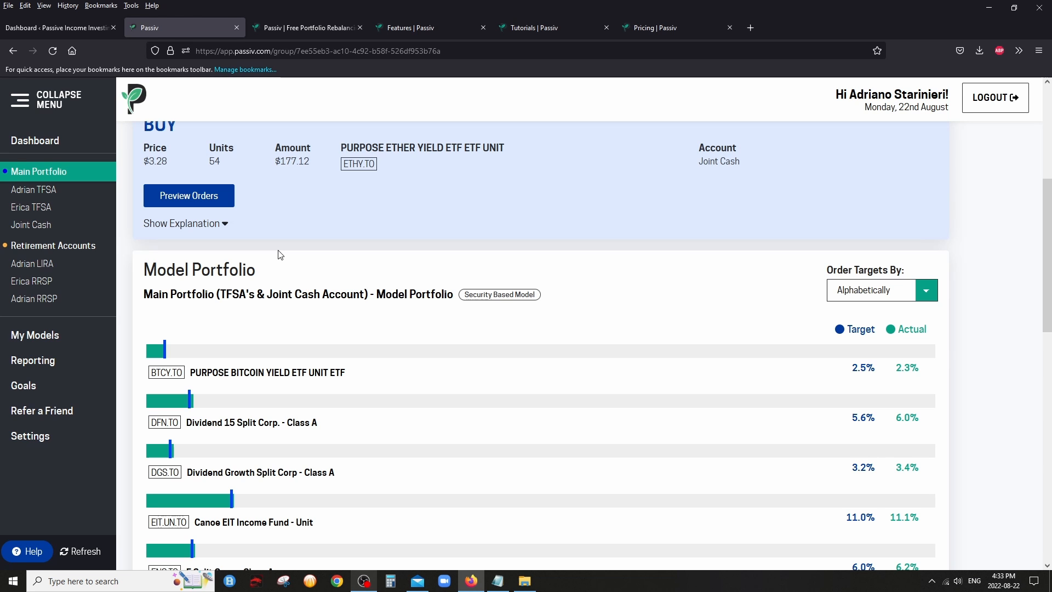
{"action": "scroll", "scroll_direction": "down", "scroll_amount": 3}
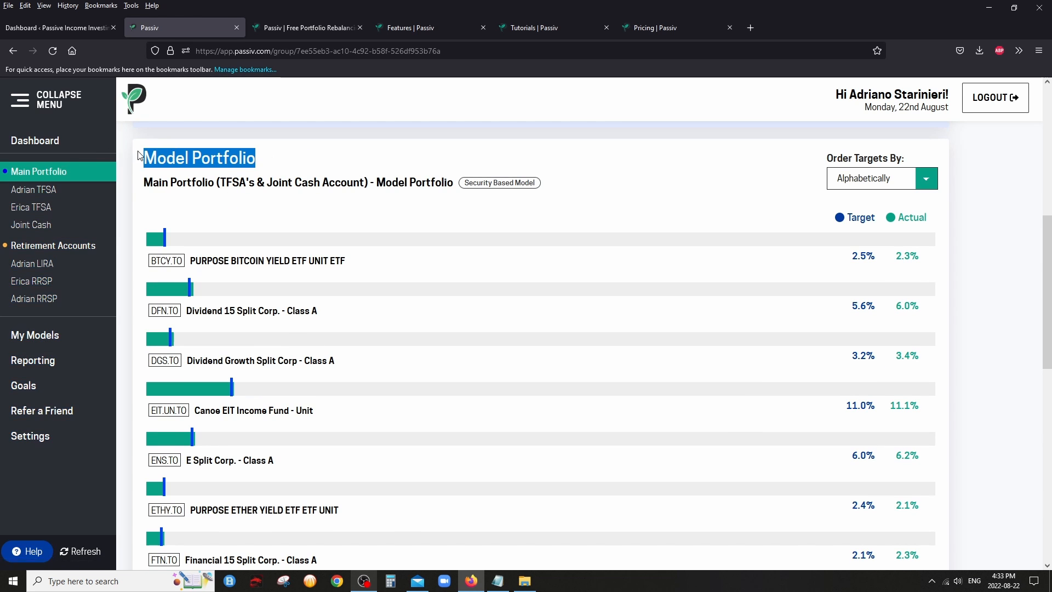
{"action": "left_click", "coordinate": [199, 157]}
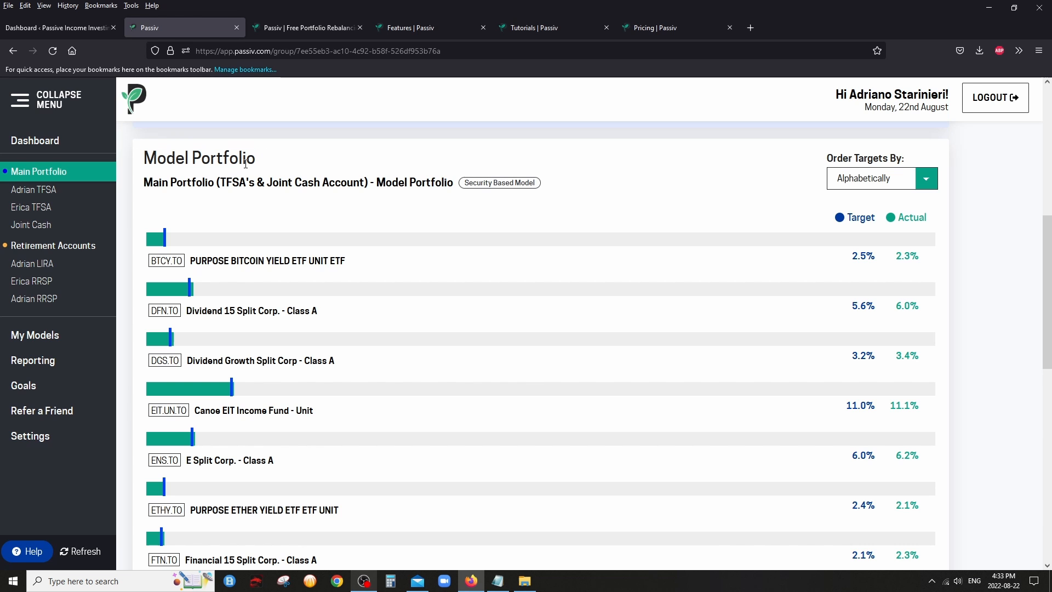
{"action": "scroll", "scroll_direction": "down", "scroll_amount": 3}
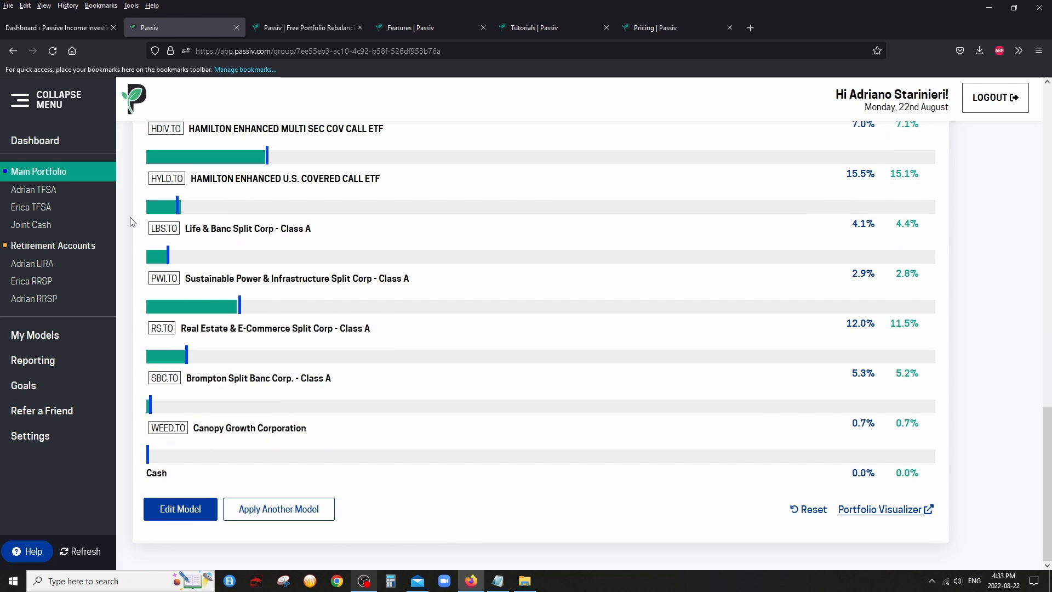
{"action": "left_click", "coordinate": [180, 508]}
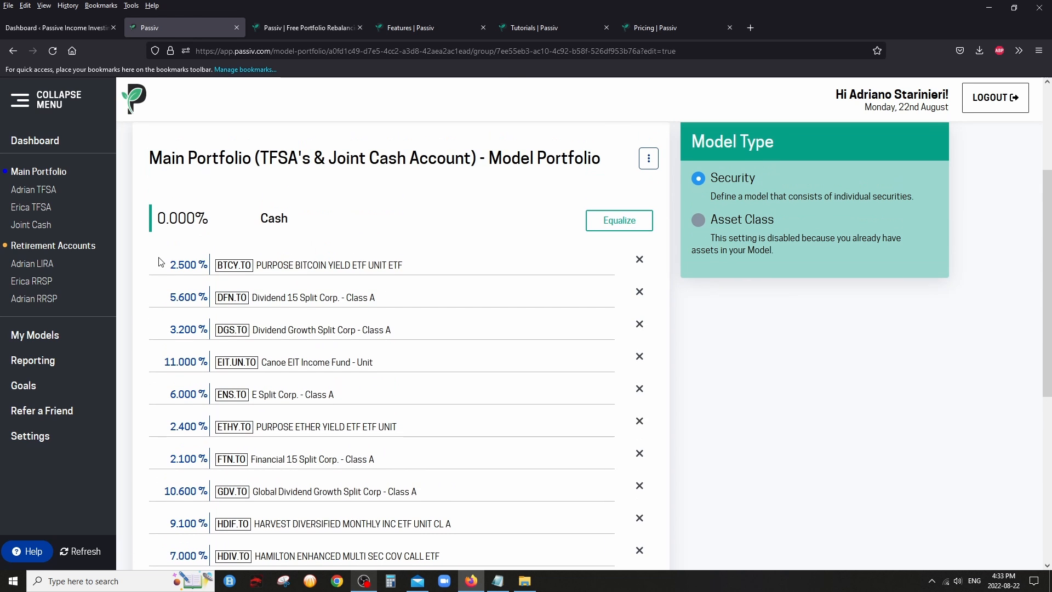
{"action": "mouse_move", "coordinate": [909, 176]}
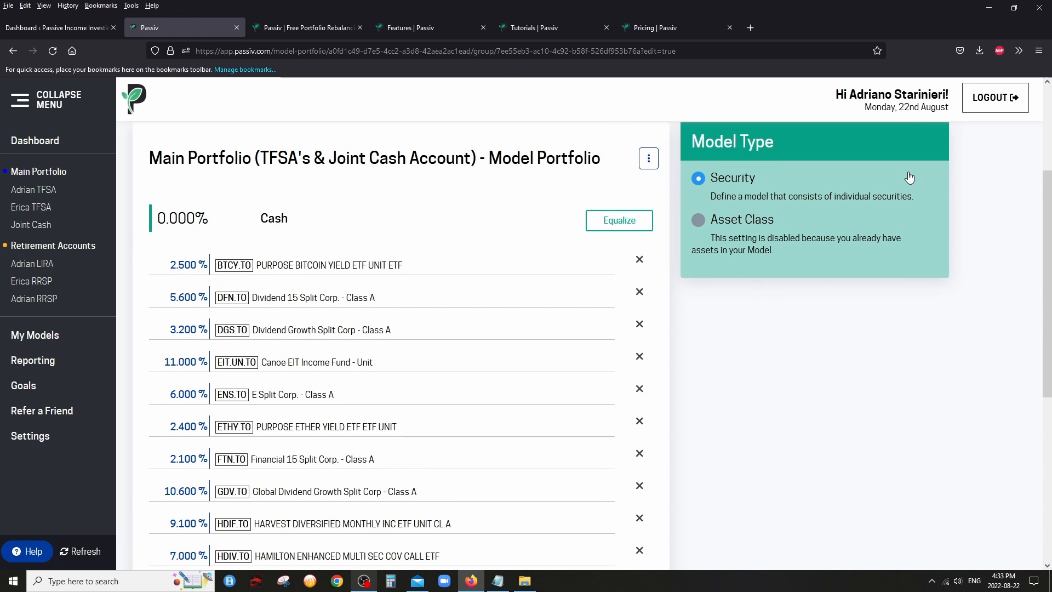
{"action": "mouse_move", "coordinate": [709, 208]}
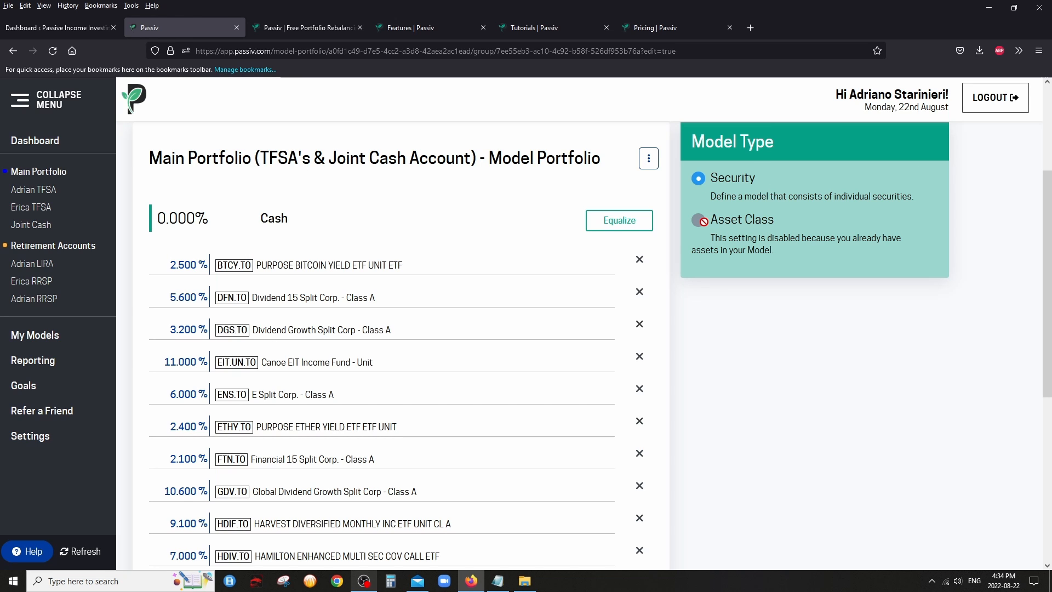
{"action": "scroll", "scroll_direction": "down", "scroll_amount": 3}
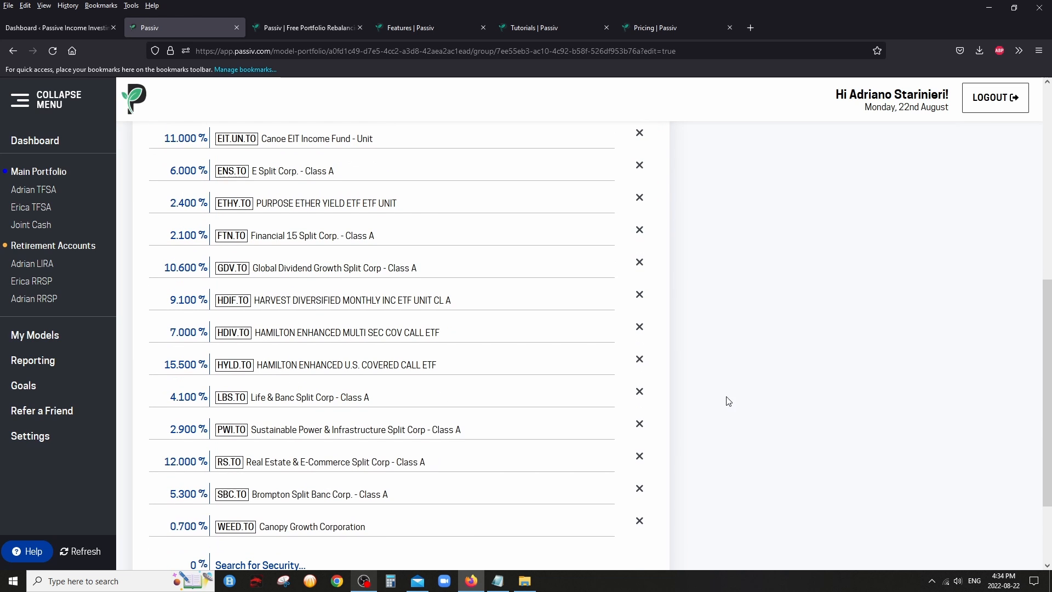
{"action": "mouse_move", "coordinate": [736, 367]}
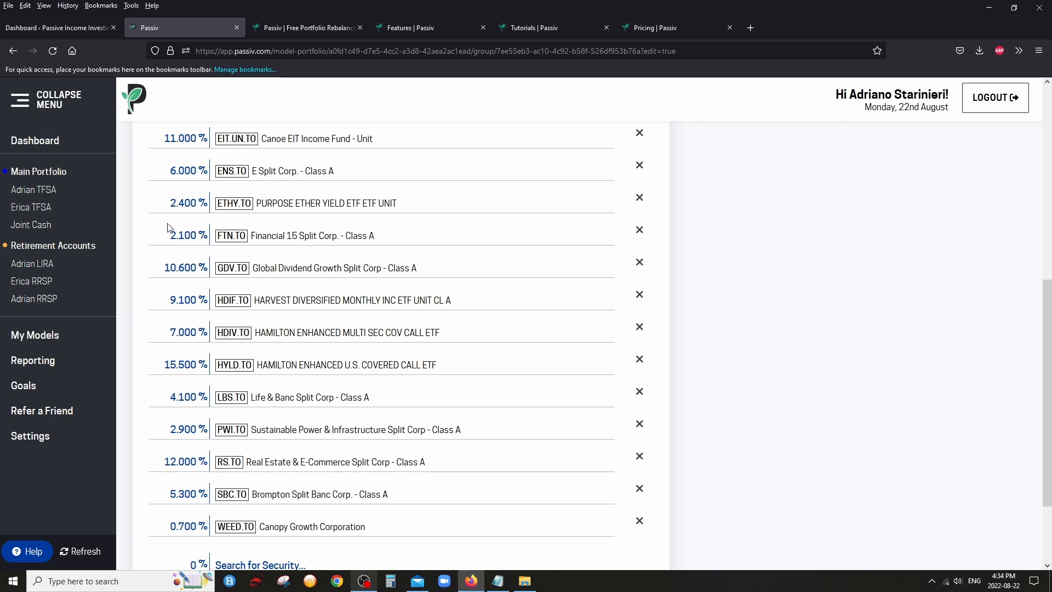
{"action": "mouse_move", "coordinate": [252, 199]}
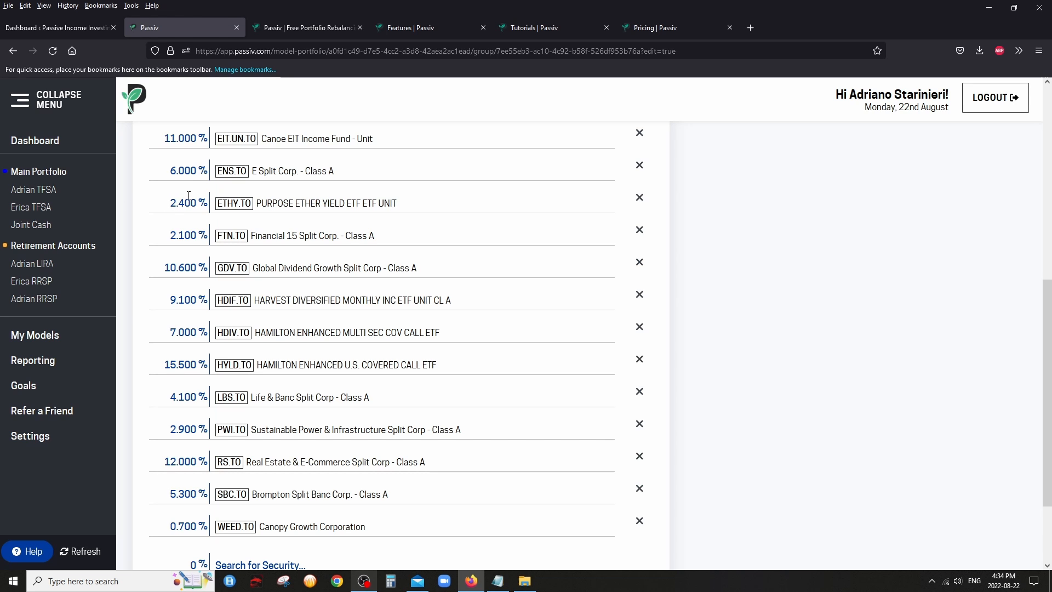
{"action": "scroll", "scroll_direction": "down", "scroll_amount": 3}
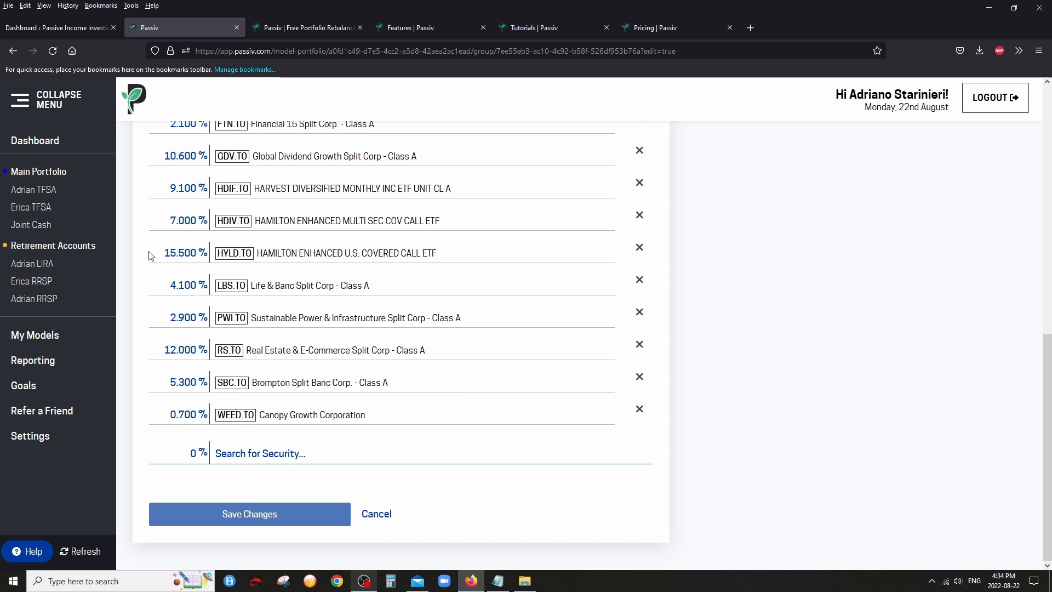
{"action": "mouse_move", "coordinate": [152, 222]}
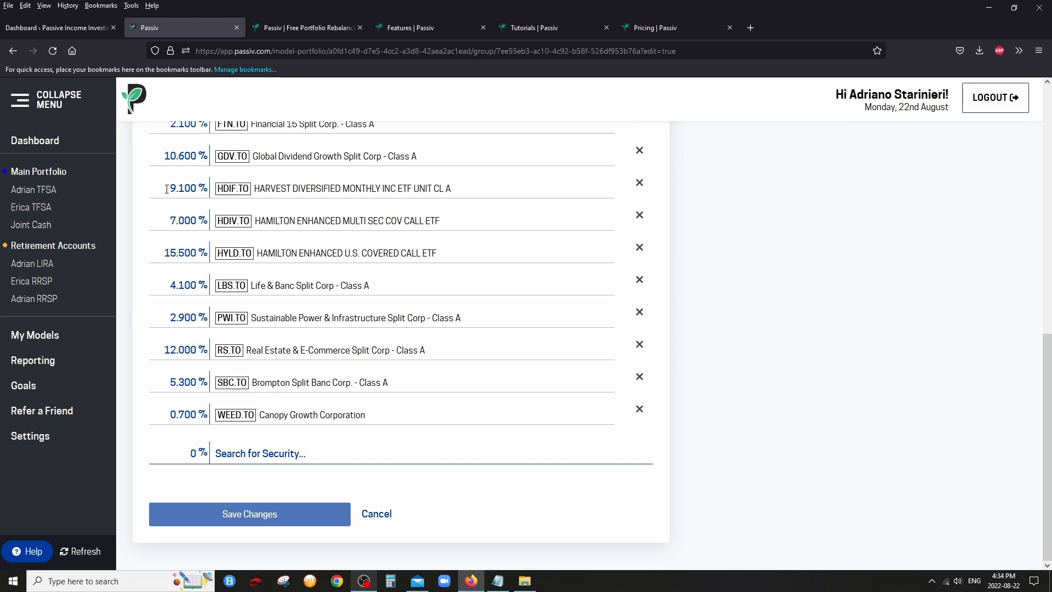
{"action": "mouse_move", "coordinate": [315, 531]}
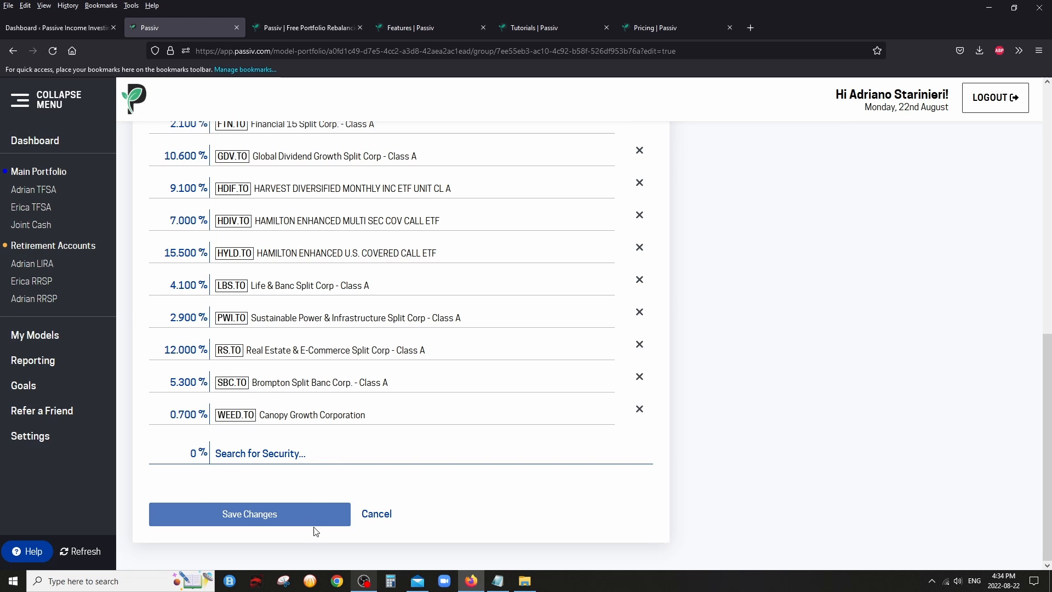
{"action": "mouse_move", "coordinate": [26, 168]}
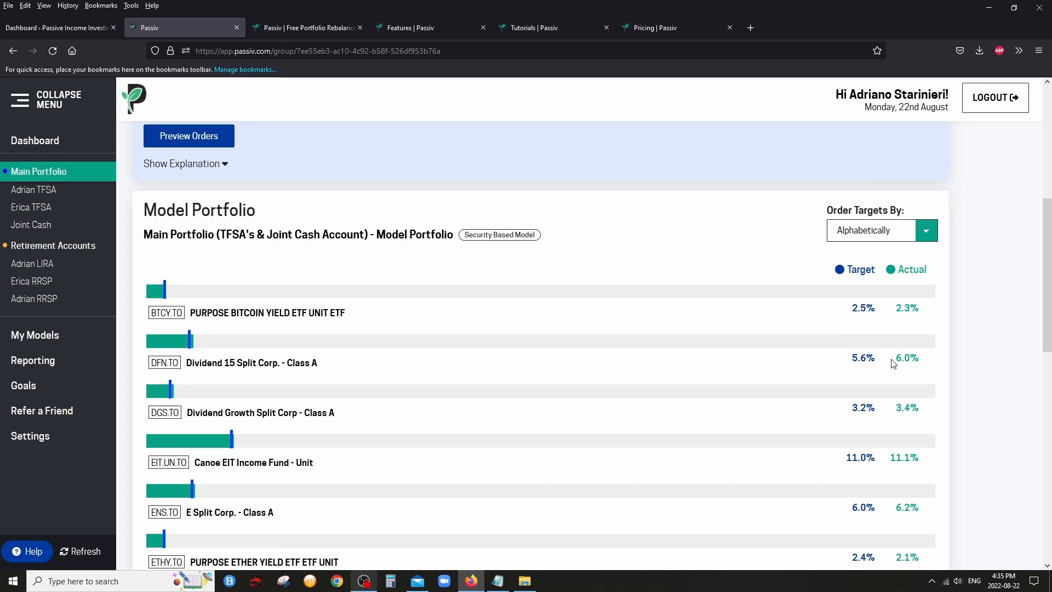
{"action": "mouse_move", "coordinate": [883, 285]}
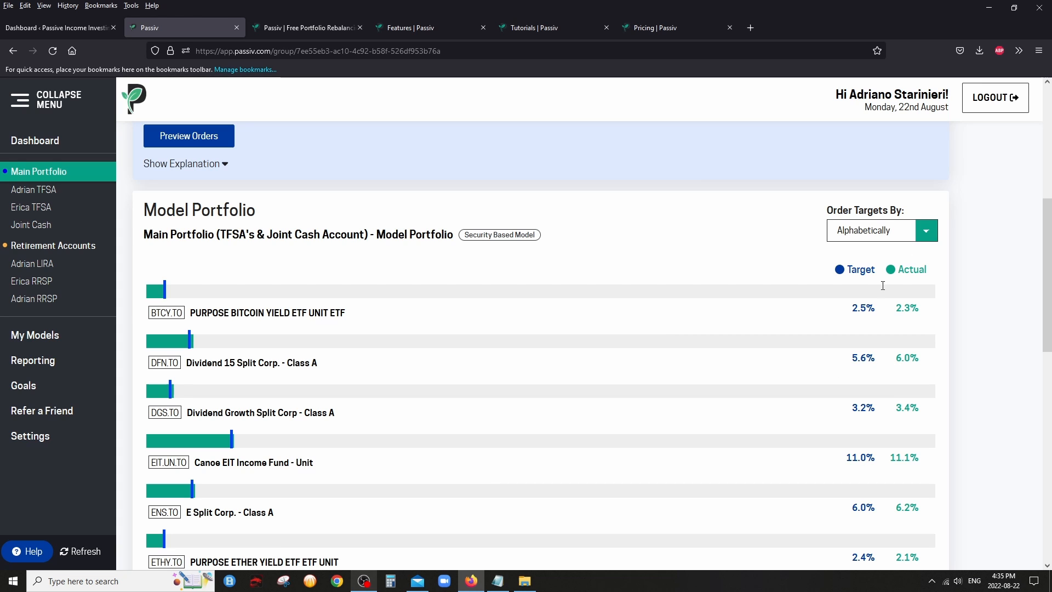
{"action": "left_click", "coordinate": [880, 230]}
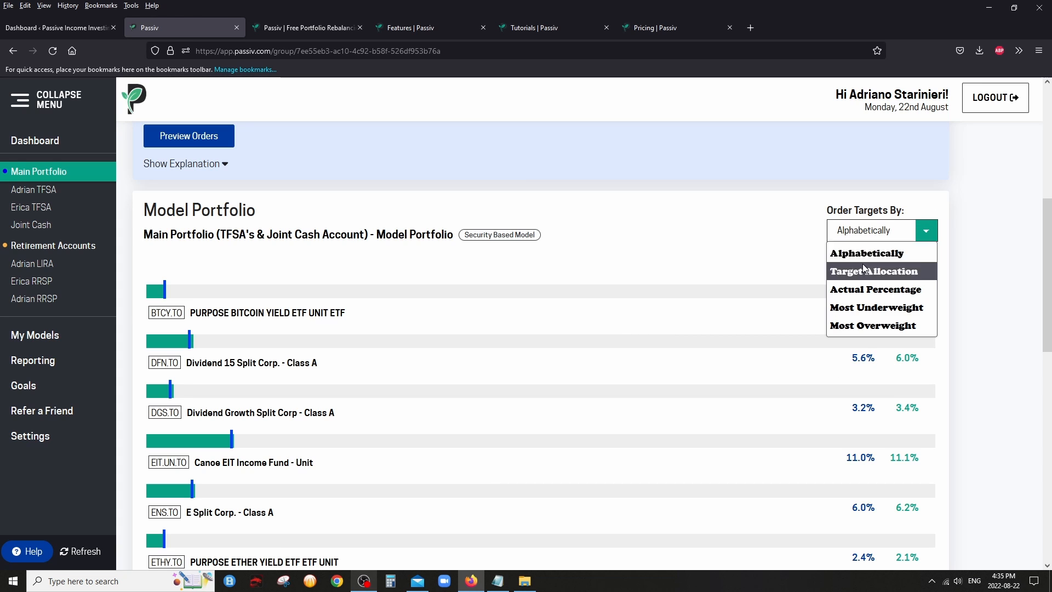
{"action": "mouse_move", "coordinate": [873, 325]}
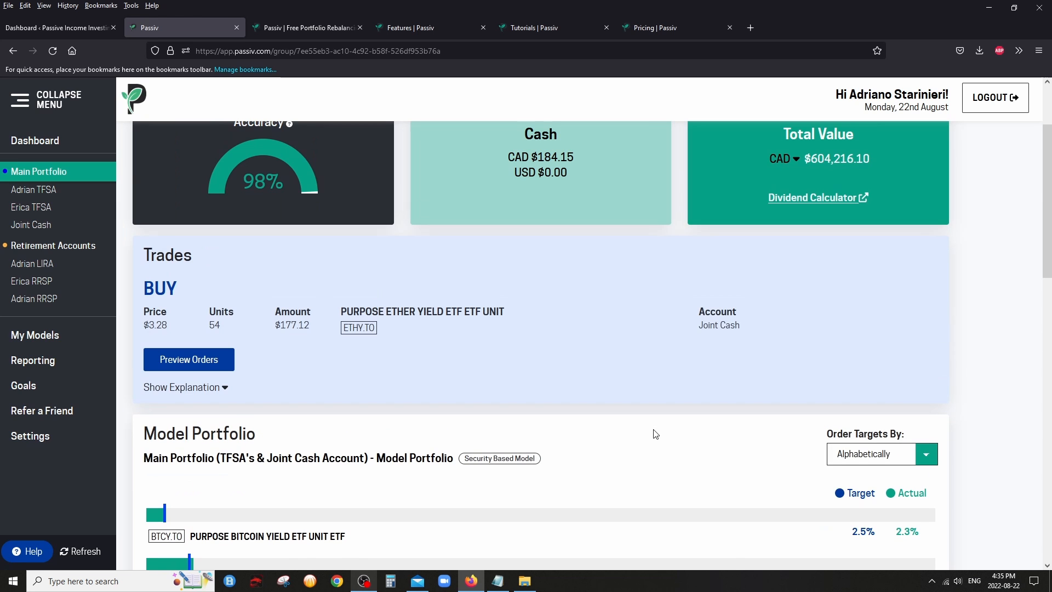
{"action": "mouse_move", "coordinate": [32, 263]}
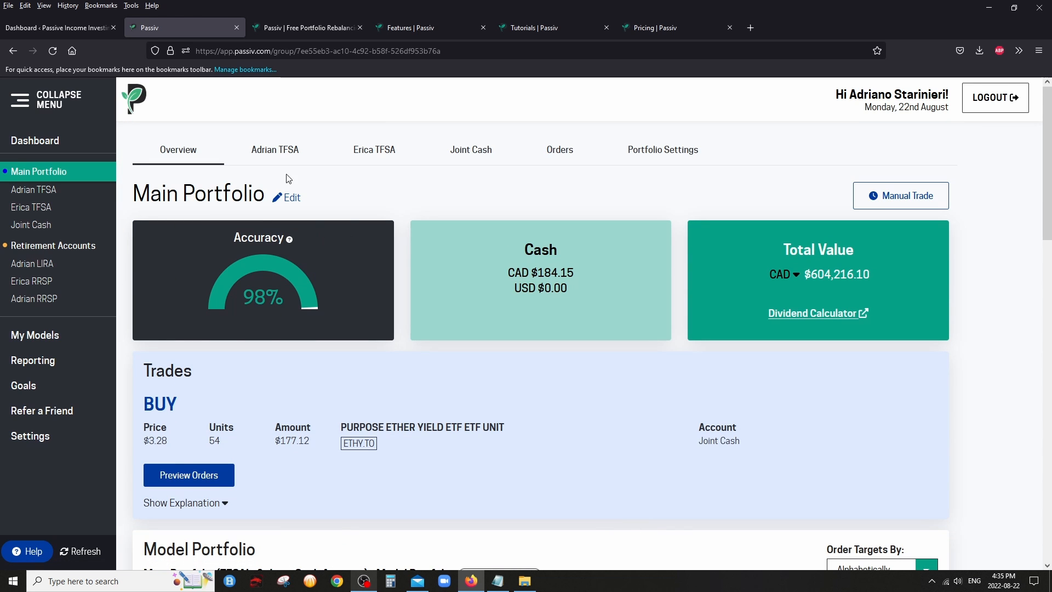
{"action": "mouse_move", "coordinate": [156, 178]}
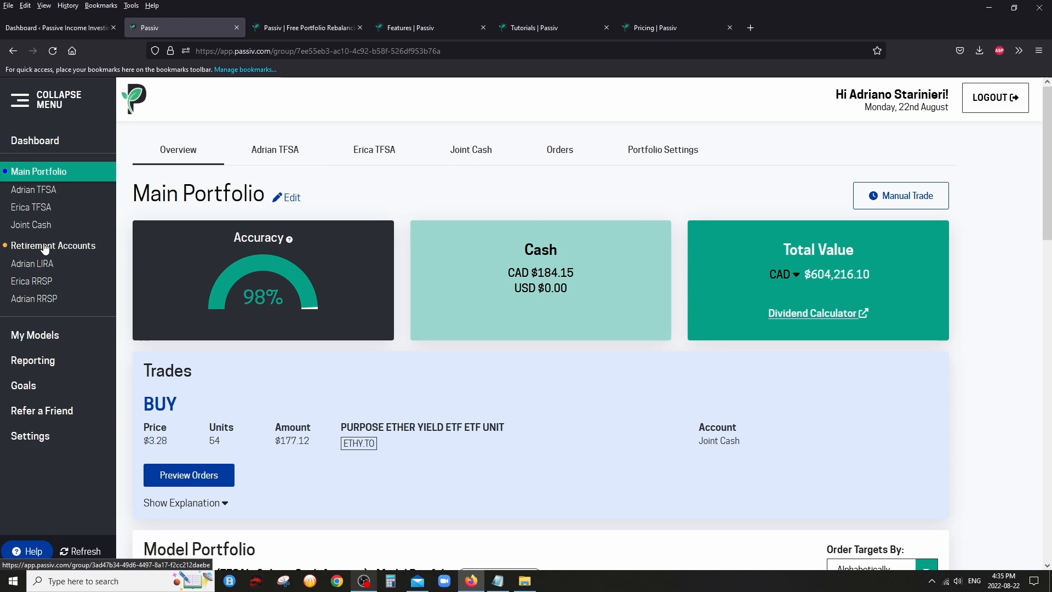
View the Retirement Accounts overview with its import, create or use-a-model options
{"action": "left_click", "coordinate": [53, 246]}
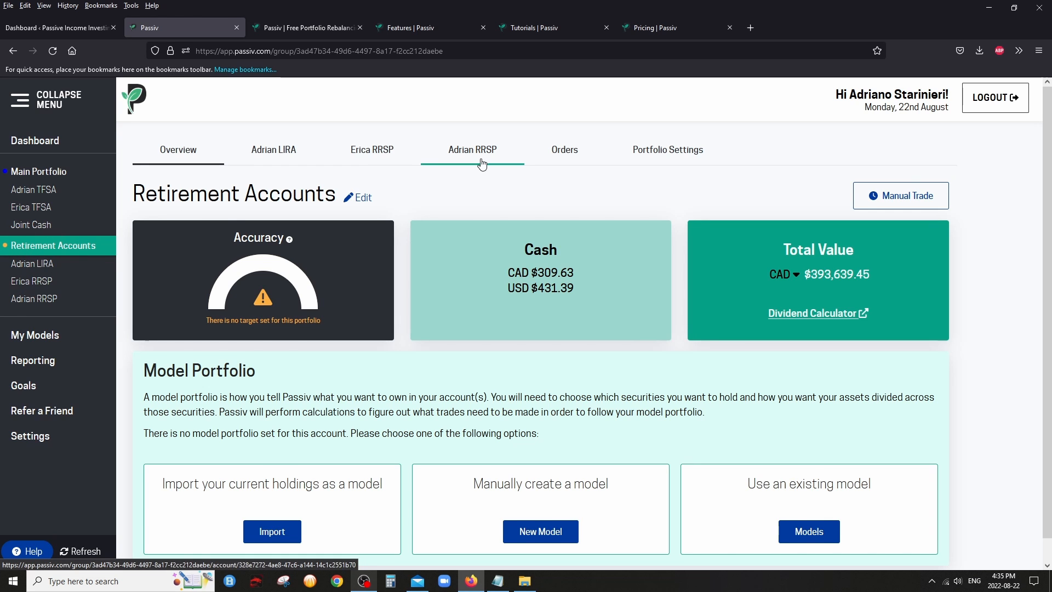
{"action": "mouse_move", "coordinate": [487, 217]}
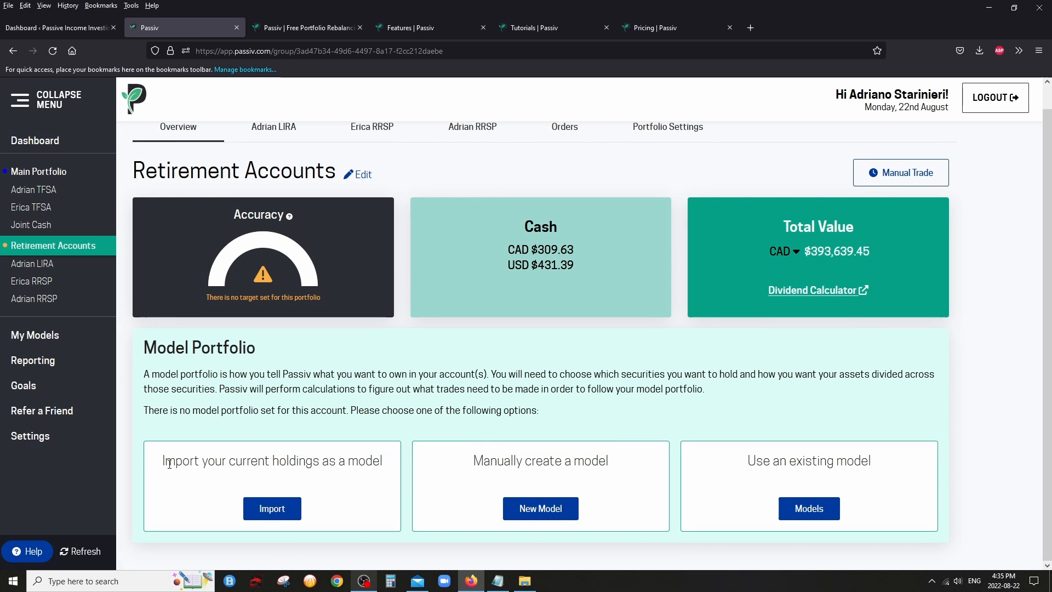
{"action": "triple_click", "coordinate": [272, 460]}
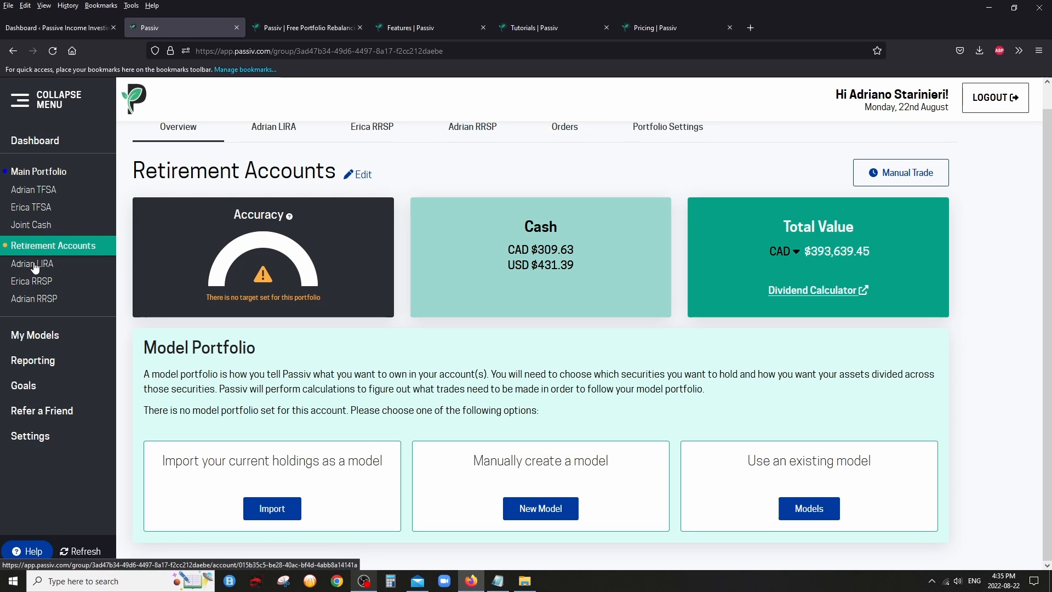
{"action": "mouse_move", "coordinate": [32, 267]}
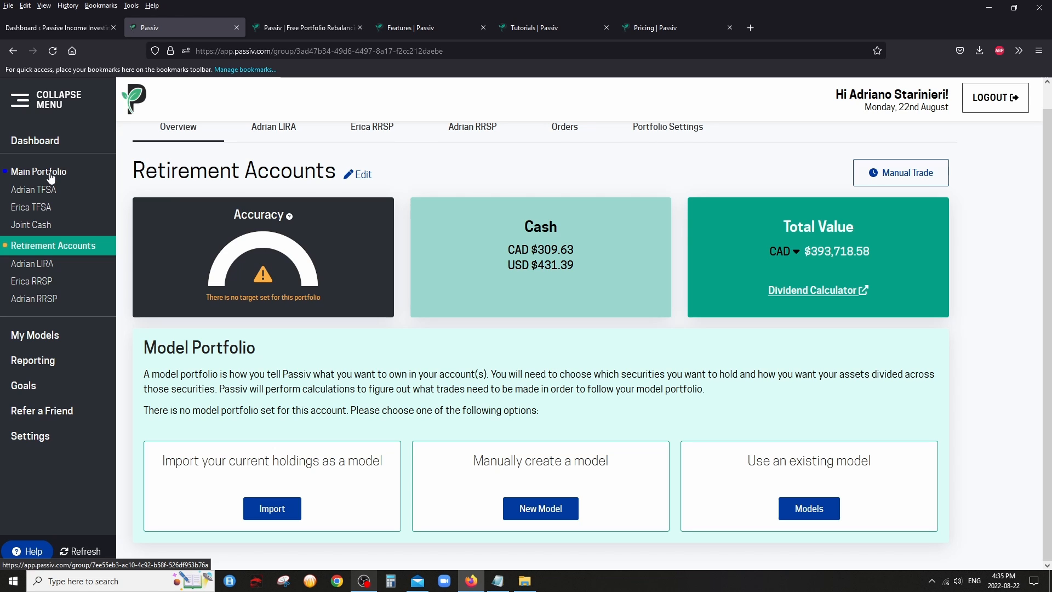
{"action": "mouse_move", "coordinate": [335, 256]}
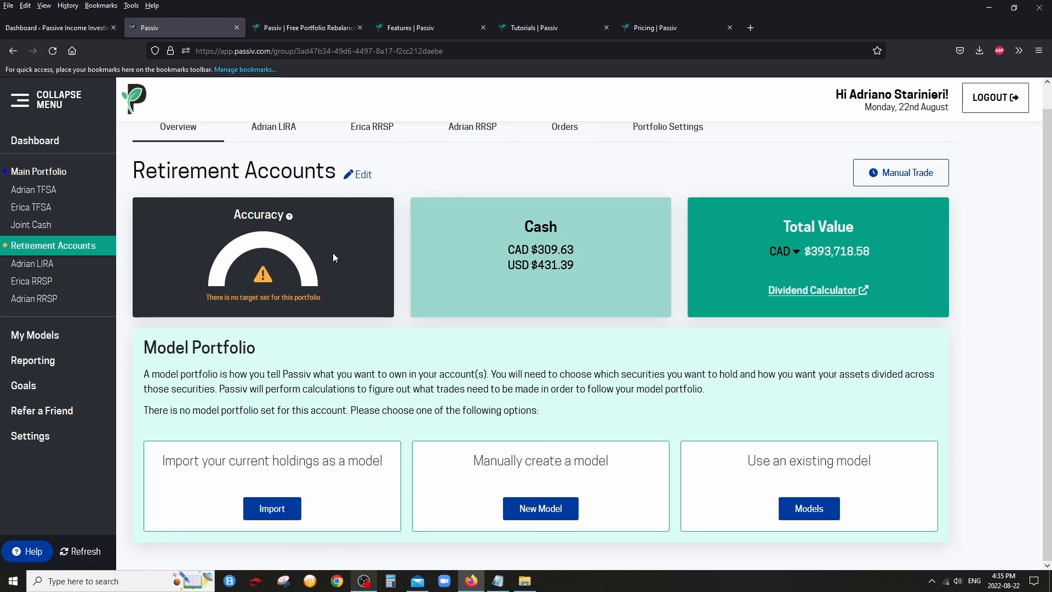
{"action": "left_click", "coordinate": [38, 170]}
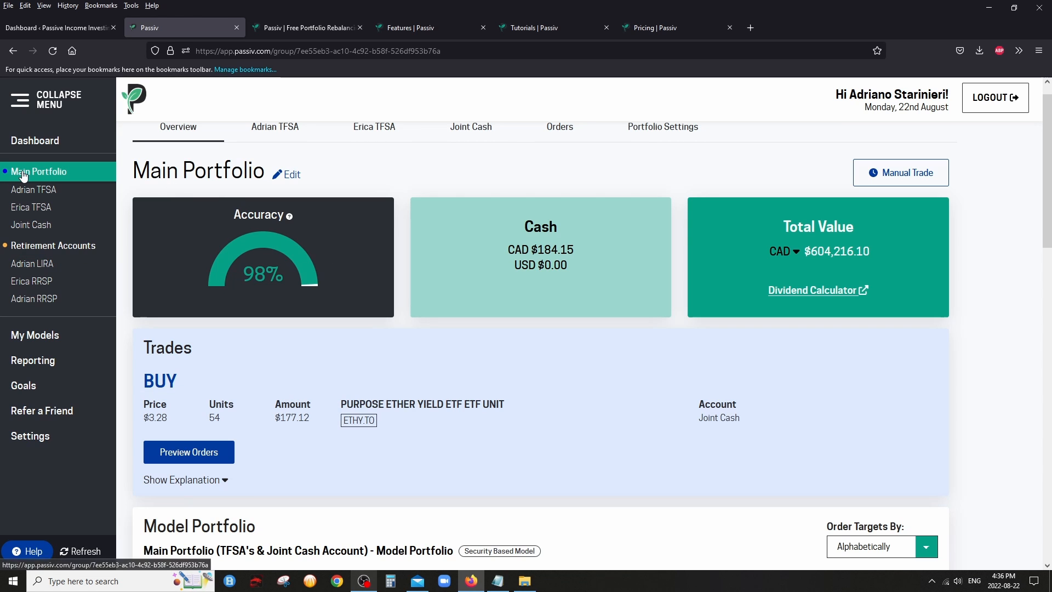
{"action": "scroll", "scroll_direction": "down", "scroll_amount": 3}
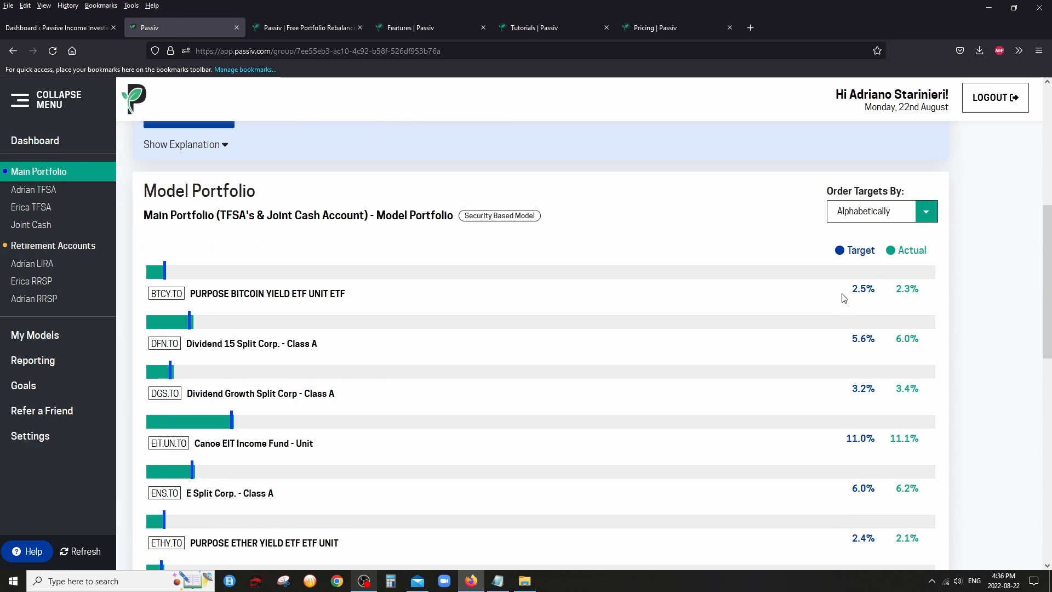
{"action": "mouse_move", "coordinate": [832, 449]}
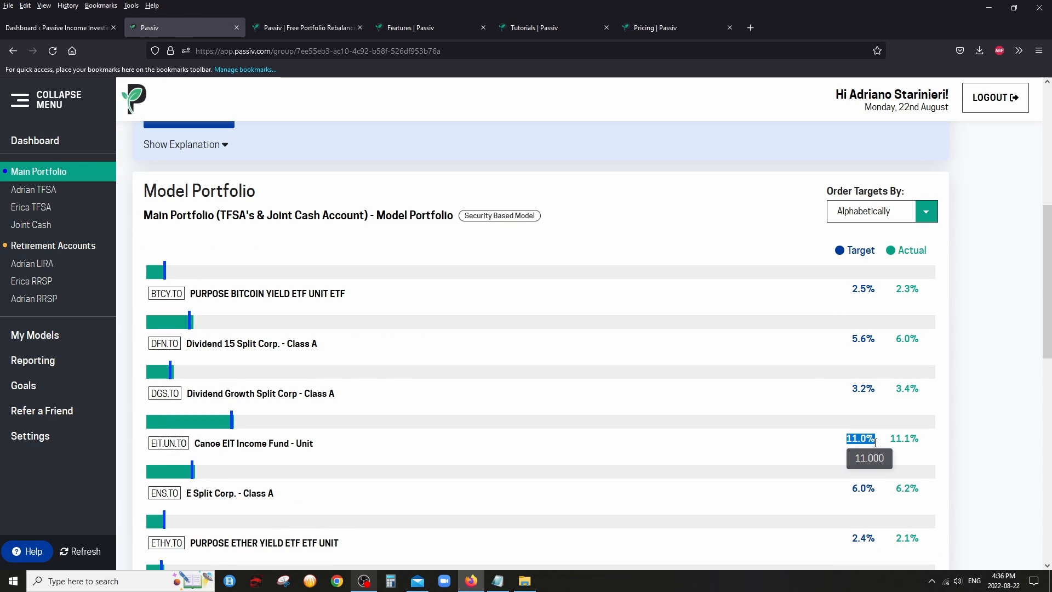
{"action": "scroll", "scroll_direction": "down", "scroll_amount": 3}
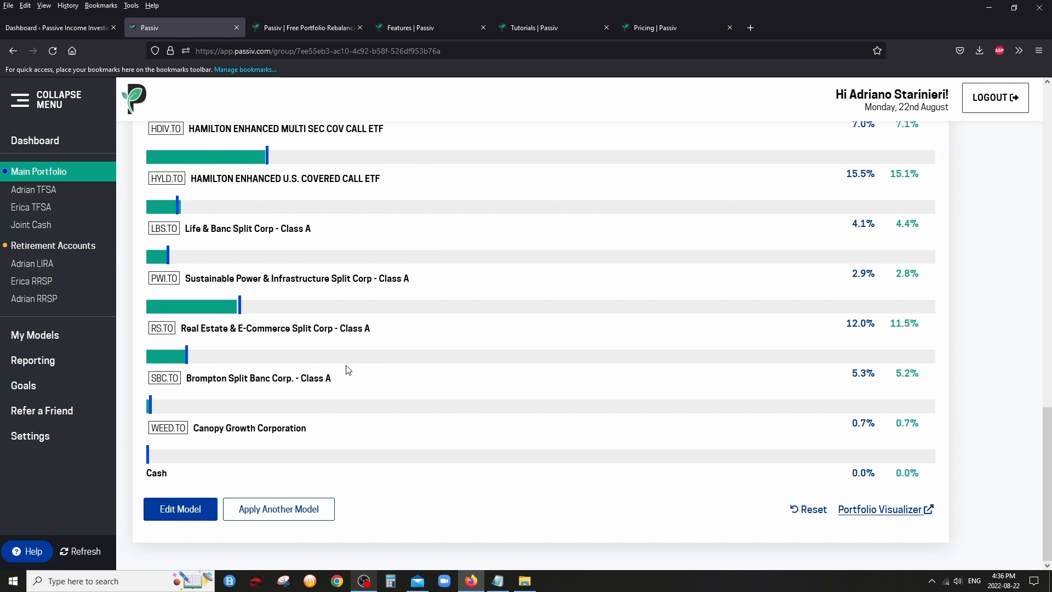
{"action": "left_click", "coordinate": [180, 508]}
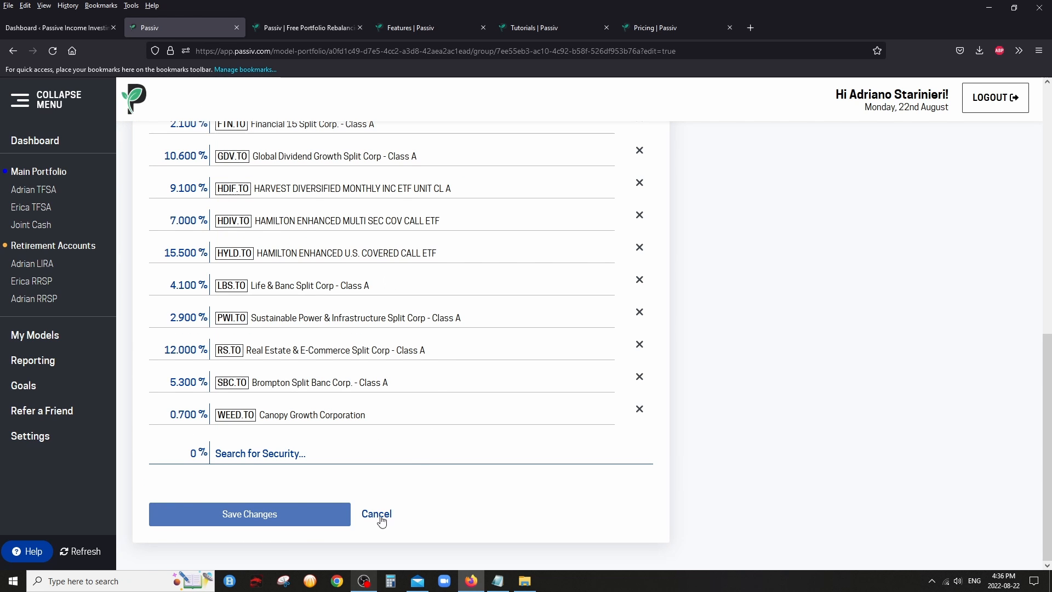
{"action": "left_click", "coordinate": [376, 514]}
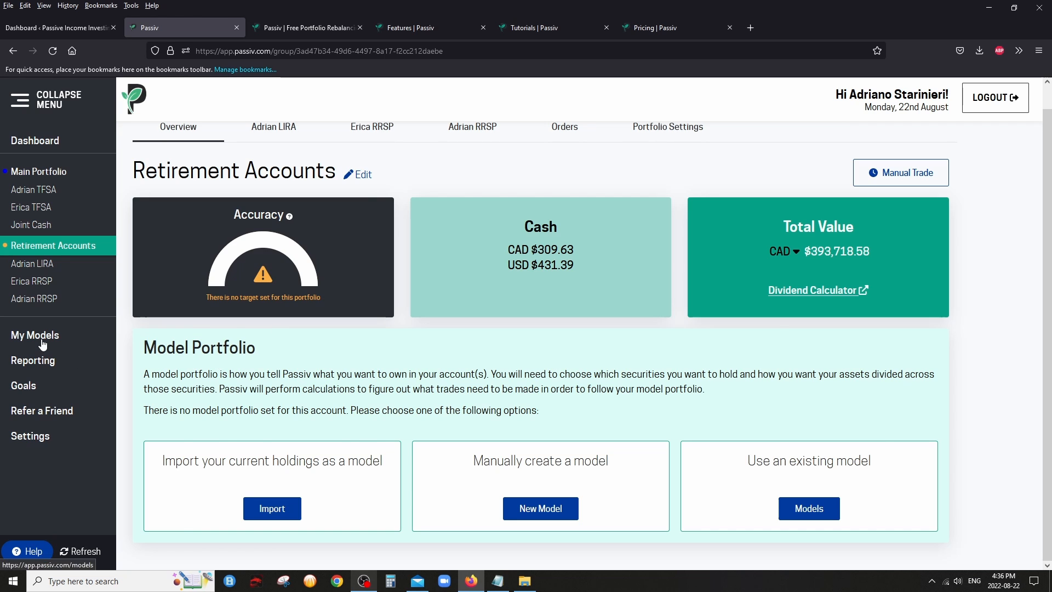
Show the My Models list with the Main Portfolio and Test Asset Class models
{"action": "left_click", "coordinate": [34, 335]}
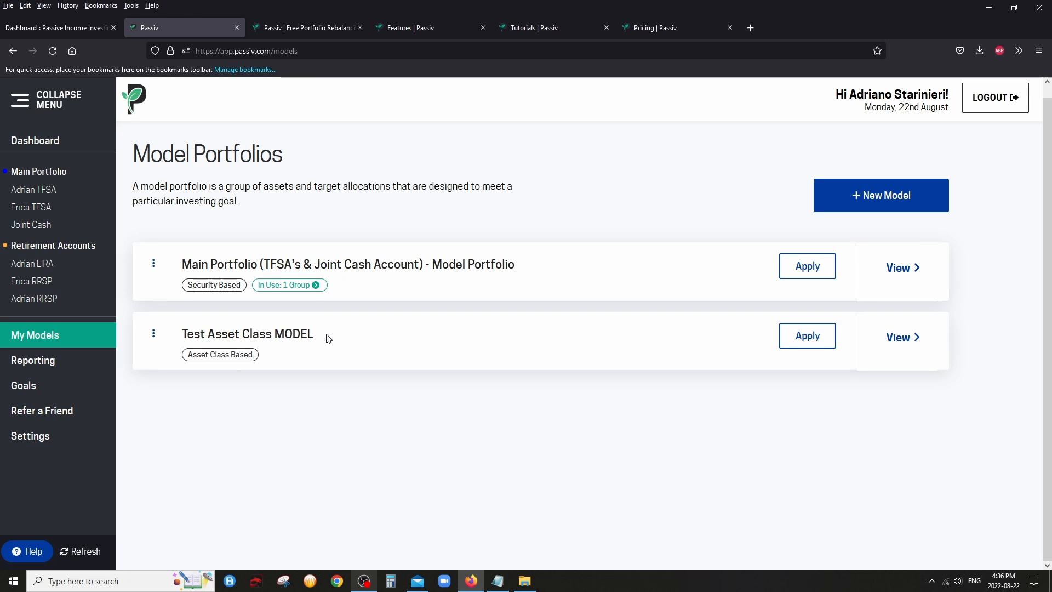
{"action": "mouse_move", "coordinate": [198, 303]}
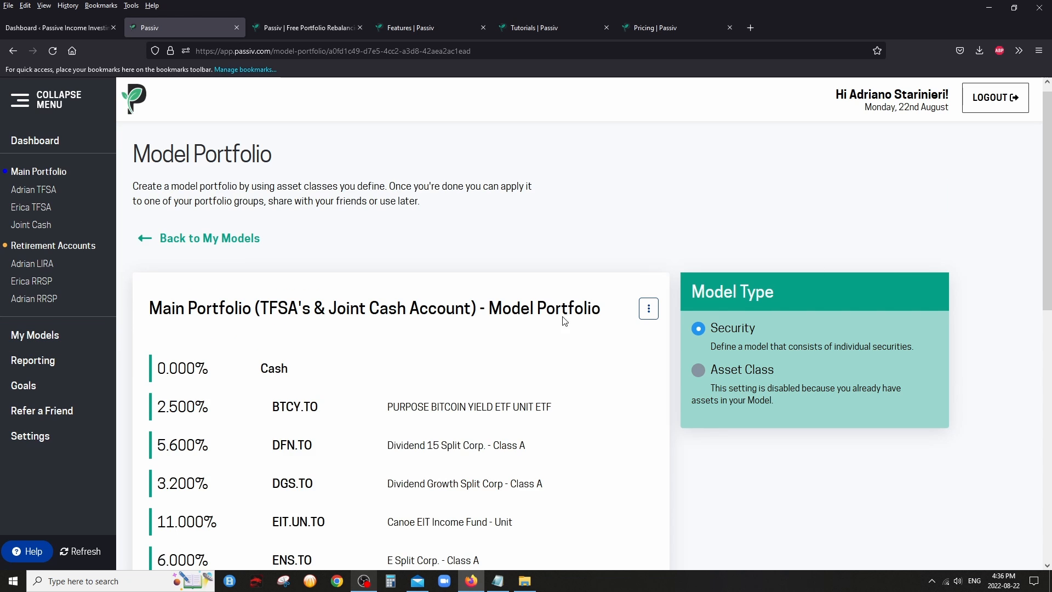
{"action": "mouse_move", "coordinate": [364, 330]}
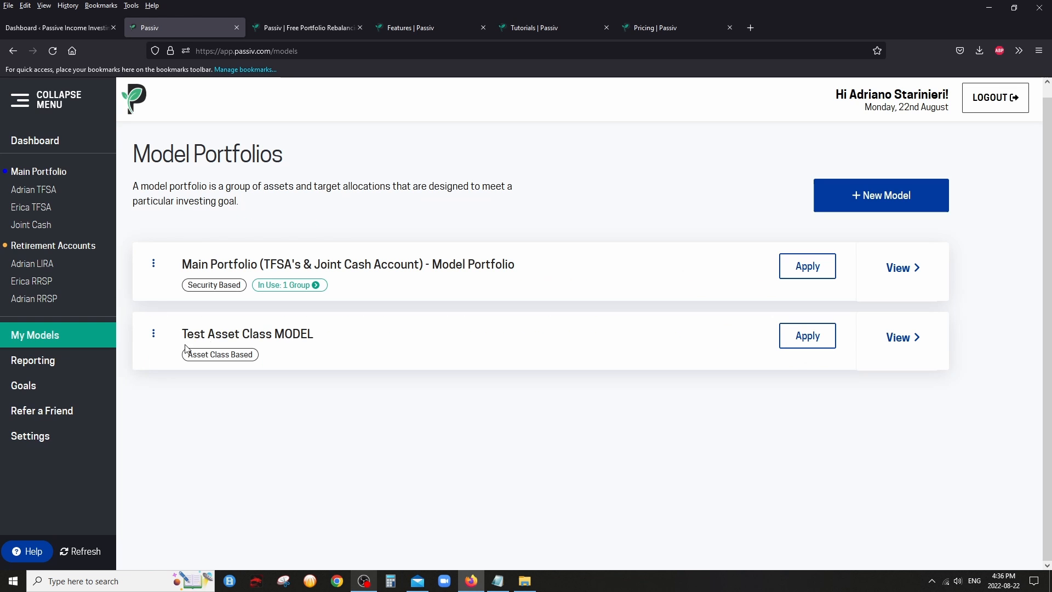
{"action": "mouse_move", "coordinate": [902, 340]}
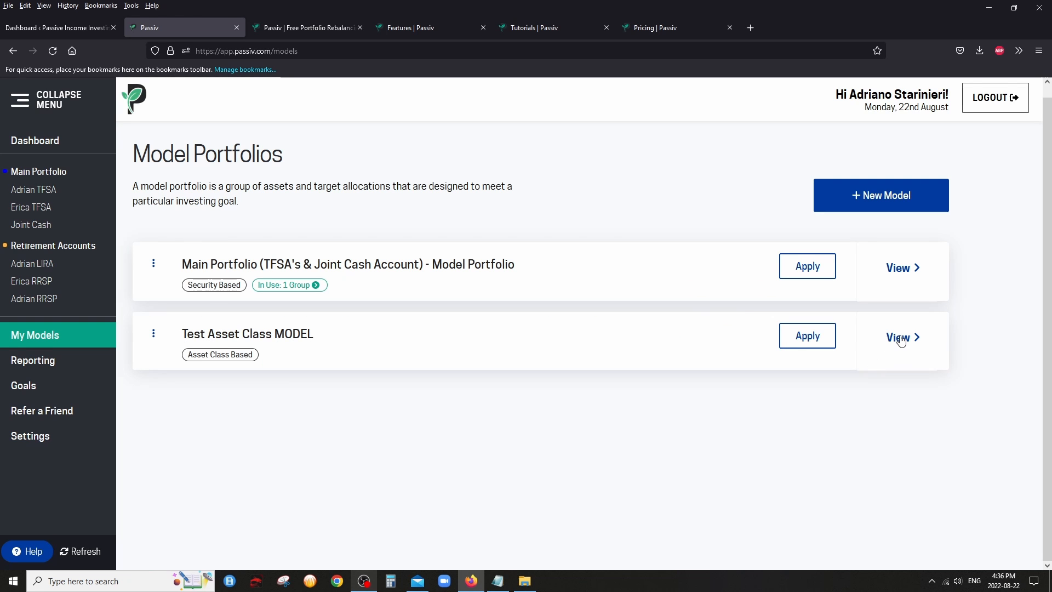
Inspect the Test Asset Class model's Defensive, Crypto and "All in ONE" CC ETFs holdings
{"action": "left_click", "coordinate": [898, 336]}
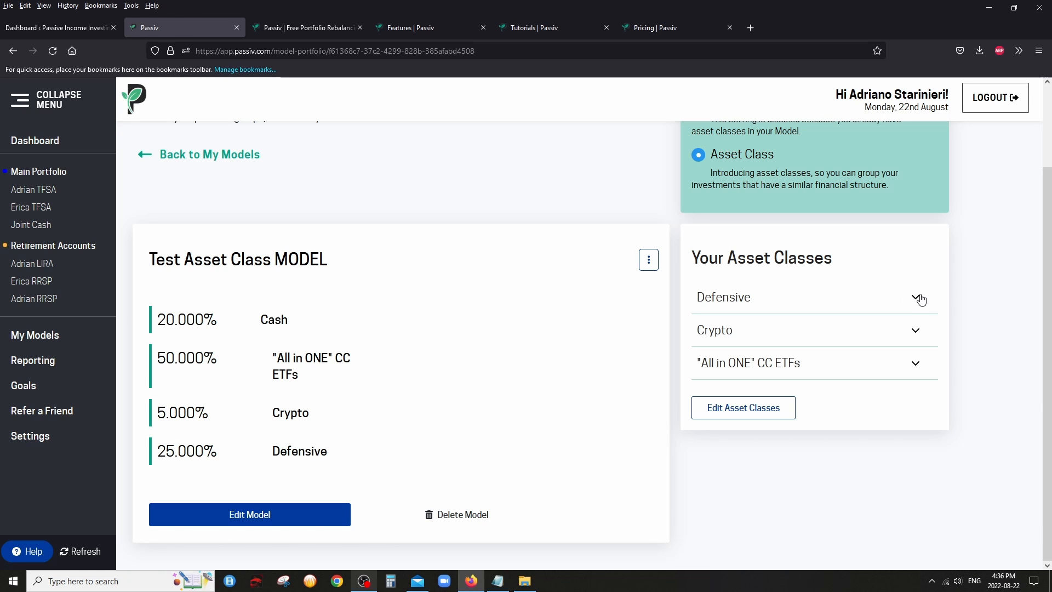
{"action": "mouse_move", "coordinate": [920, 299]}
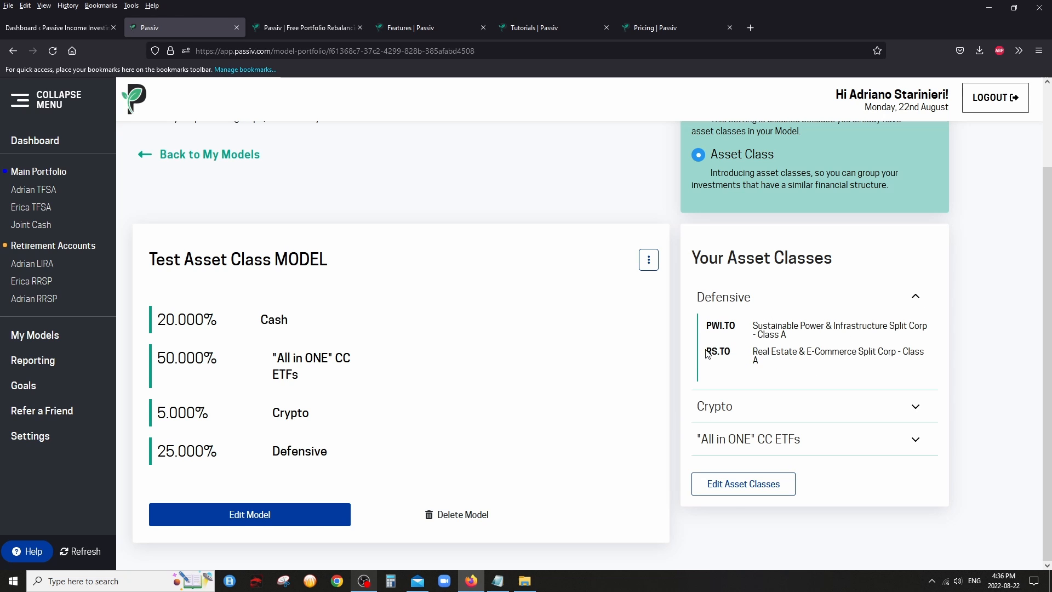
{"action": "mouse_move", "coordinate": [898, 299]}
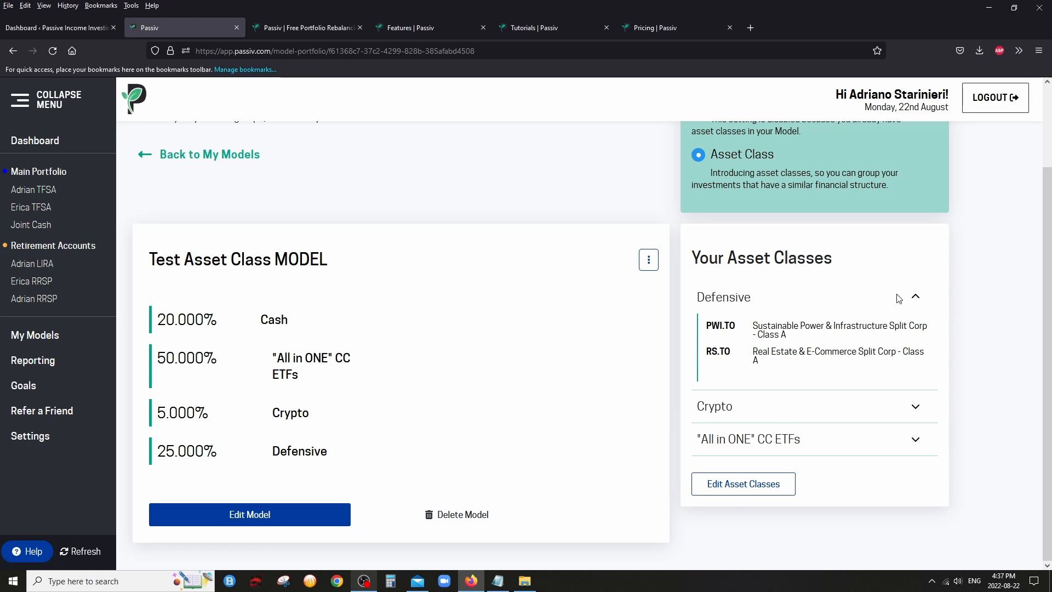
{"action": "left_click", "coordinate": [914, 297]}
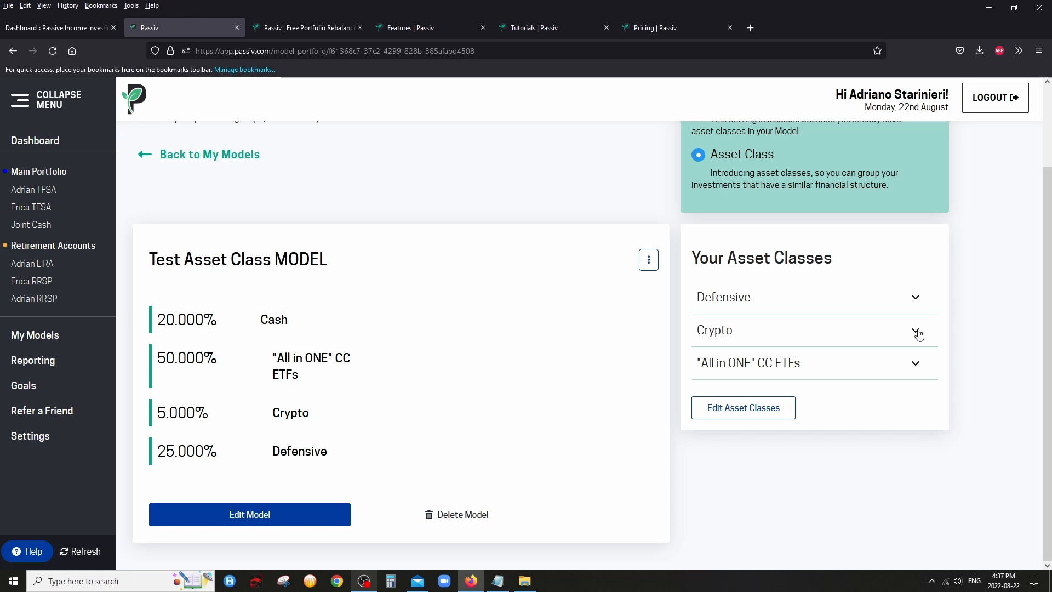
{"action": "left_click", "coordinate": [917, 330]}
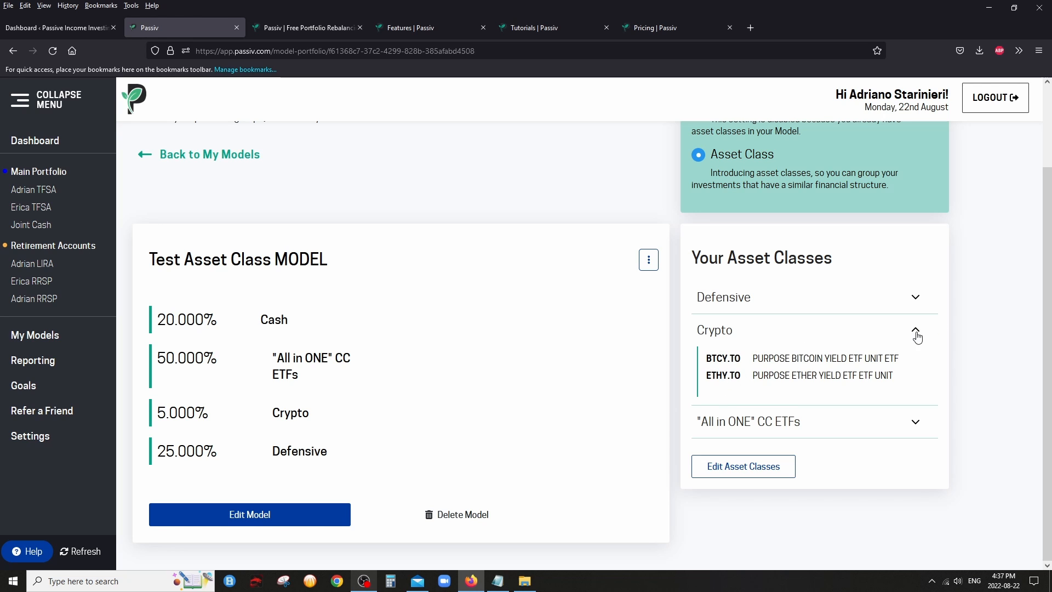
{"action": "left_click", "coordinate": [916, 330]}
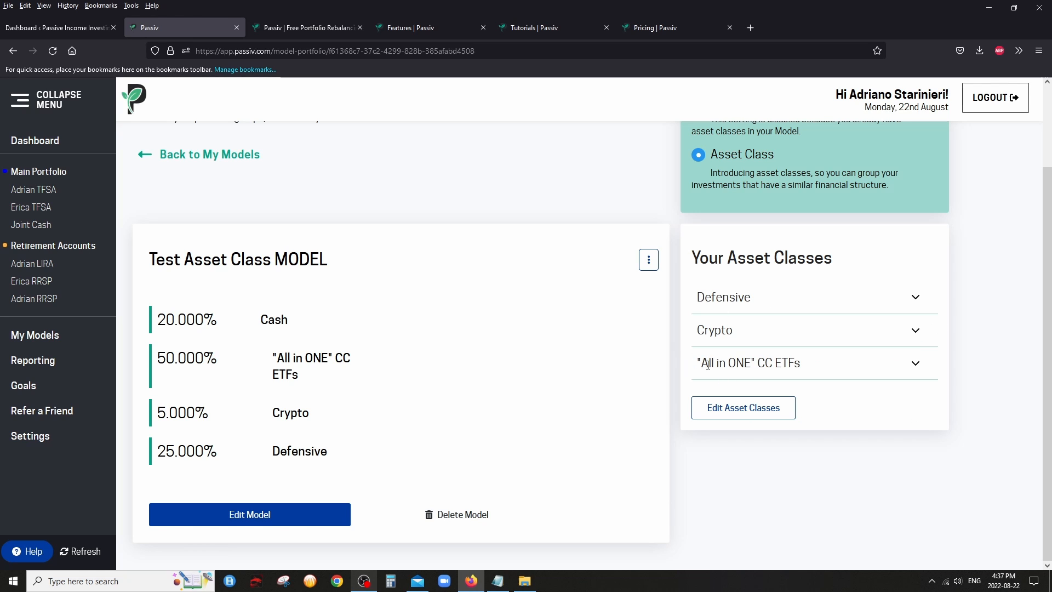
{"action": "double_click", "coordinate": [748, 363]}
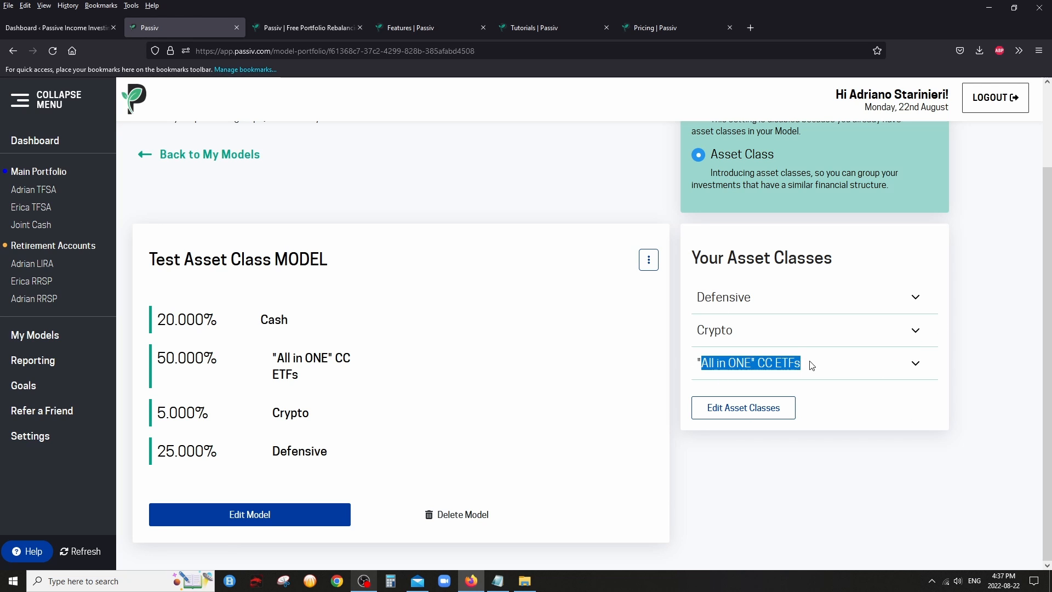
{"action": "left_click", "coordinate": [915, 363]}
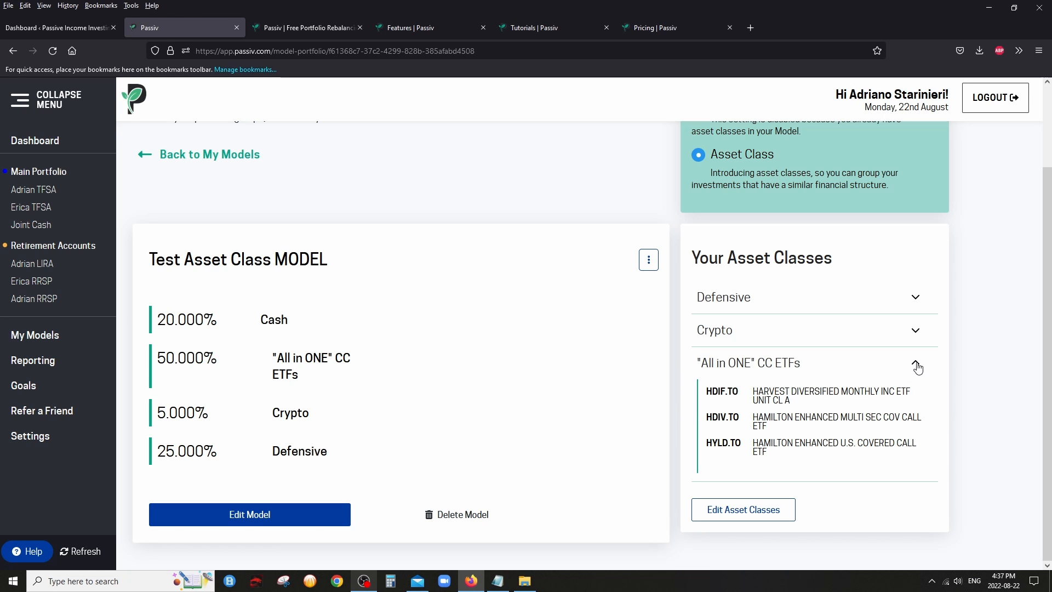
{"action": "mouse_move", "coordinate": [700, 423]}
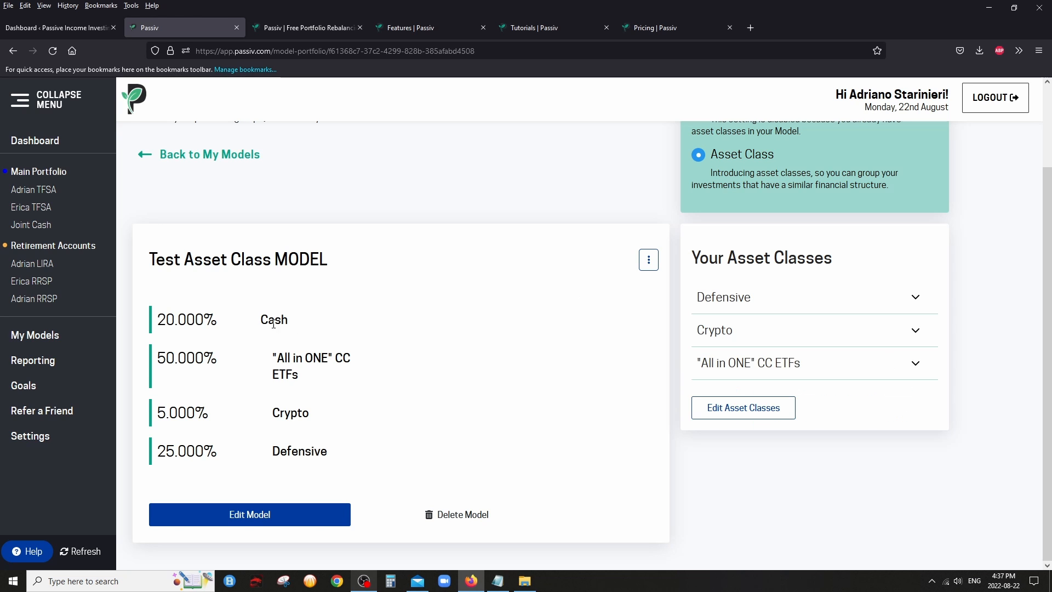
Switch the Test Asset Class model into edit mode with editable percentages and asset class names
{"action": "left_click", "coordinate": [248, 514]}
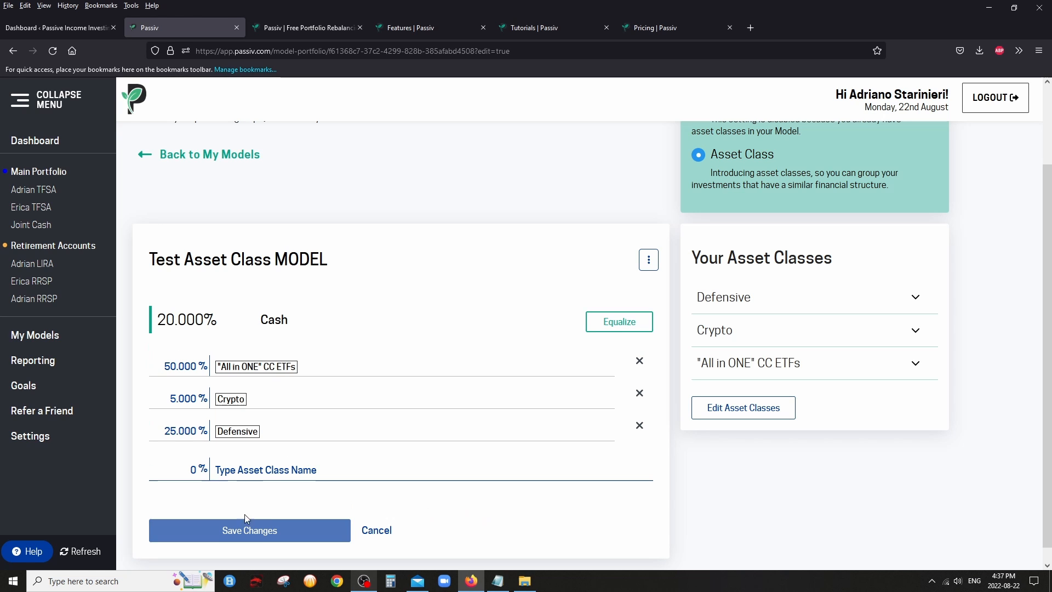
{"action": "mouse_move", "coordinate": [234, 378]}
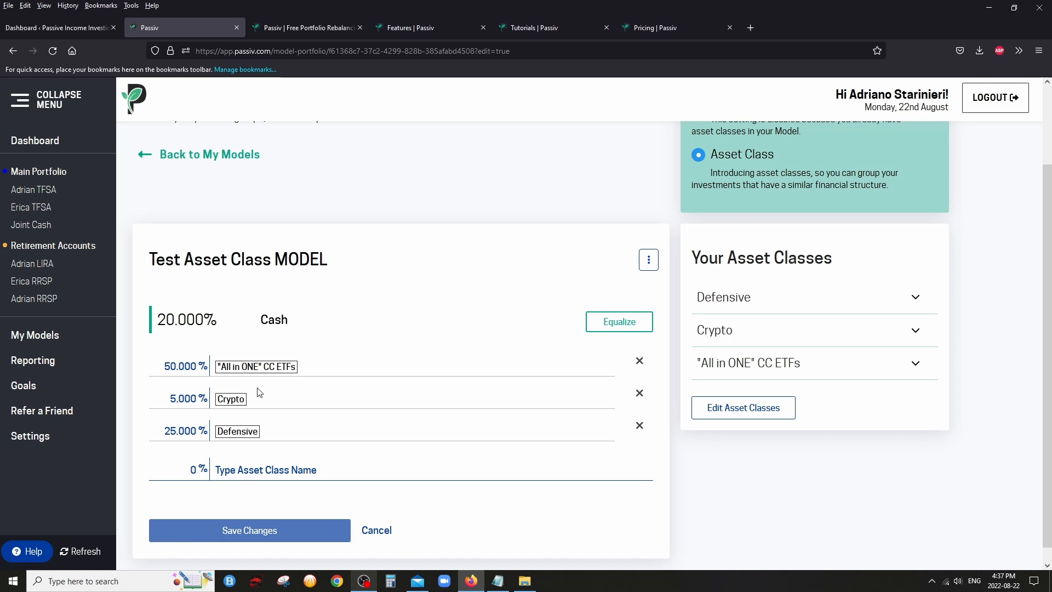
{"action": "mouse_move", "coordinate": [281, 454]}
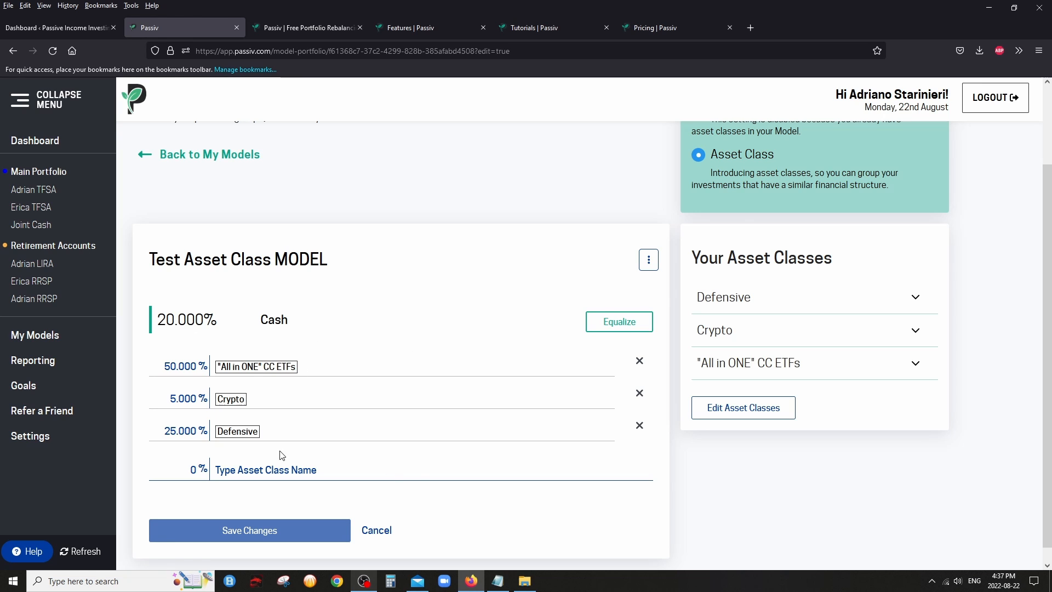
{"action": "mouse_move", "coordinate": [252, 237]}
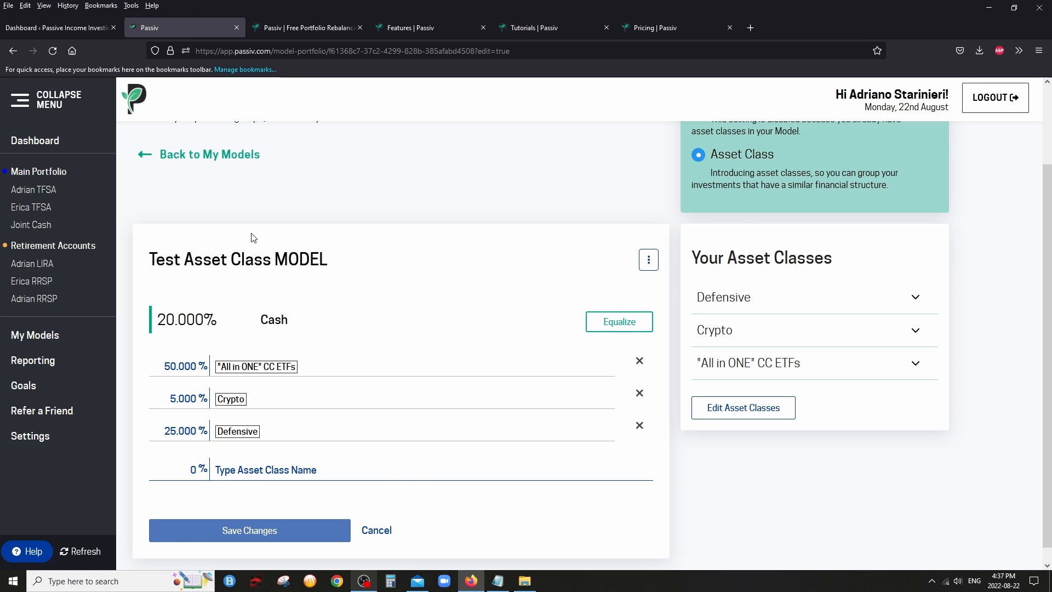
{"action": "mouse_move", "coordinate": [175, 166]}
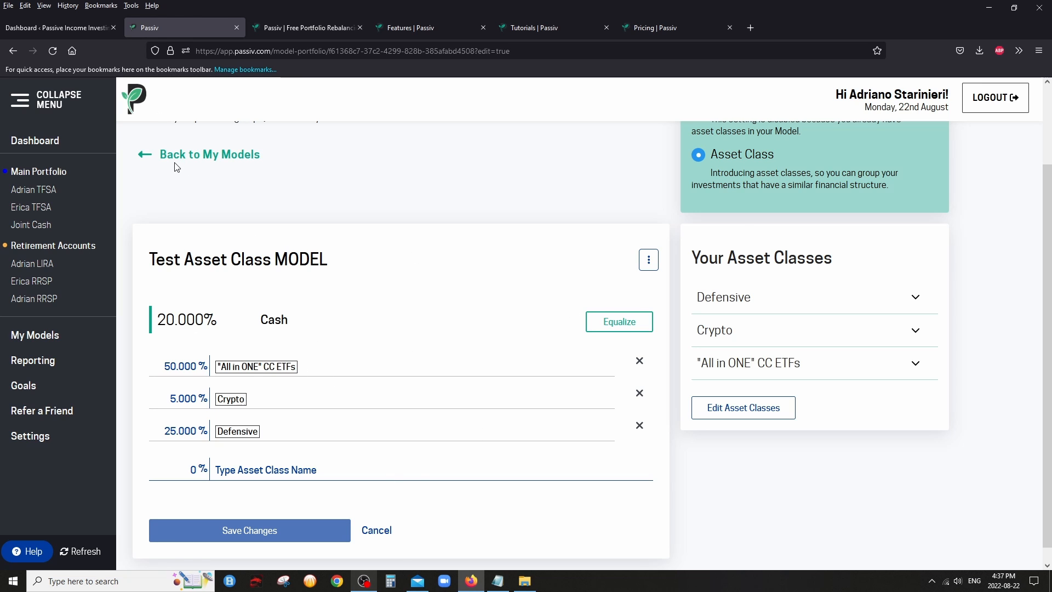
Leave My Models, pass through Retirement Accounts, and land on Main Portfolio with its pending ETHY.TO buy
{"action": "left_click", "coordinate": [208, 154]}
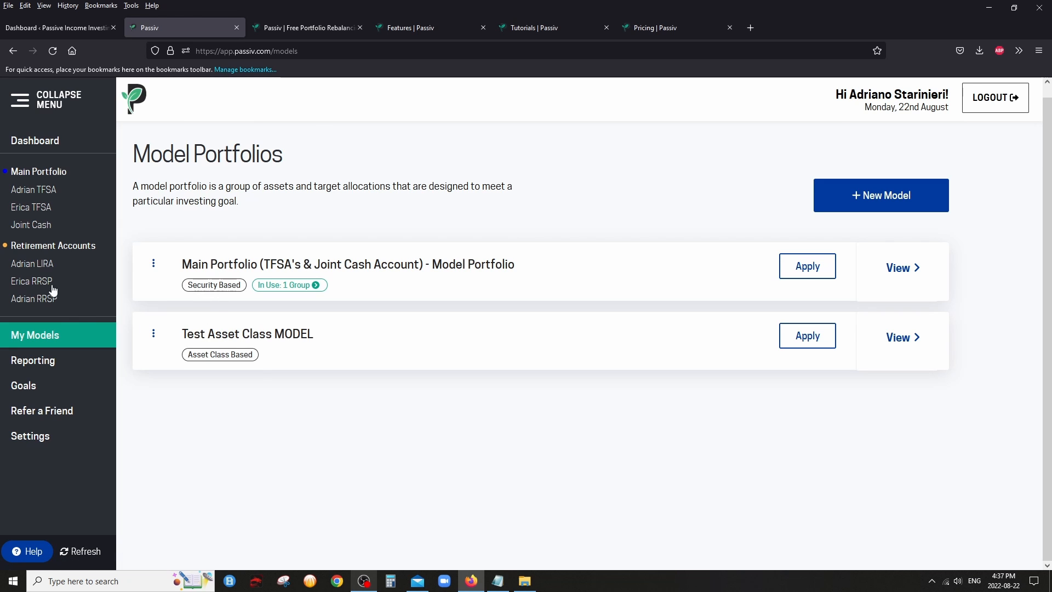
{"action": "left_click", "coordinate": [34, 298]}
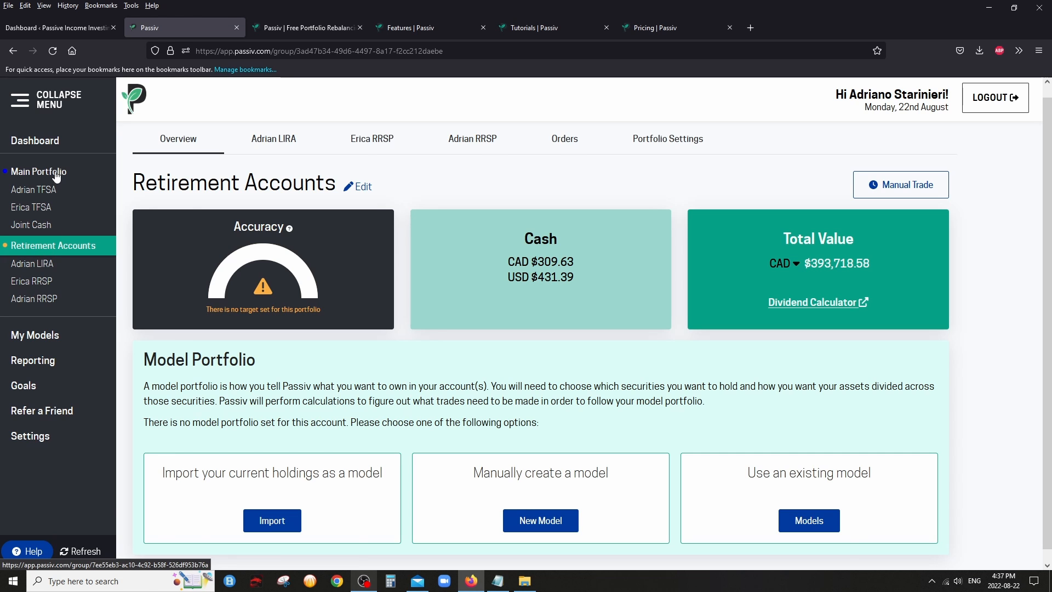
{"action": "left_click", "coordinate": [39, 172]}
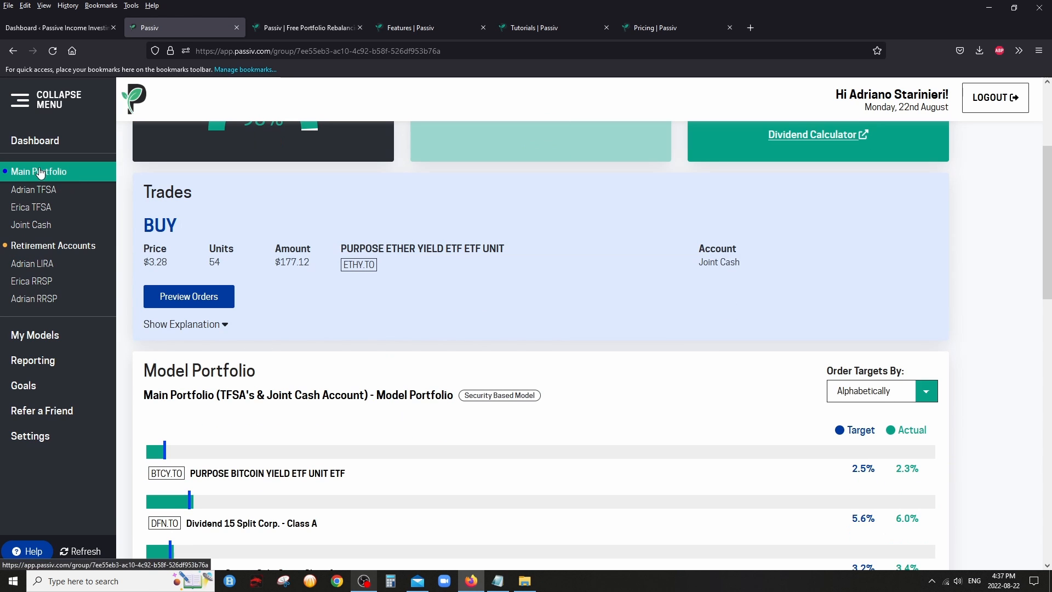
{"action": "left_click_drag", "start_coordinate": [143, 186], "coordinate": [737, 269]}
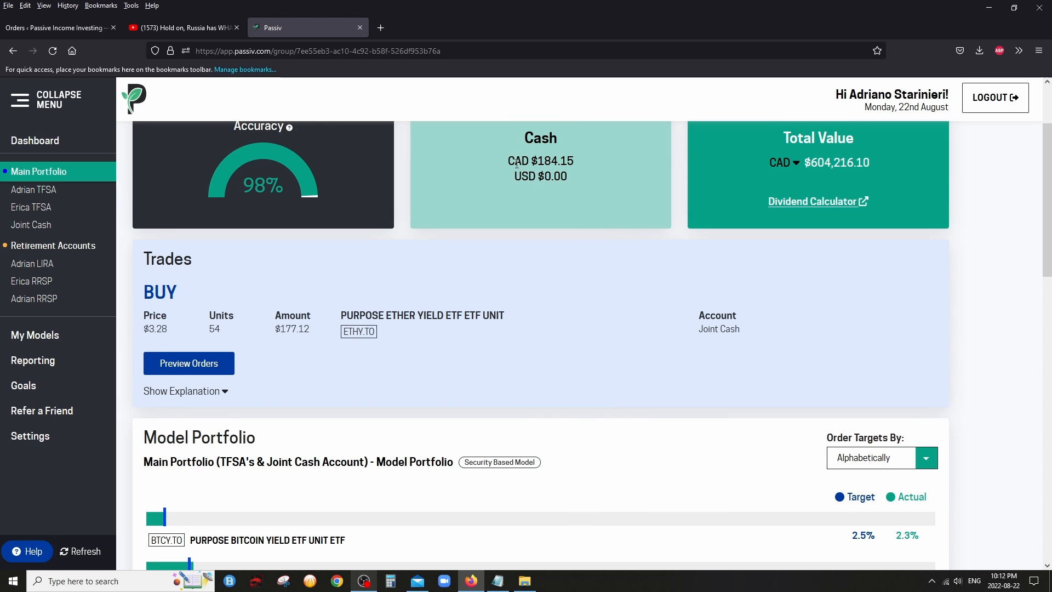
{"action": "mouse_move", "coordinate": [214, 302]}
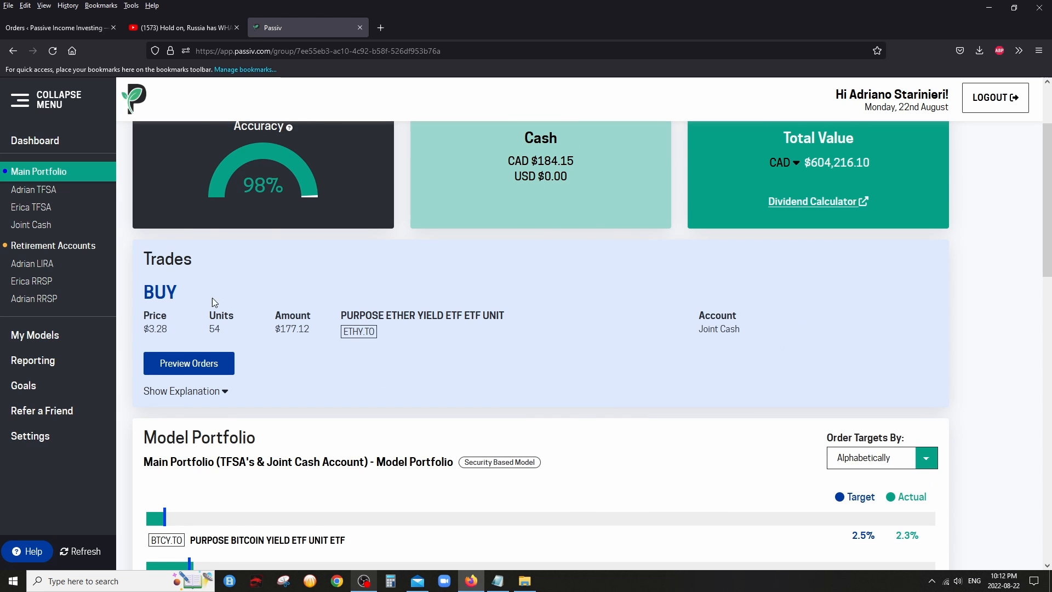
{"action": "mouse_move", "coordinate": [648, 383]}
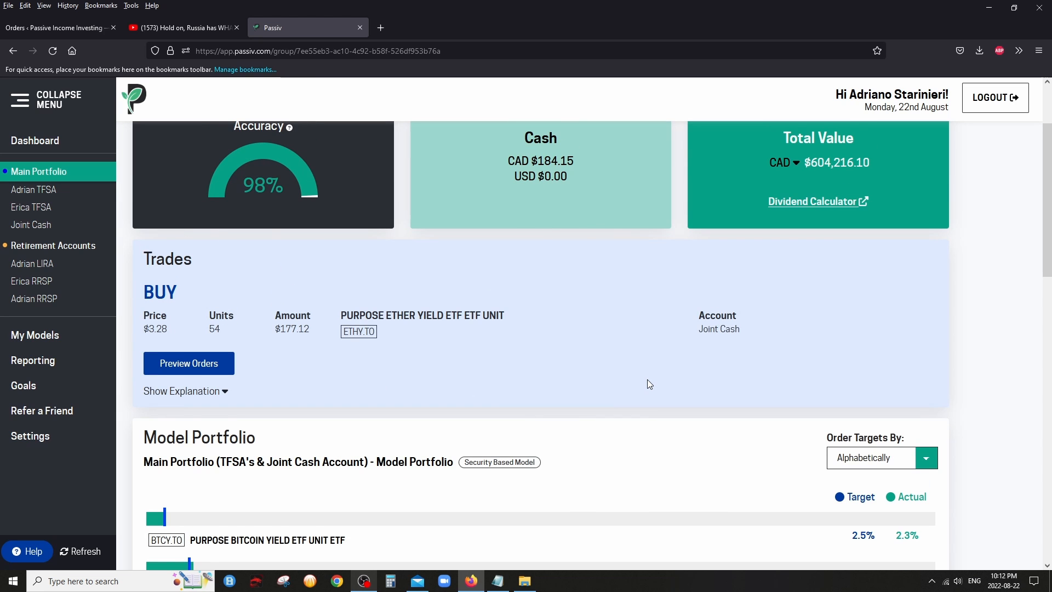
{"action": "mouse_move", "coordinate": [472, 163]}
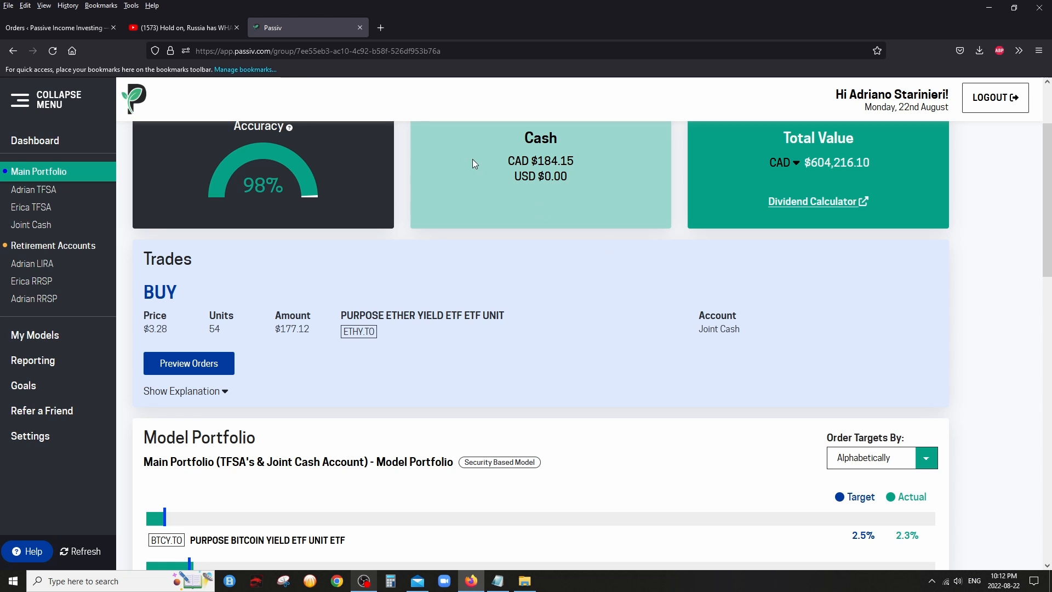
{"action": "mouse_move", "coordinate": [536, 348]}
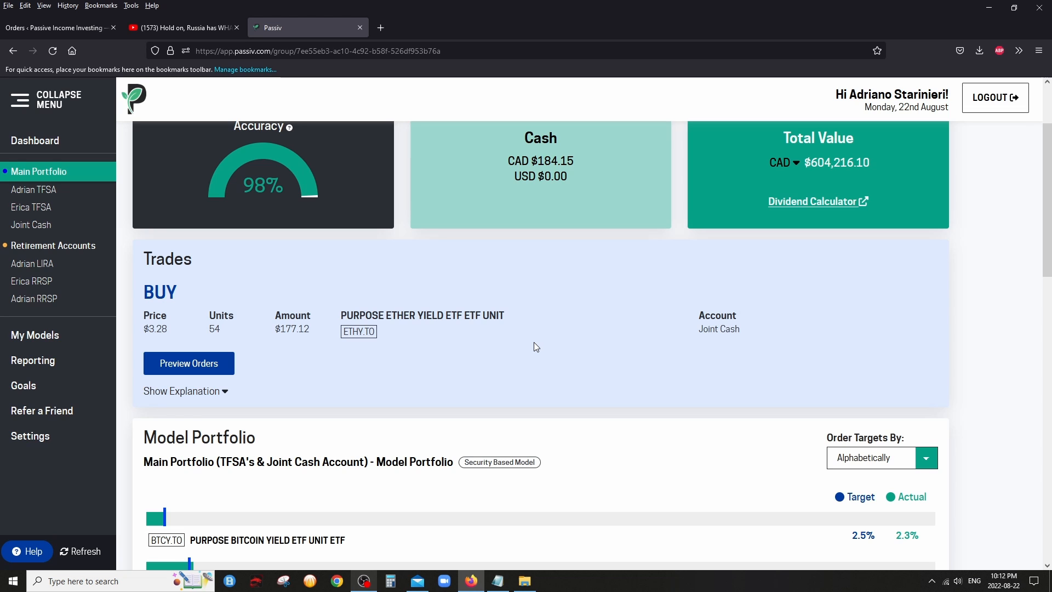
{"action": "left_click_drag", "start_coordinate": [508, 160], "coordinate": [573, 160]}
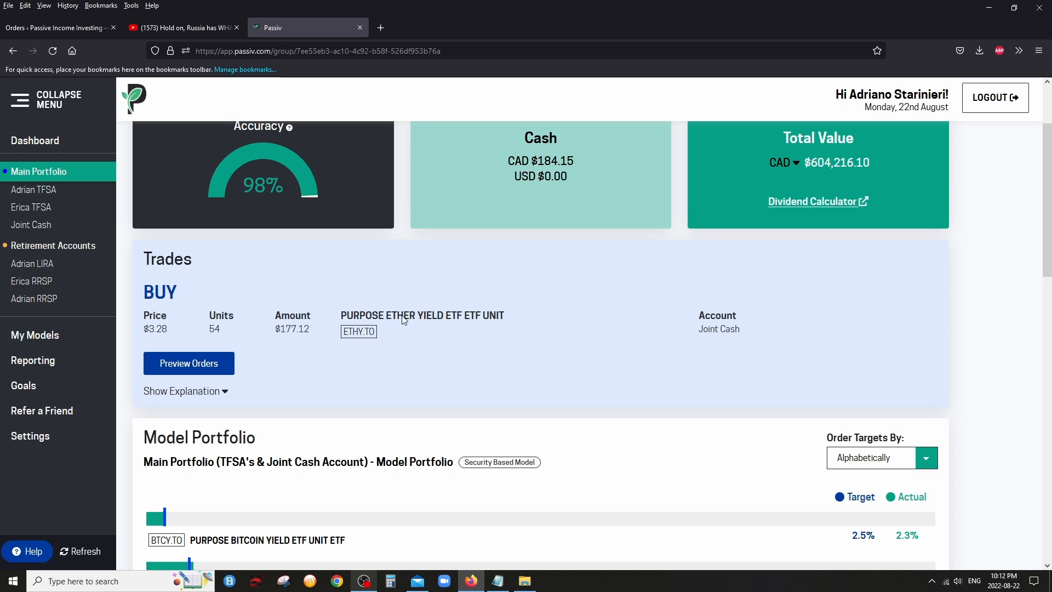
{"action": "mouse_move", "coordinate": [512, 276]}
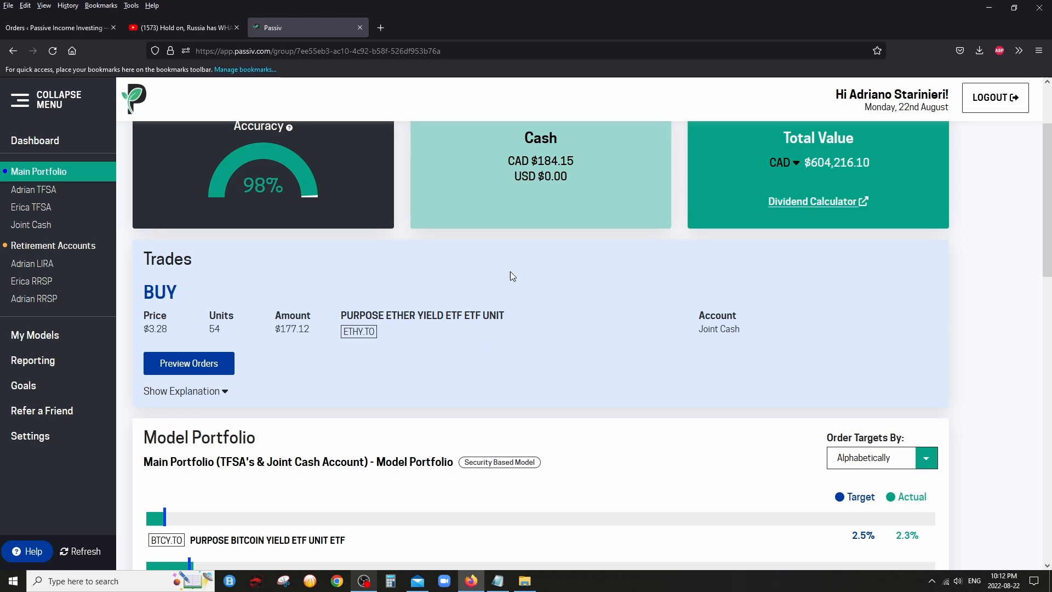
{"action": "mouse_move", "coordinate": [533, 346]}
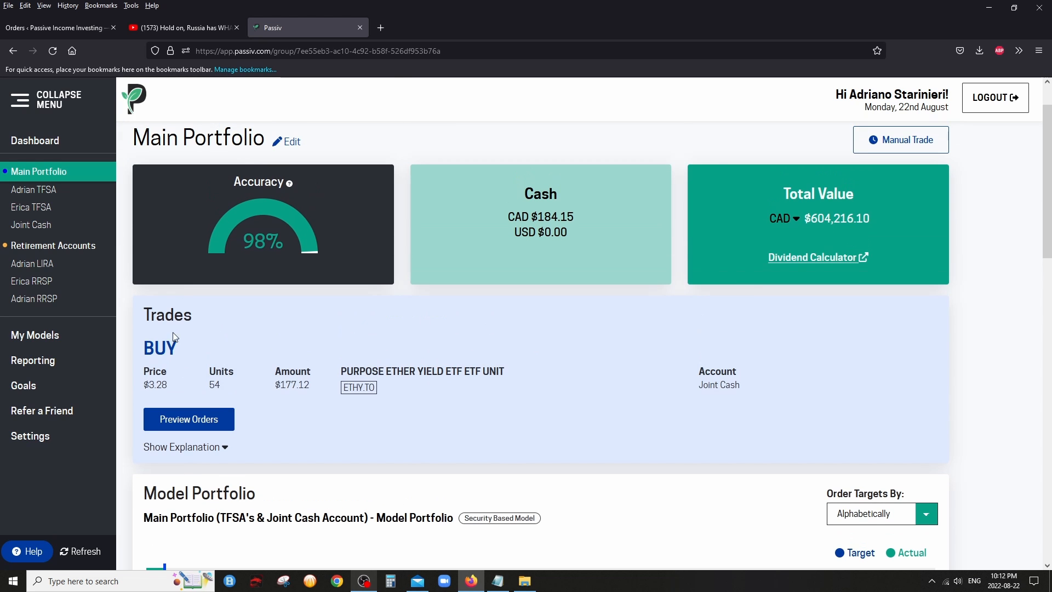
{"action": "mouse_move", "coordinate": [201, 321]}
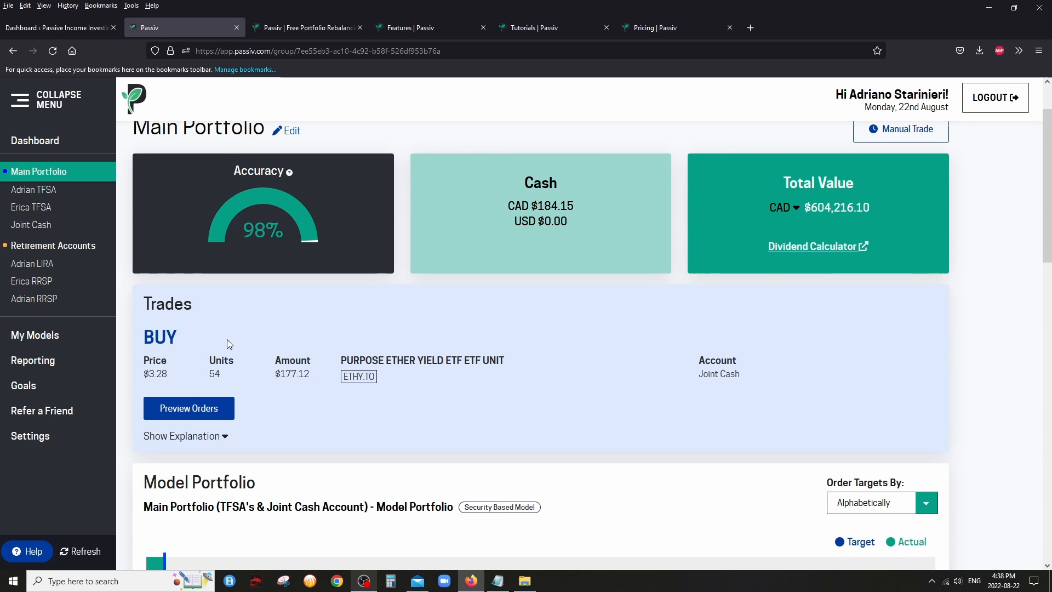
{"action": "mouse_move", "coordinate": [192, 392]}
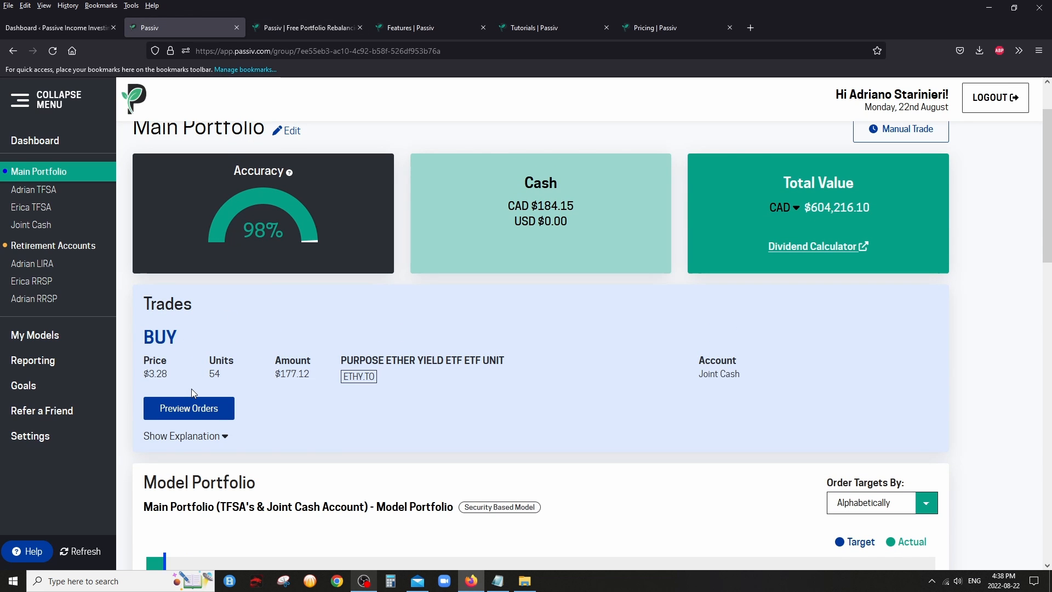
{"action": "mouse_move", "coordinate": [202, 396]}
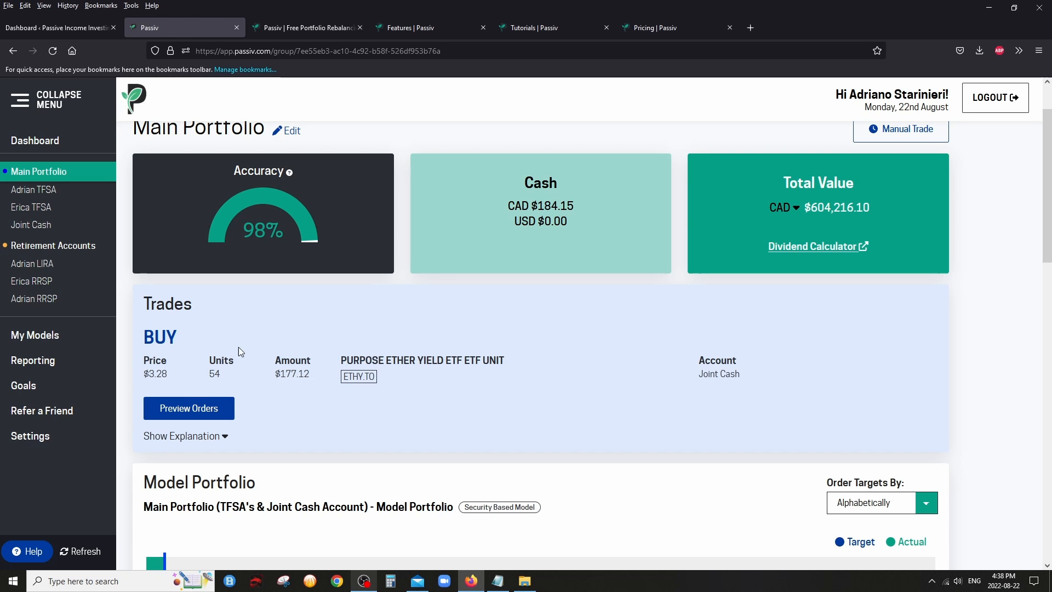
{"action": "mouse_move", "coordinate": [257, 333]}
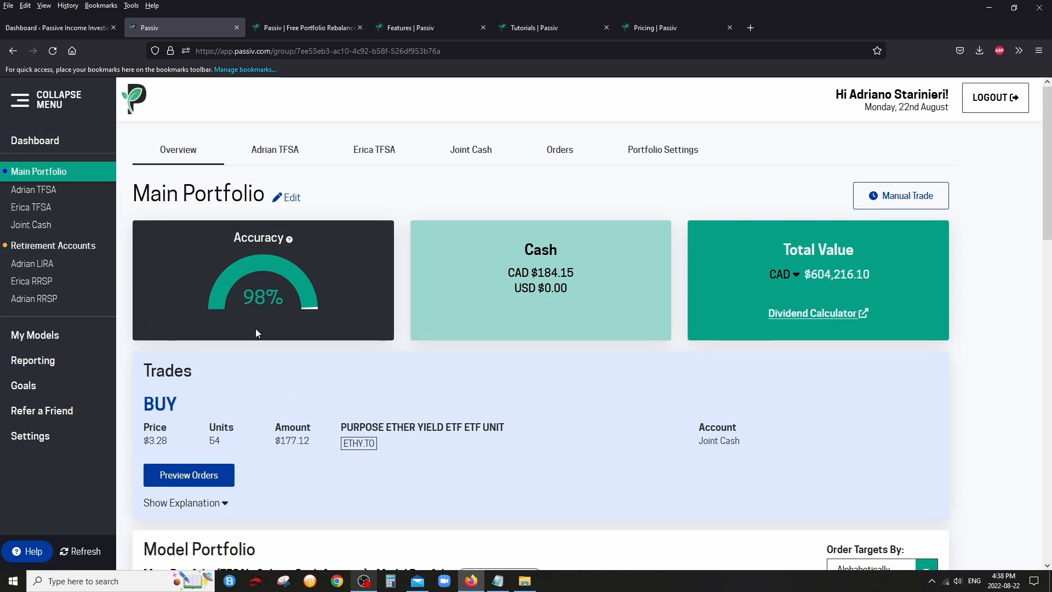
{"action": "mouse_move", "coordinate": [505, 189]}
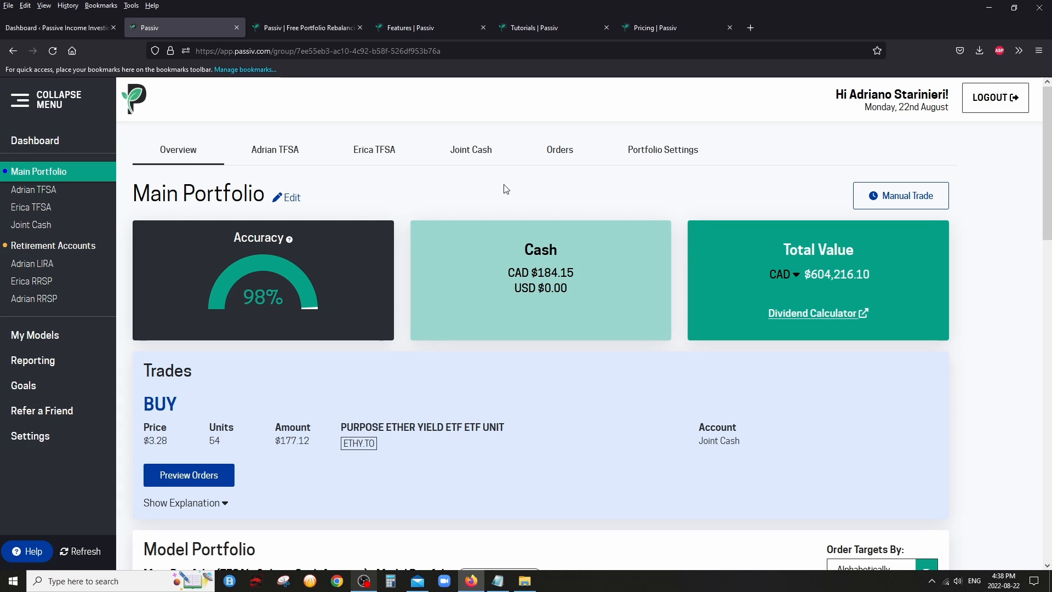
{"action": "mouse_move", "coordinate": [514, 197]}
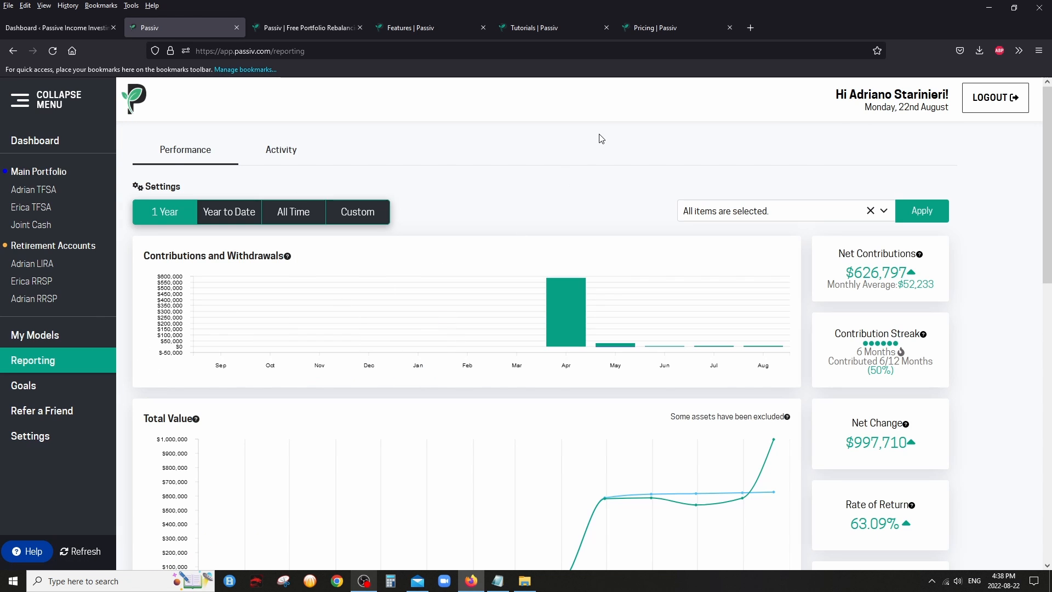
{"action": "mouse_move", "coordinate": [758, 217]}
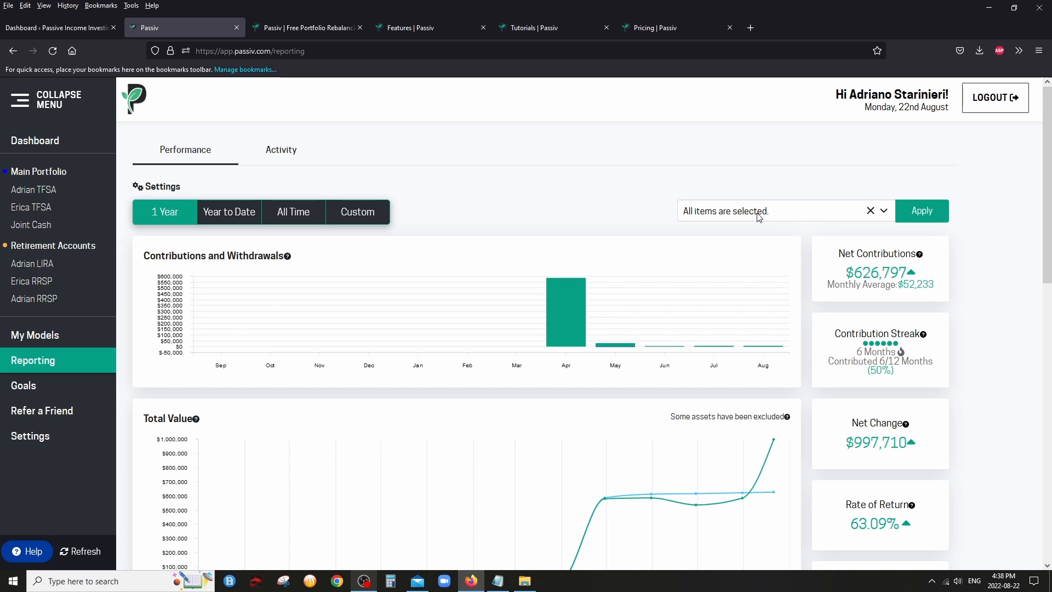
Keep all accounts in reporting, review the contribution and dividend charts, then go to Goal Setup
{"action": "left_click", "coordinate": [778, 210]}
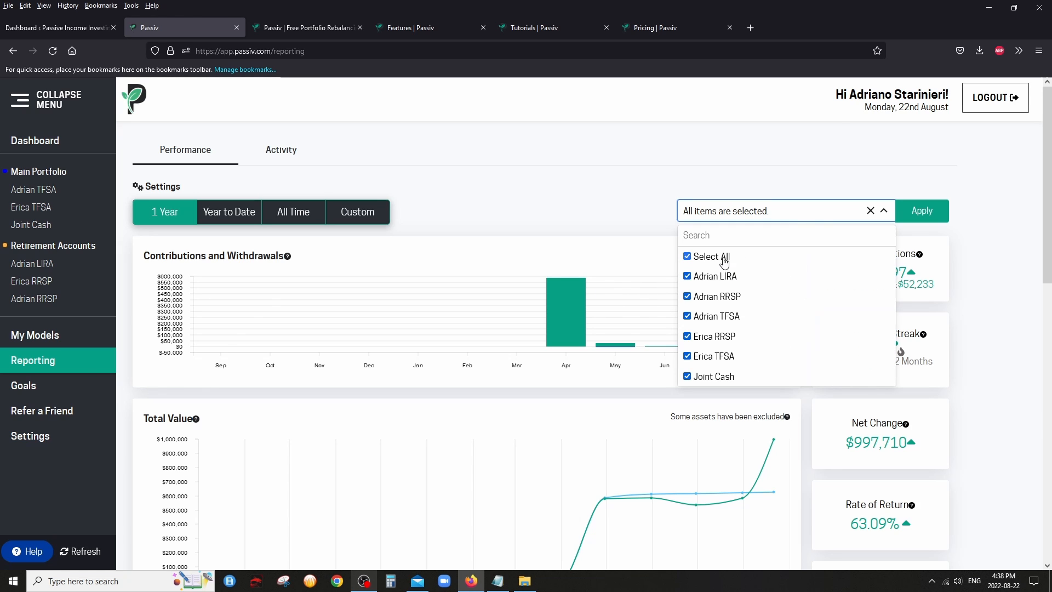
{"action": "left_click", "coordinate": [316, 175]}
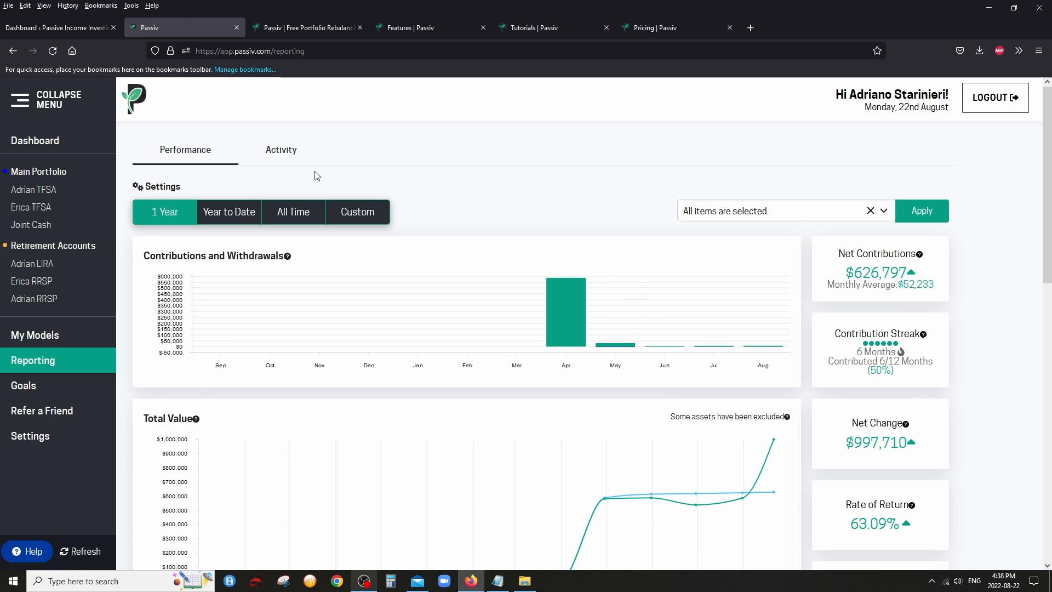
{"action": "scroll", "scroll_direction": "down", "scroll_amount": 3}
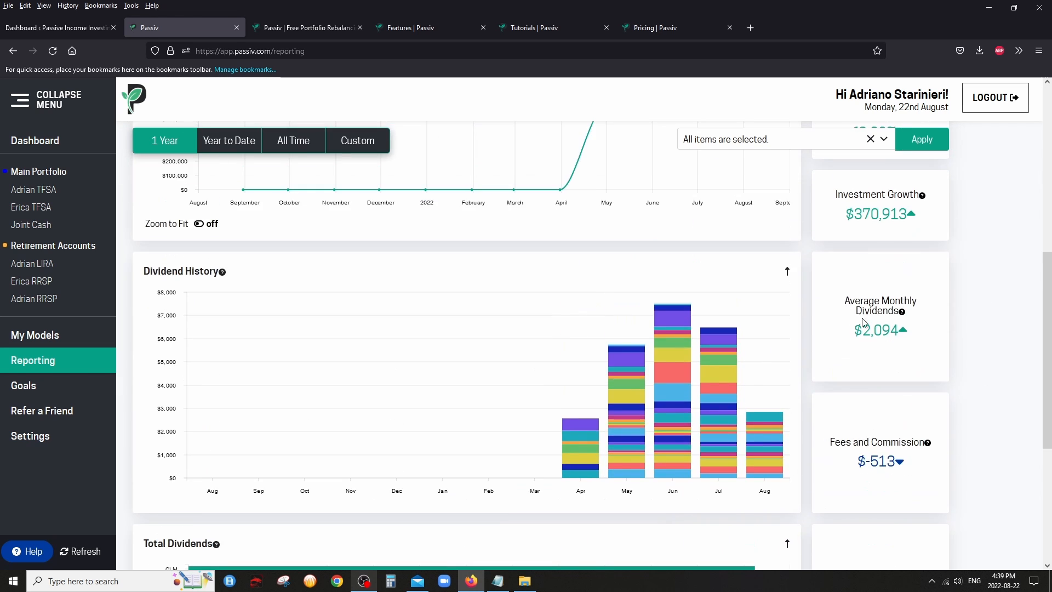
{"action": "scroll", "scroll_direction": "down", "scroll_amount": 3}
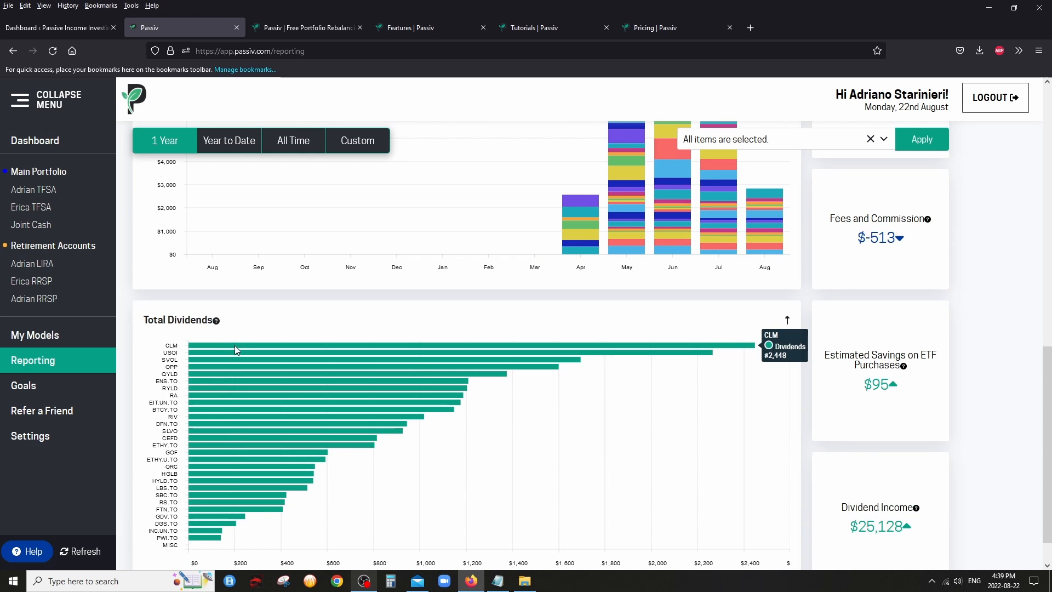
{"action": "mouse_move", "coordinate": [994, 353]}
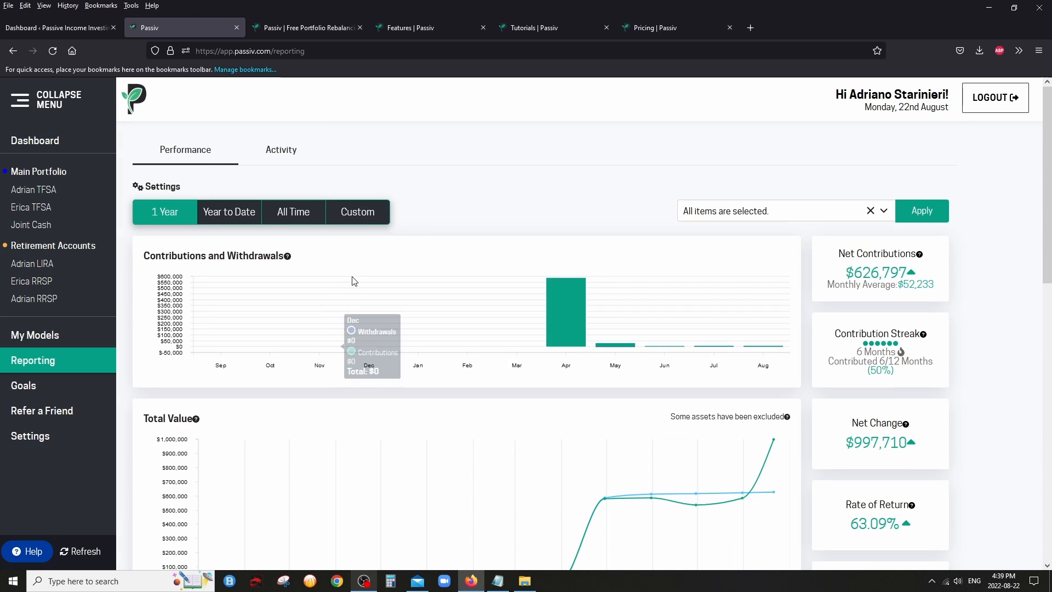
{"action": "left_click", "coordinate": [23, 384]}
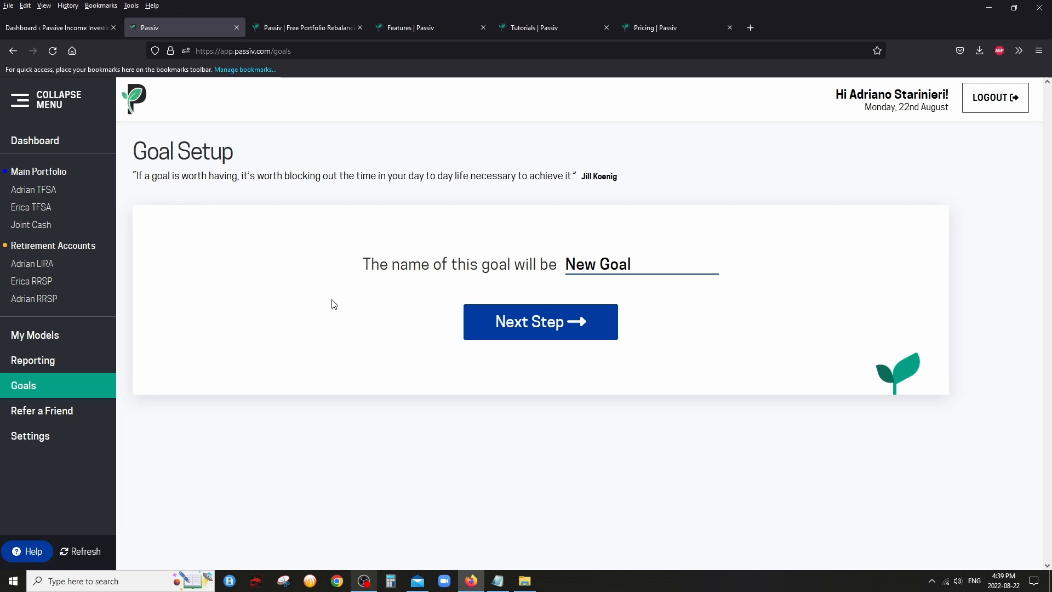
Review the Notifications settings with drift alerts at 90% threshold, then return to the dashboard
{"action": "left_click", "coordinate": [31, 435]}
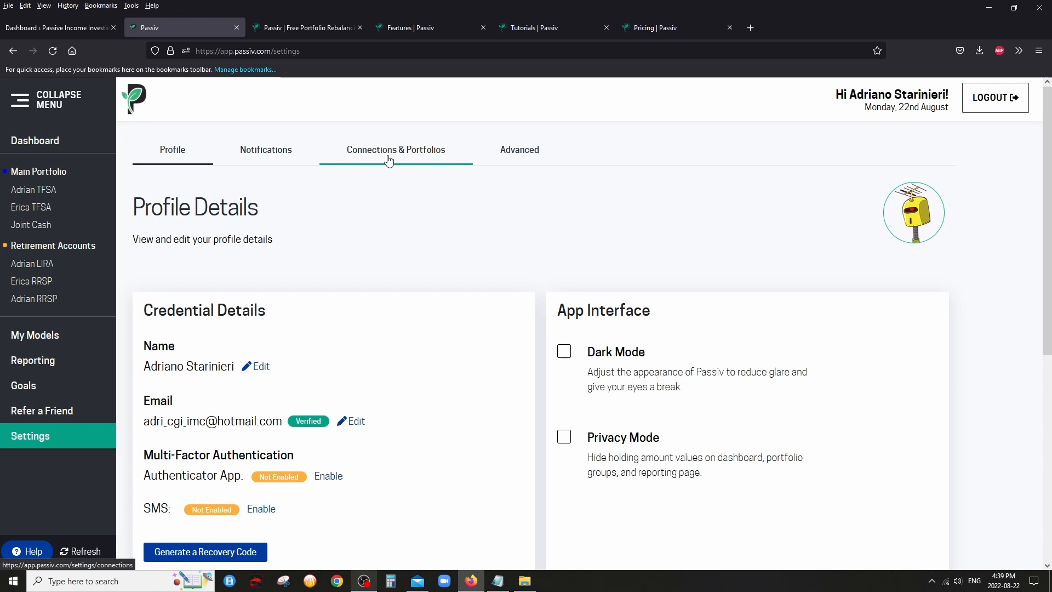
{"action": "left_click", "coordinate": [265, 150]}
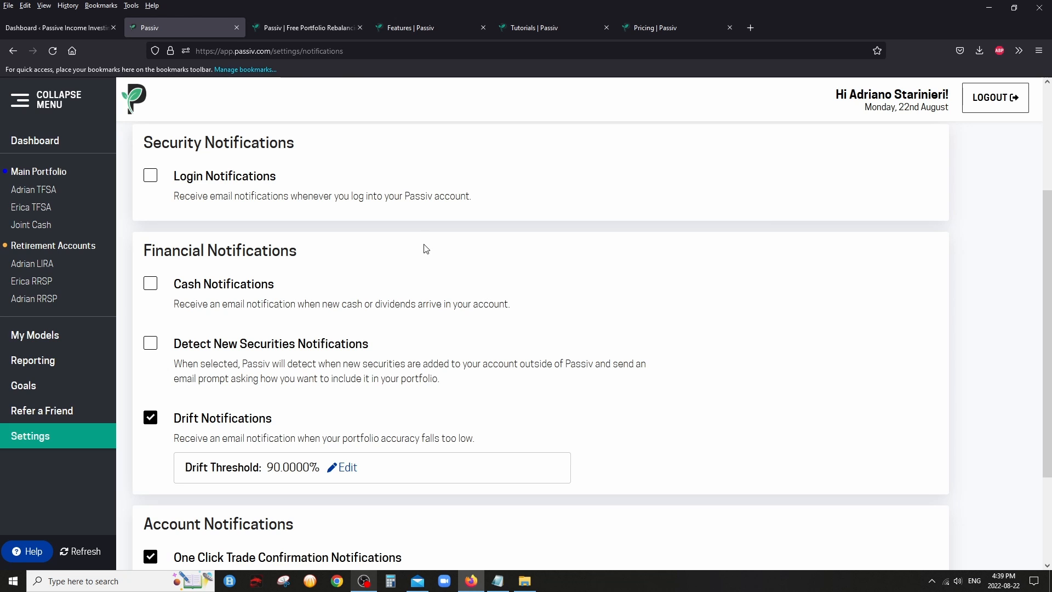
{"action": "mouse_move", "coordinate": [362, 494]}
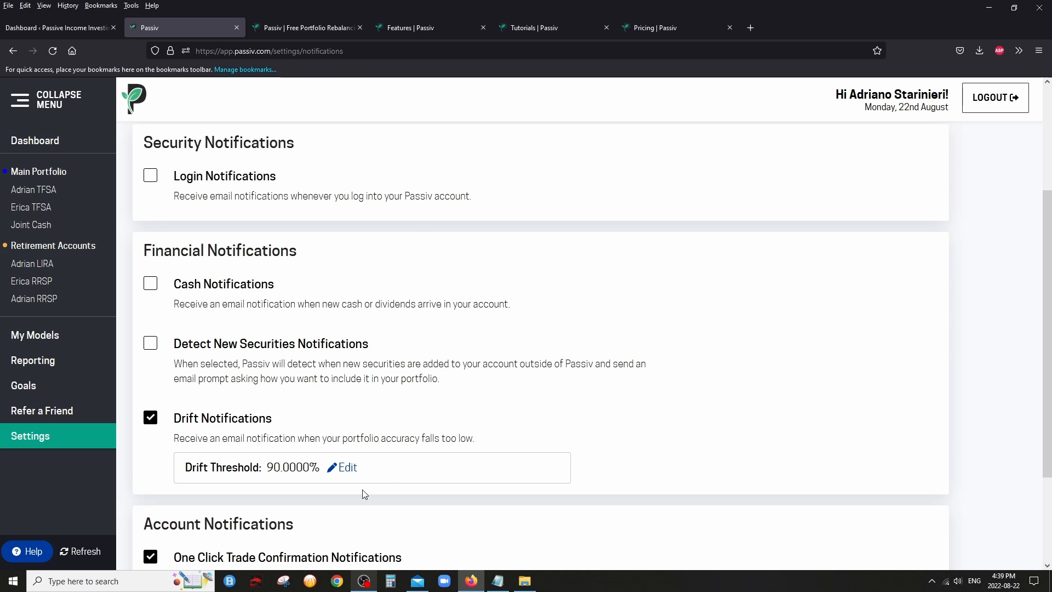
{"action": "left_click_drag", "start_coordinate": [322, 438], "coordinate": [473, 438]}
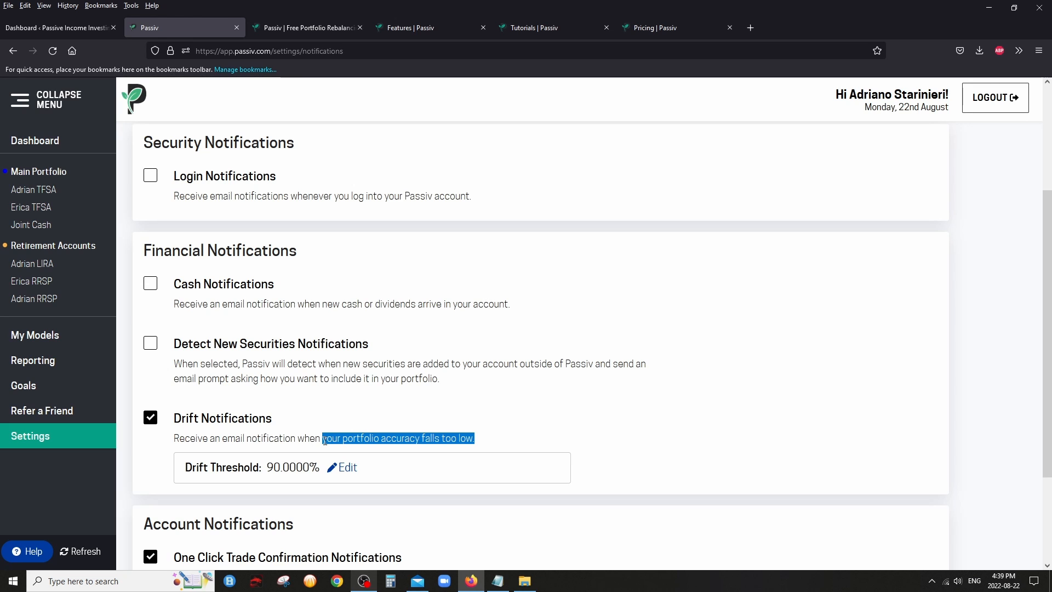
{"action": "mouse_move", "coordinate": [579, 459]}
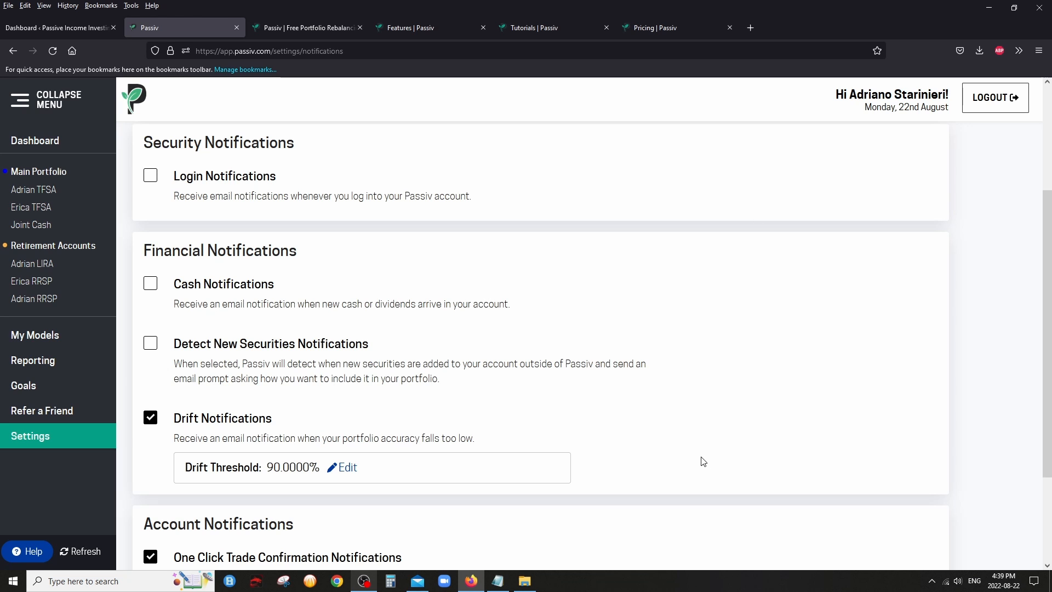
{"action": "scroll", "scroll_direction": "down", "scroll_amount": 3}
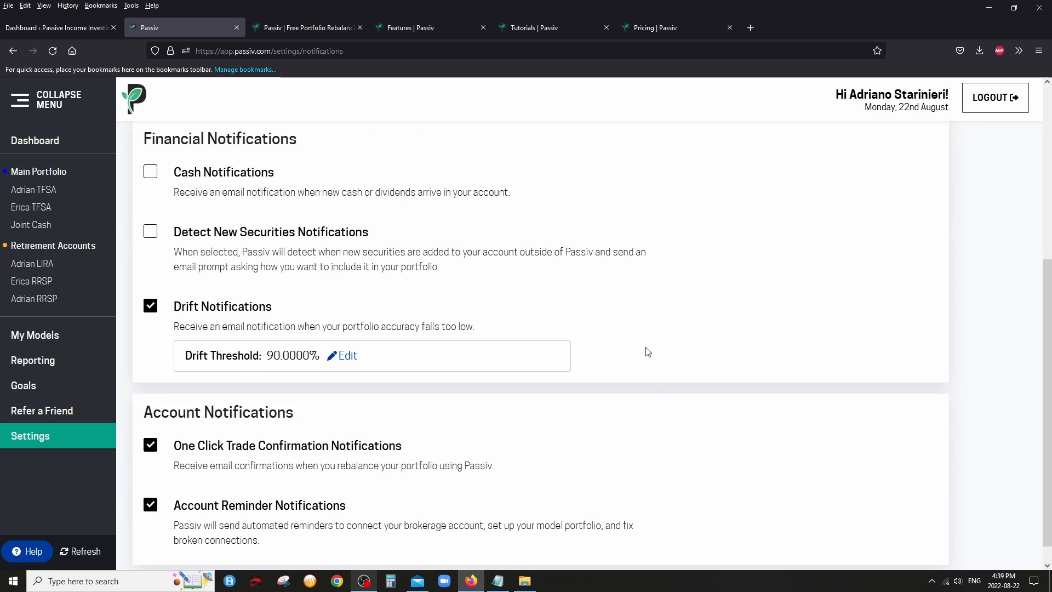
{"action": "scroll", "scroll_direction": "down", "scroll_amount": 3}
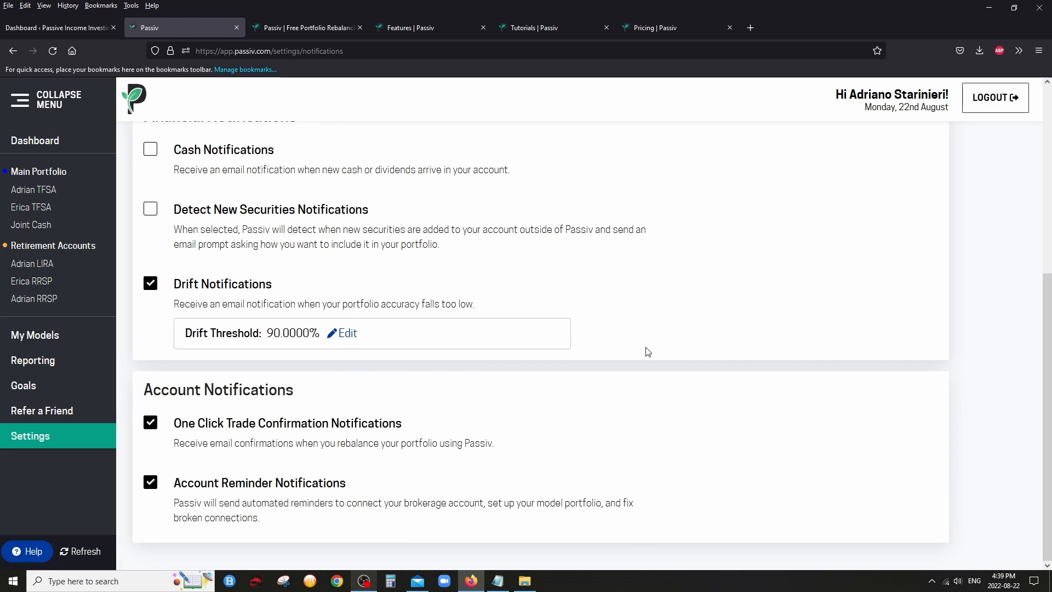
{"action": "left_click", "coordinate": [35, 140]}
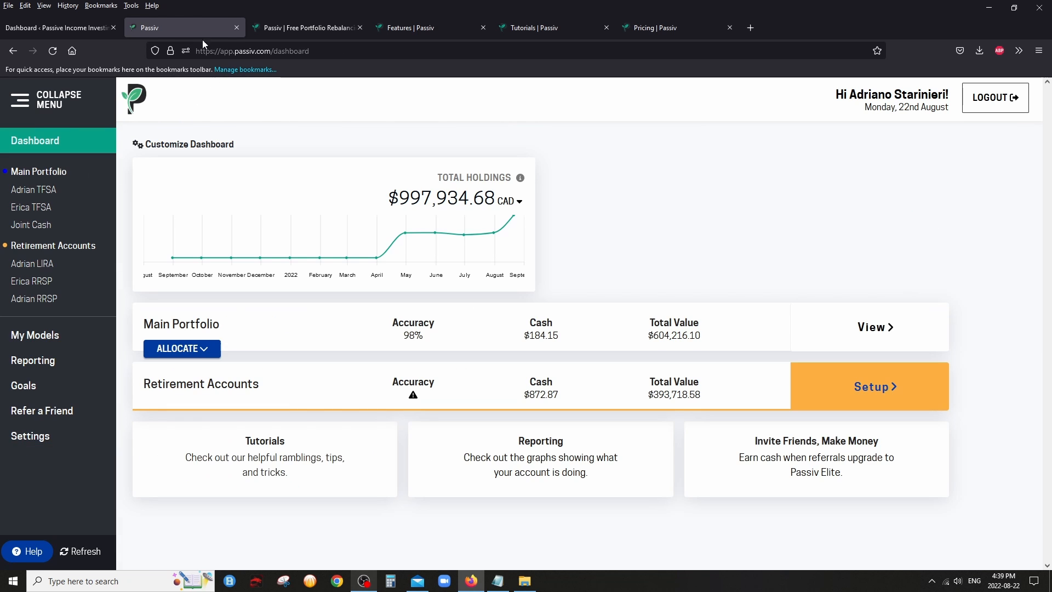
Show the Pricing page and highlight the $99/year Elite Member plan against the free Community User plan
{"action": "left_click", "coordinate": [670, 27]}
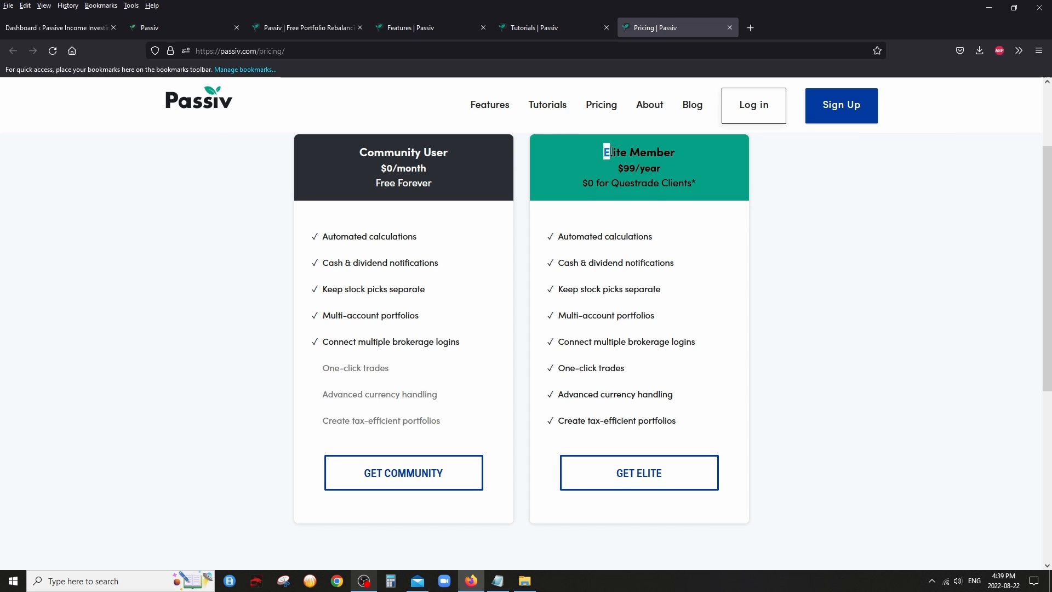
{"action": "left_click_drag", "start_coordinate": [607, 151], "coordinate": [697, 183]}
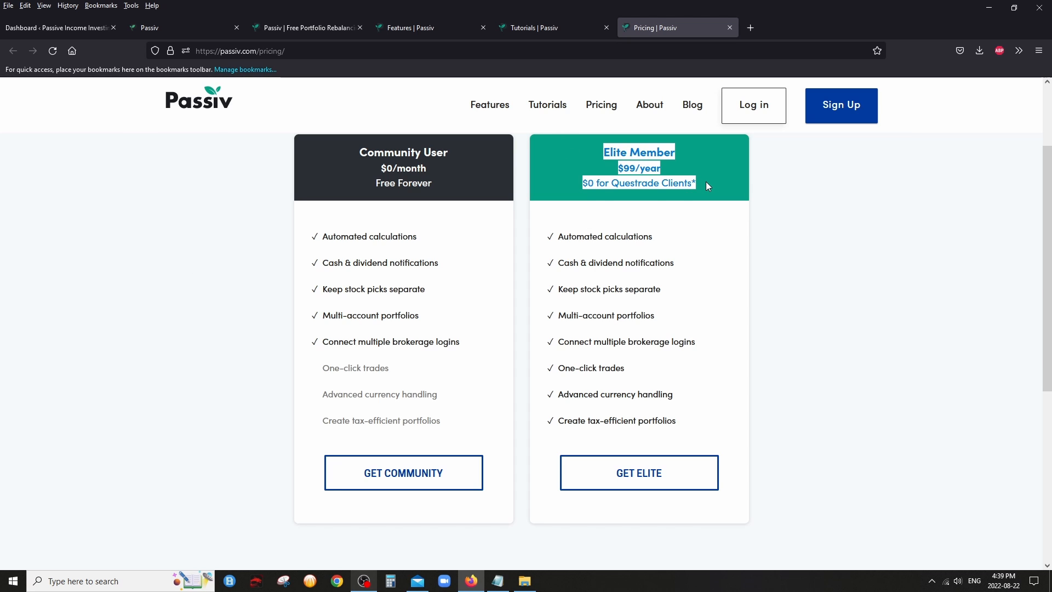
{"action": "mouse_move", "coordinate": [713, 201]}
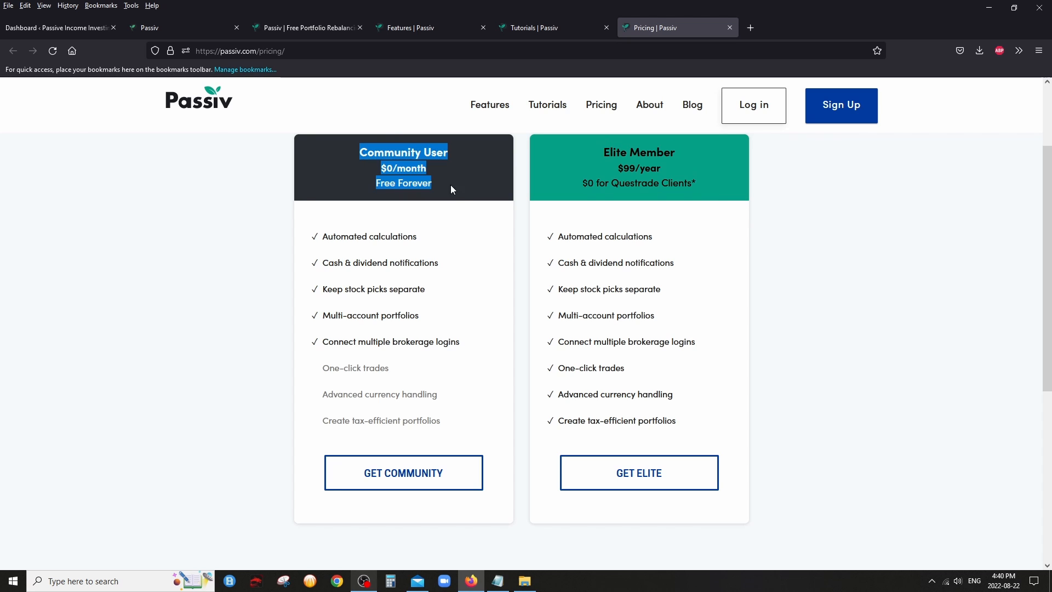
{"action": "mouse_move", "coordinate": [585, 186]}
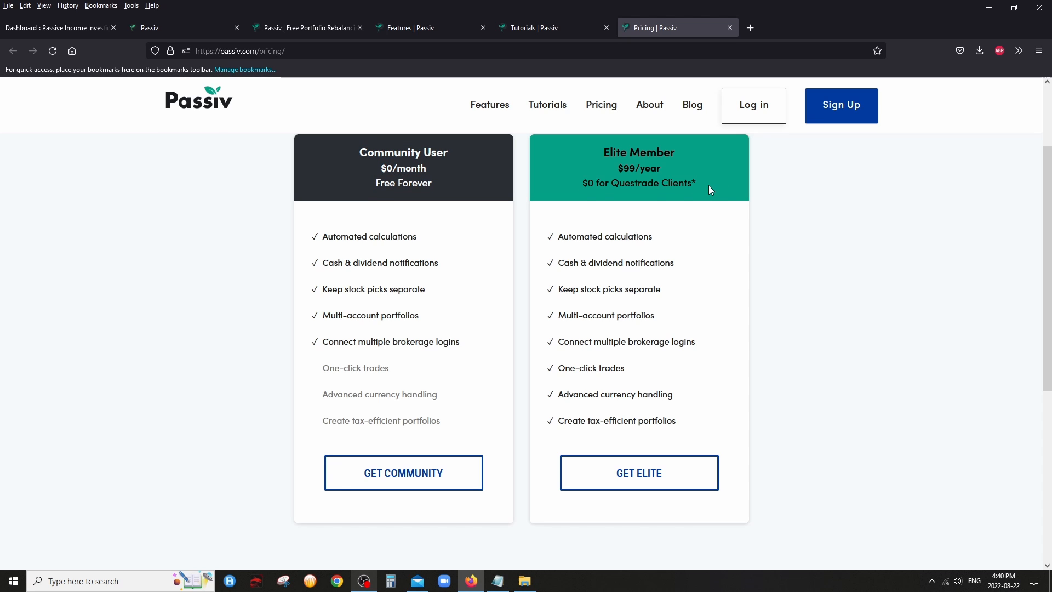
{"action": "mouse_move", "coordinate": [590, 158]}
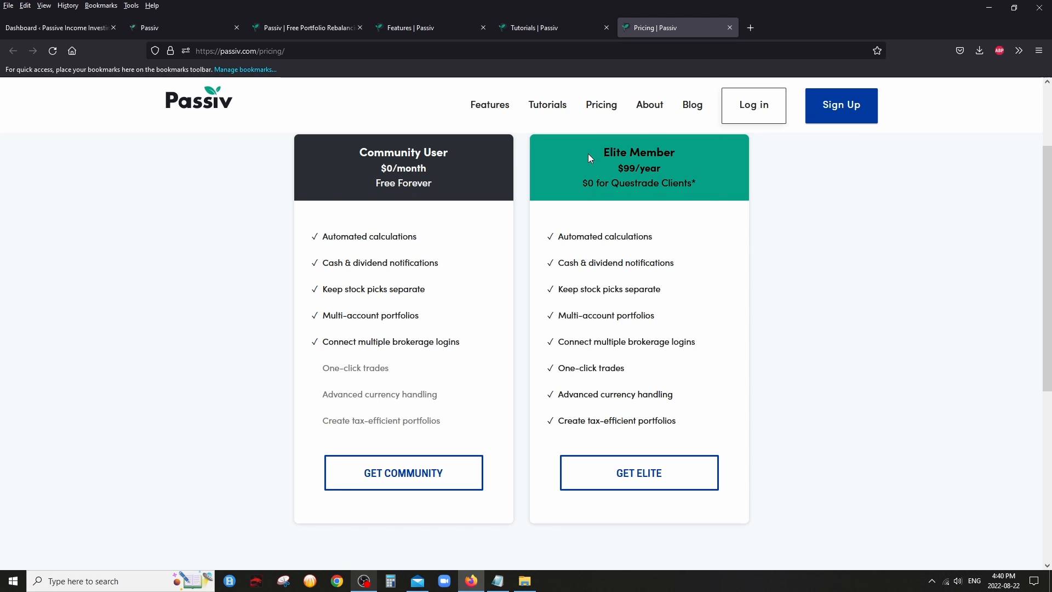
{"action": "left_click_drag", "start_coordinate": [589, 157], "coordinate": [697, 188]}
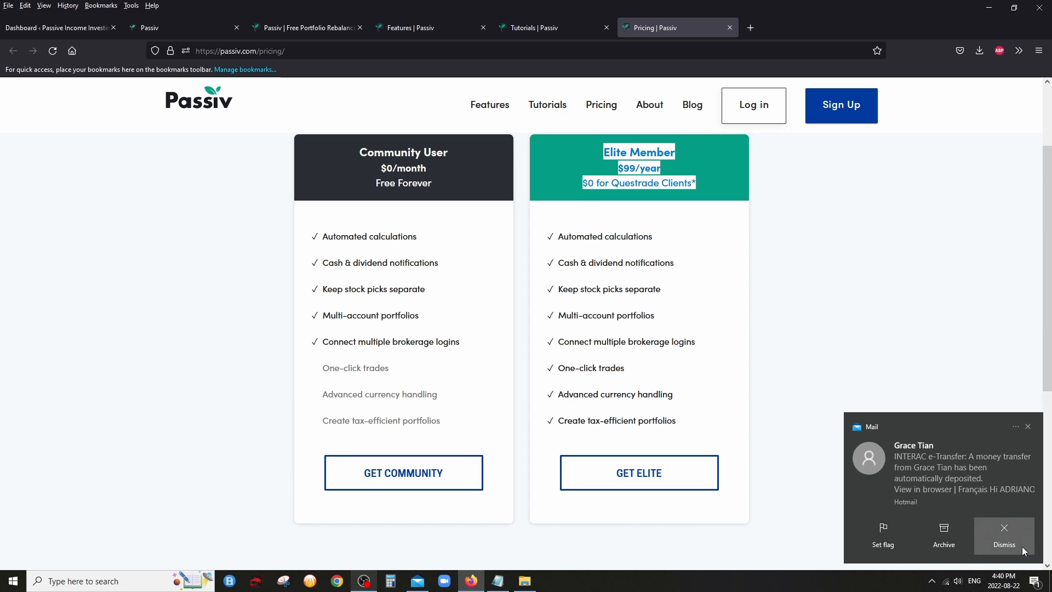
{"action": "left_click", "coordinate": [1003, 528]}
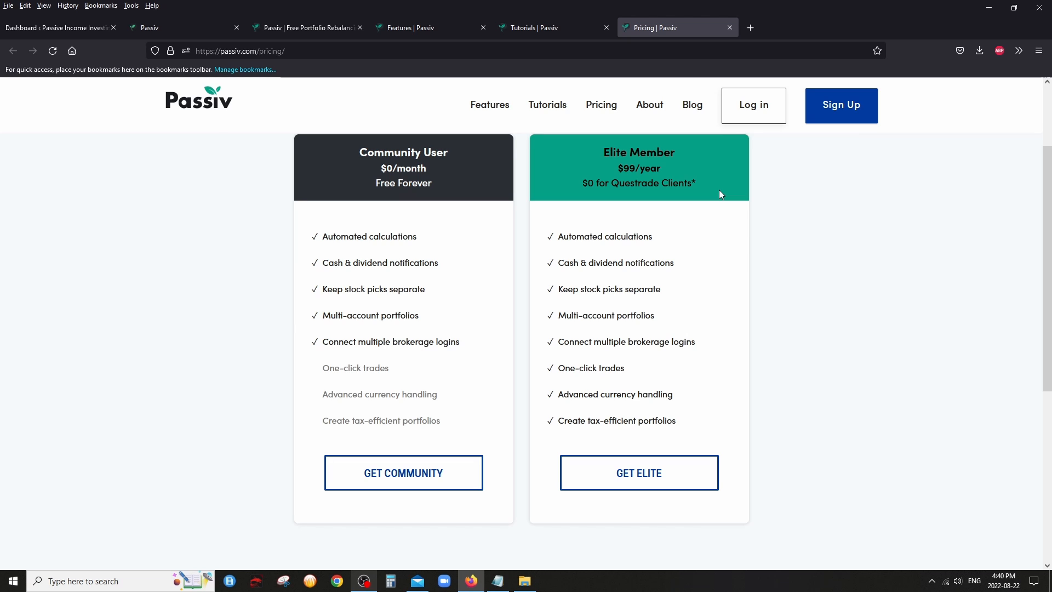
{"action": "mouse_move", "coordinate": [187, 115]}
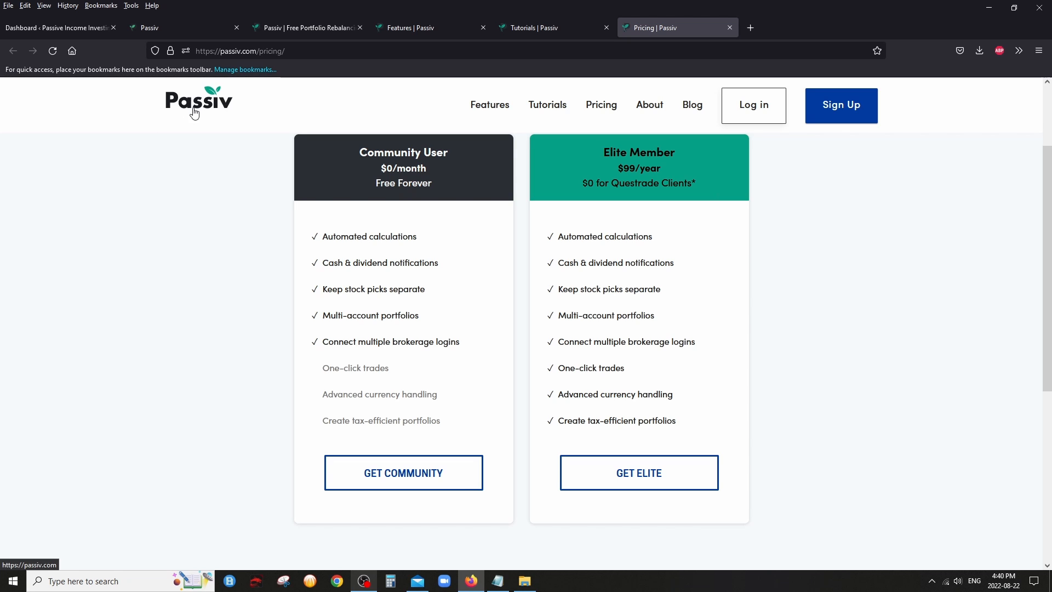
{"action": "mouse_move", "coordinate": [597, 155]}
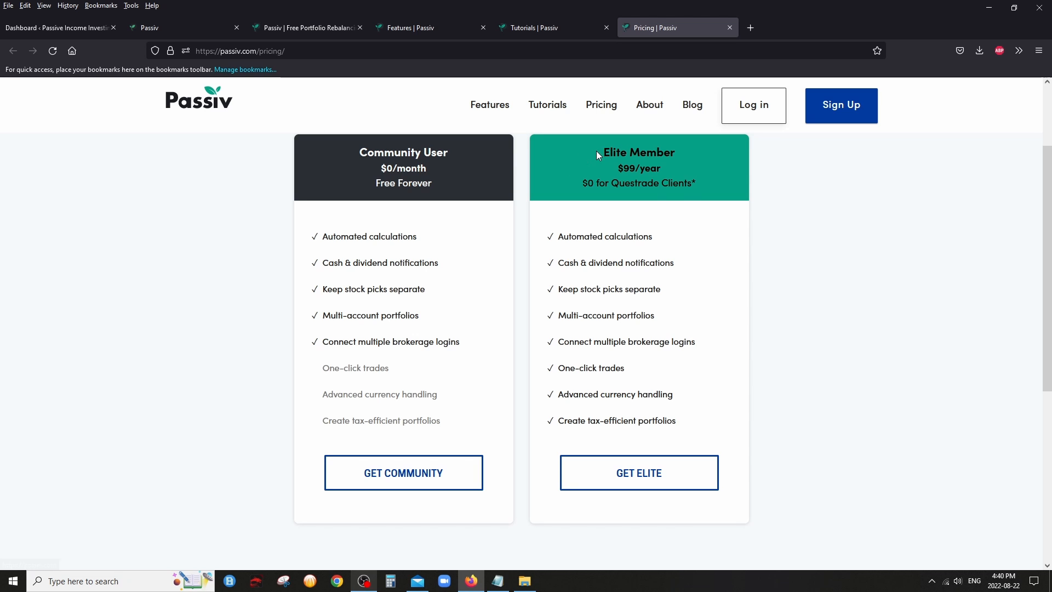
{"action": "mouse_move", "coordinate": [489, 105]}
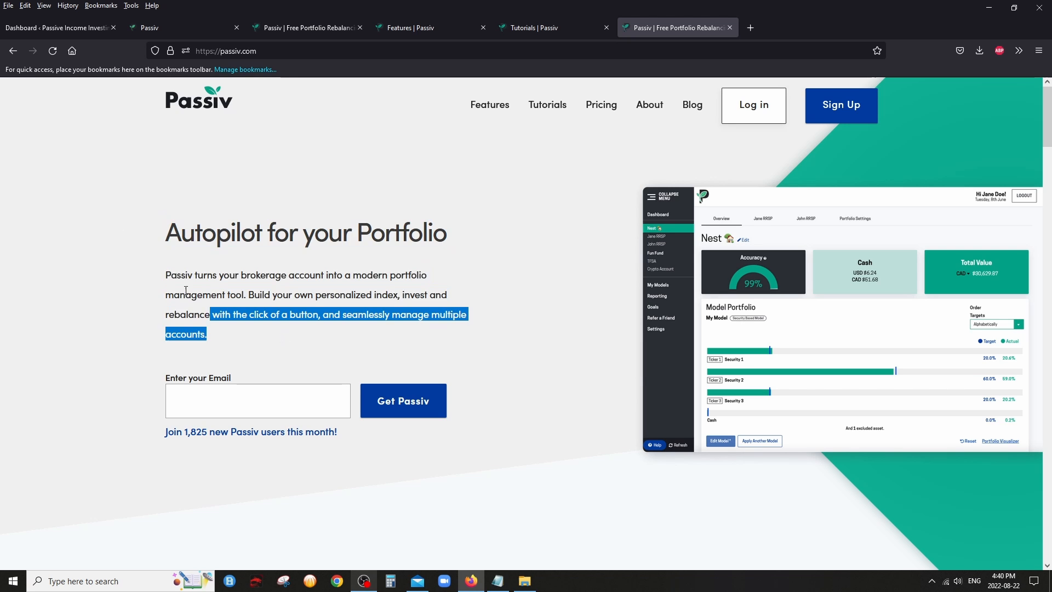
Return from the homepage to the logged-in app tab and reopen the Main Portfolio overview
{"action": "left_click", "coordinate": [256, 351]}
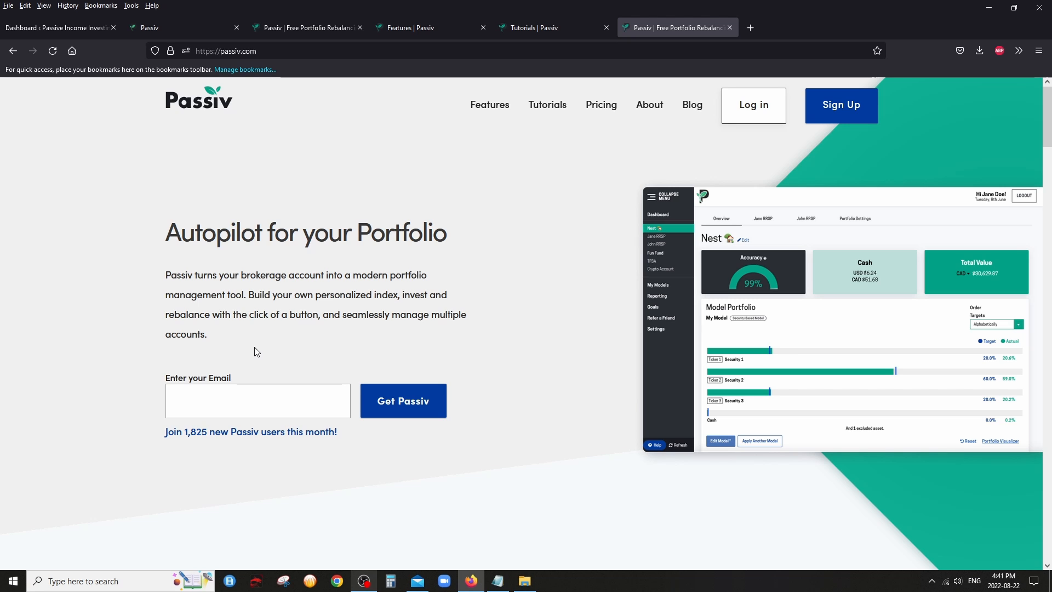
{"action": "mouse_move", "coordinate": [253, 347]}
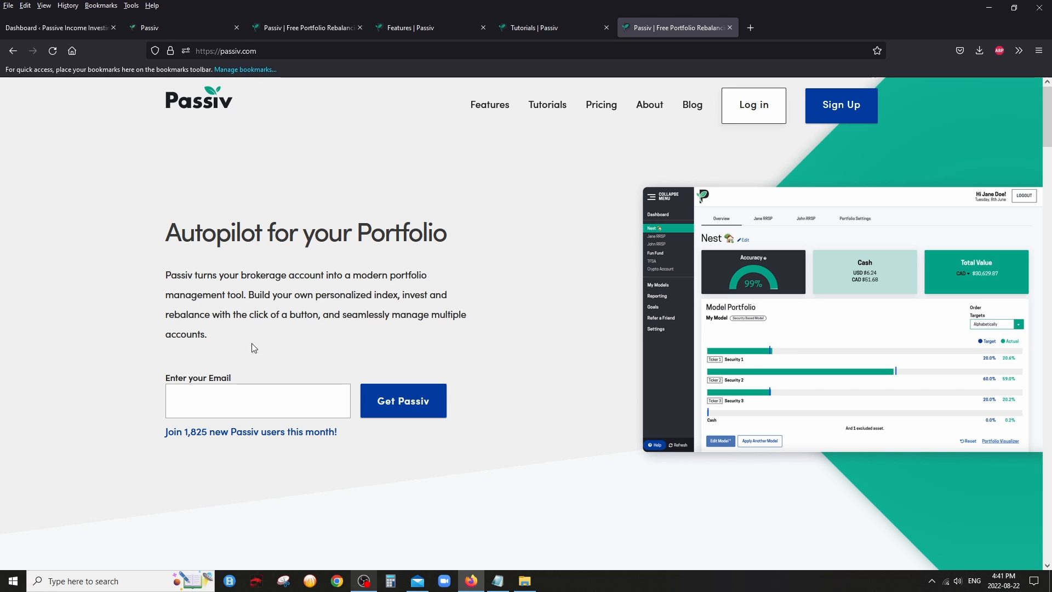
{"action": "left_click", "coordinate": [184, 27]}
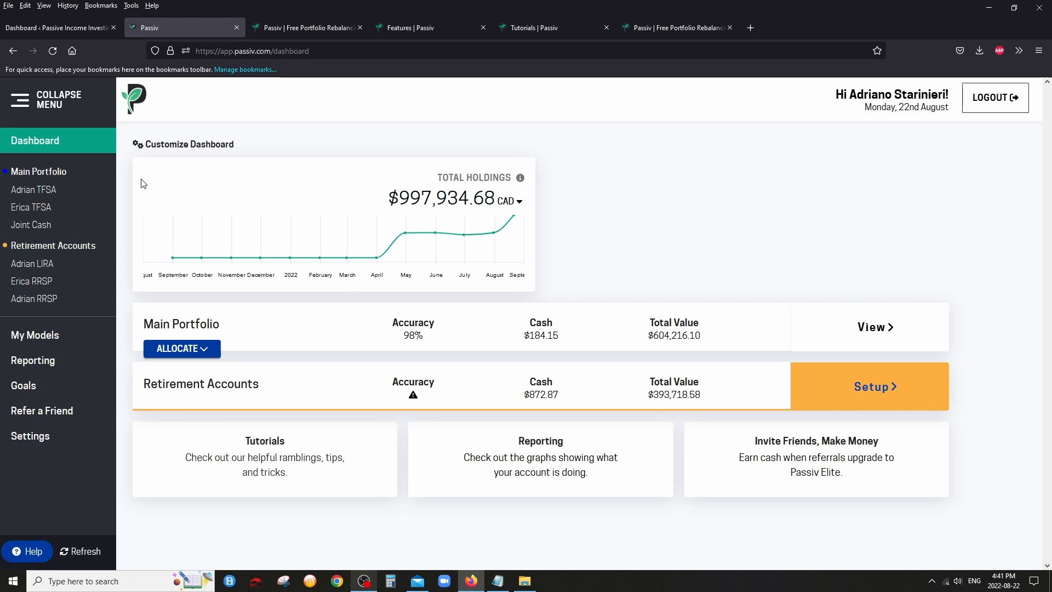
{"action": "left_click", "coordinate": [38, 170]}
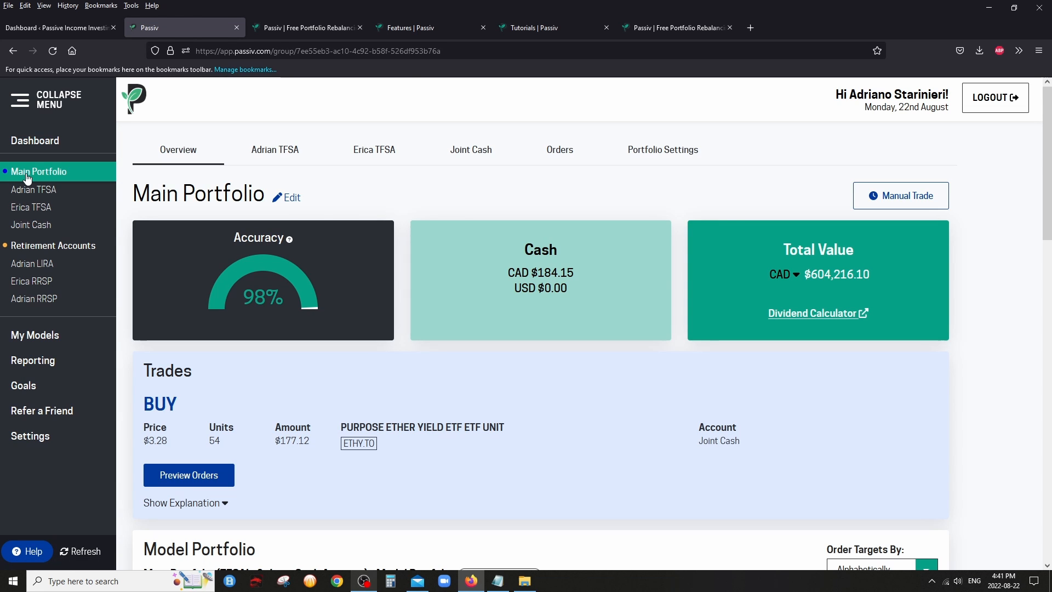
{"action": "mouse_move", "coordinate": [31, 281]}
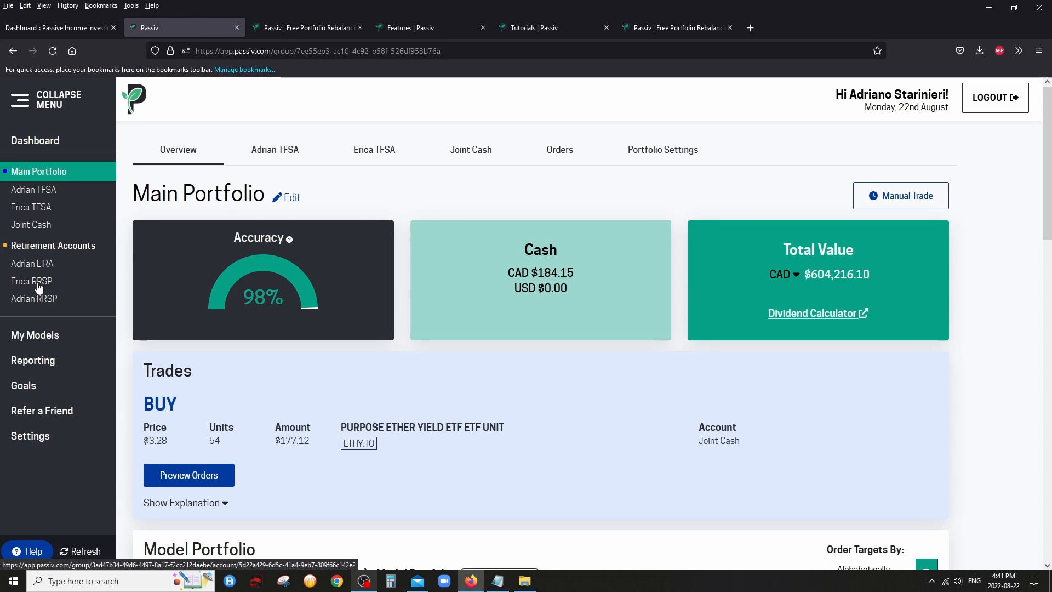